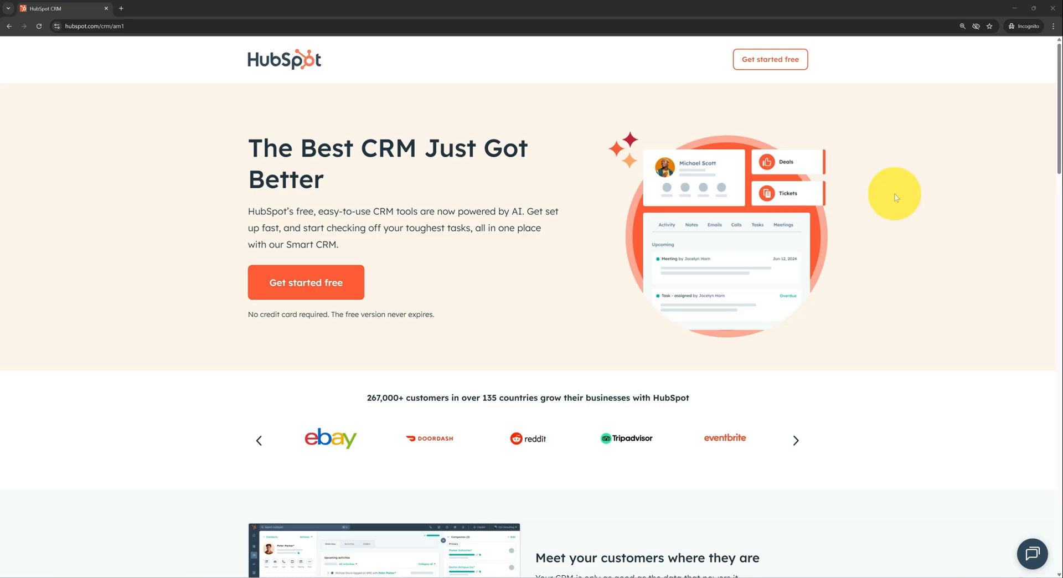
pyautogui.moveTo(879, 205)
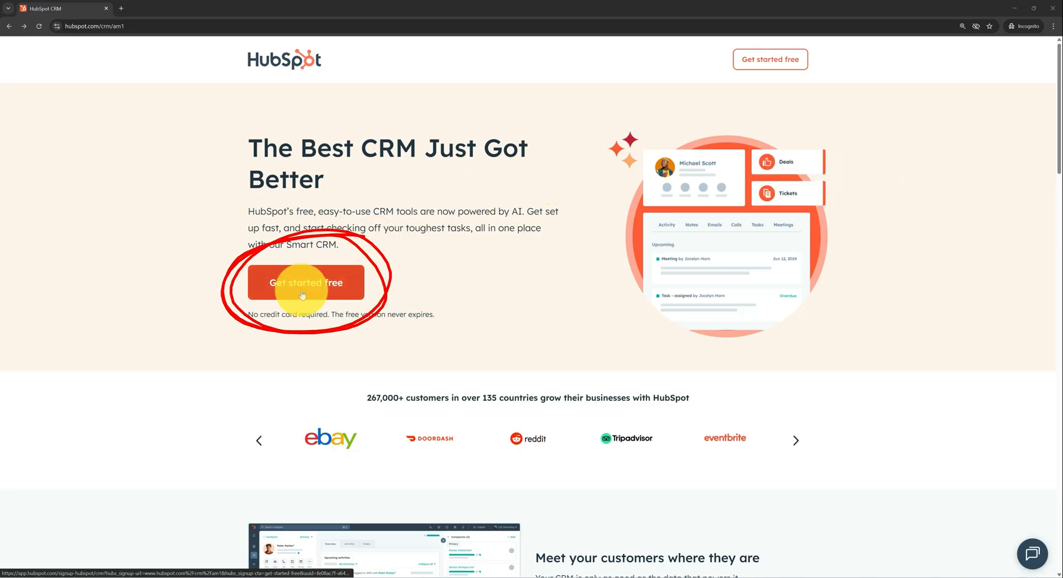
# Step: Start the free CRM sign-up and choose an industry and a role in onboarding
pyautogui.click(306, 282)
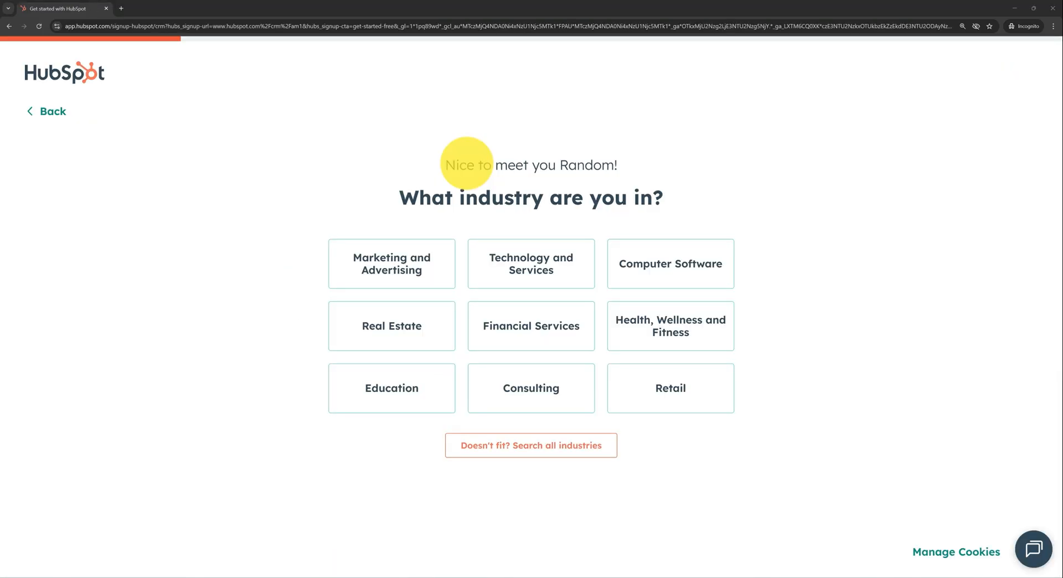
pyautogui.moveTo(530, 333)
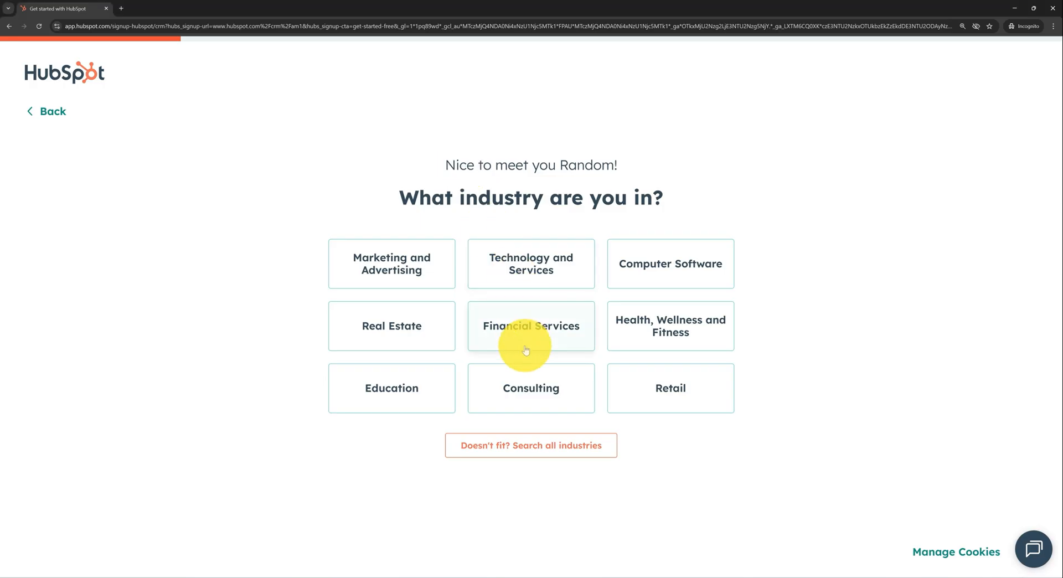
pyautogui.click(530, 326)
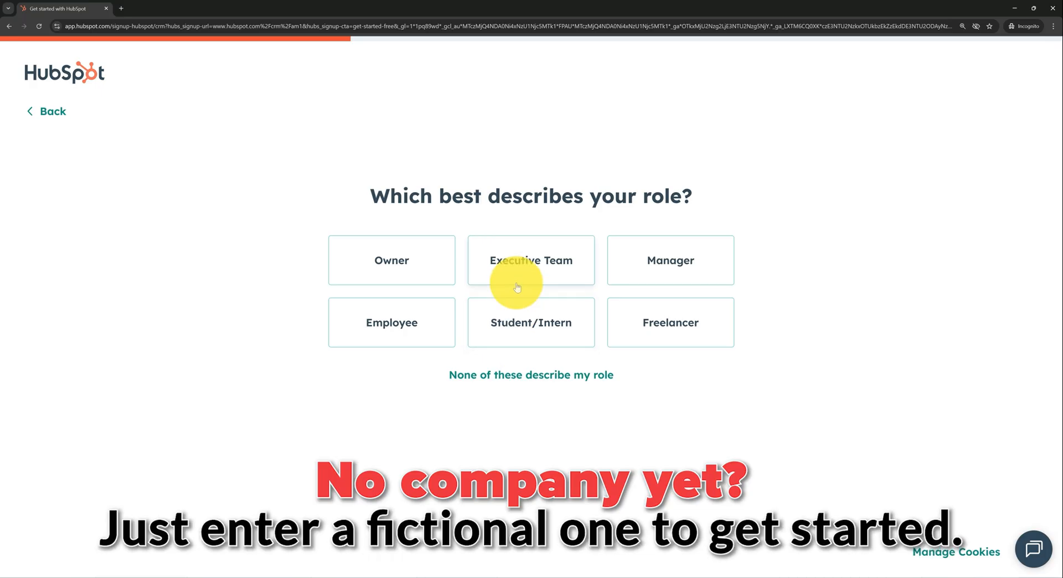
pyautogui.click(530, 259)
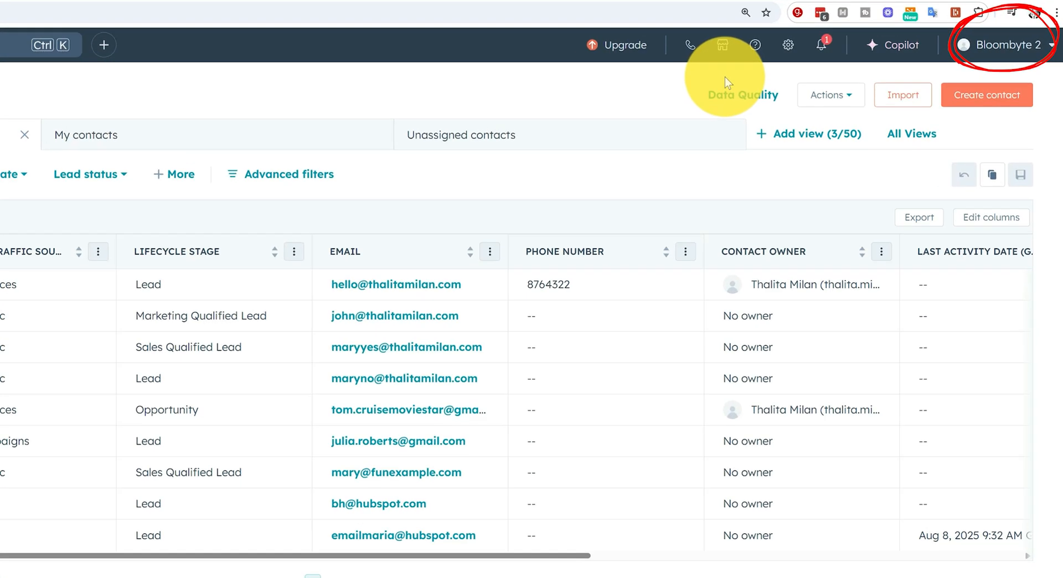
# Step: Go to the account settings for the Contacts object via the gear icon
pyautogui.click(1007, 44)
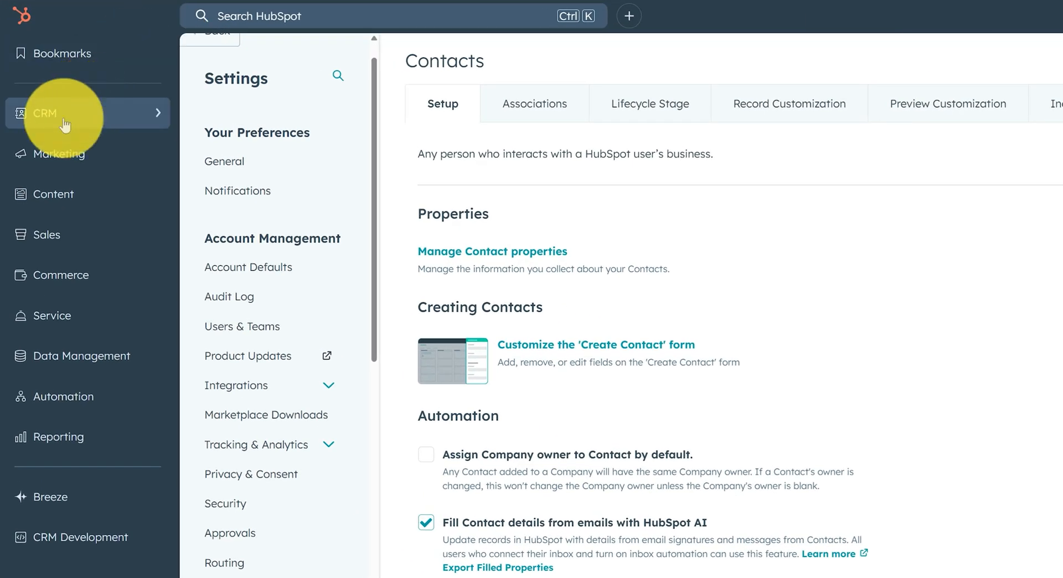
# Step: Leave settings for the nine-record contacts list with the CRM menu showing
pyautogui.click(44, 113)
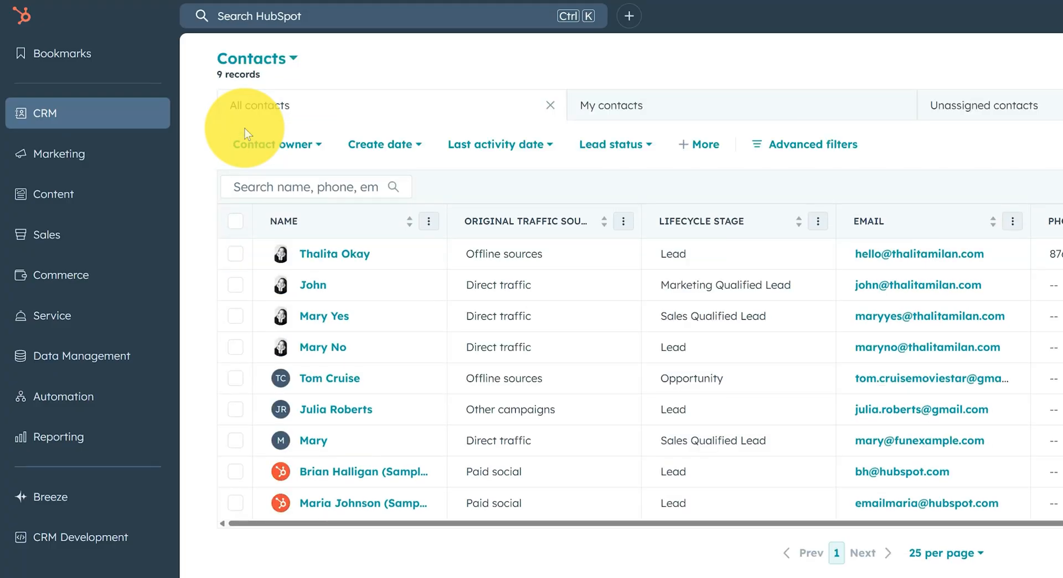
pyautogui.click(44, 113)
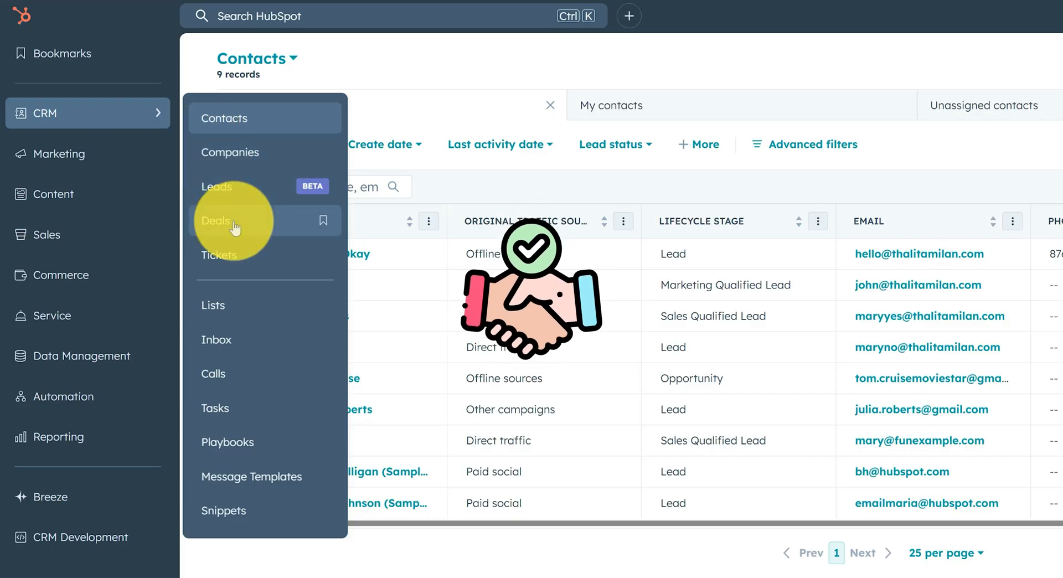
pyautogui.moveTo(244, 254)
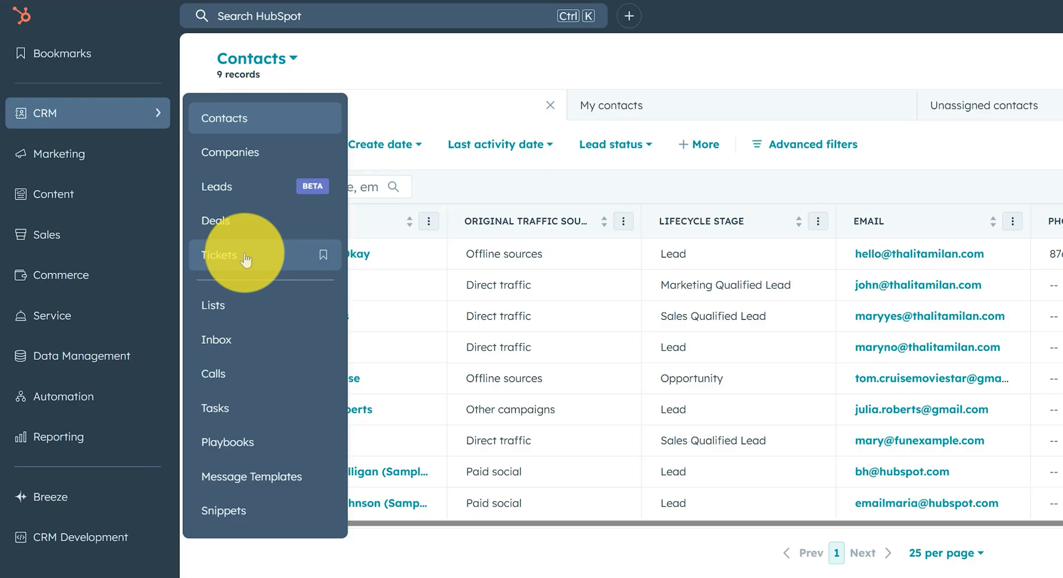
pyautogui.moveTo(297, 408)
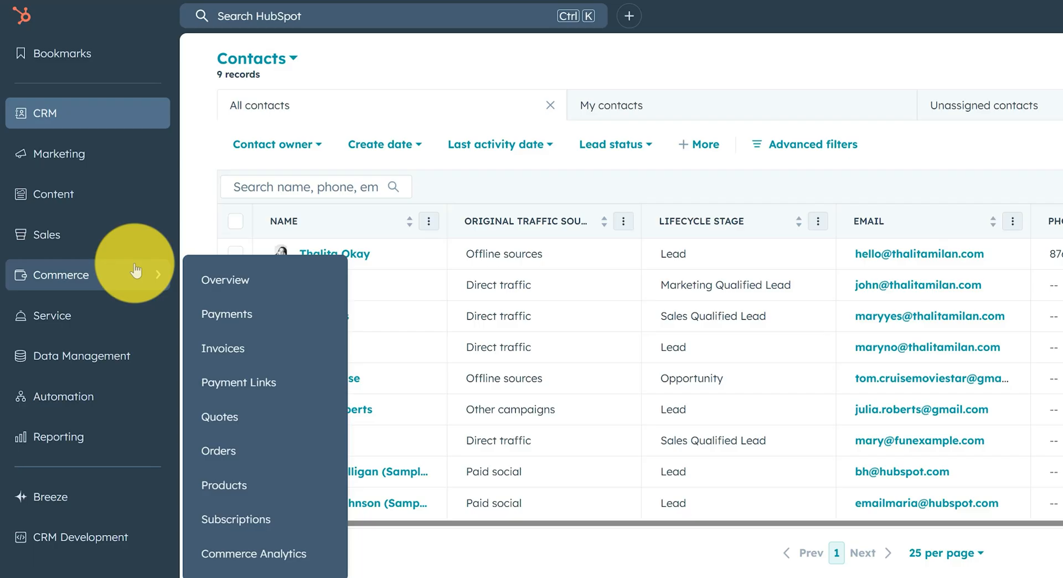
pyautogui.moveTo(52, 316)
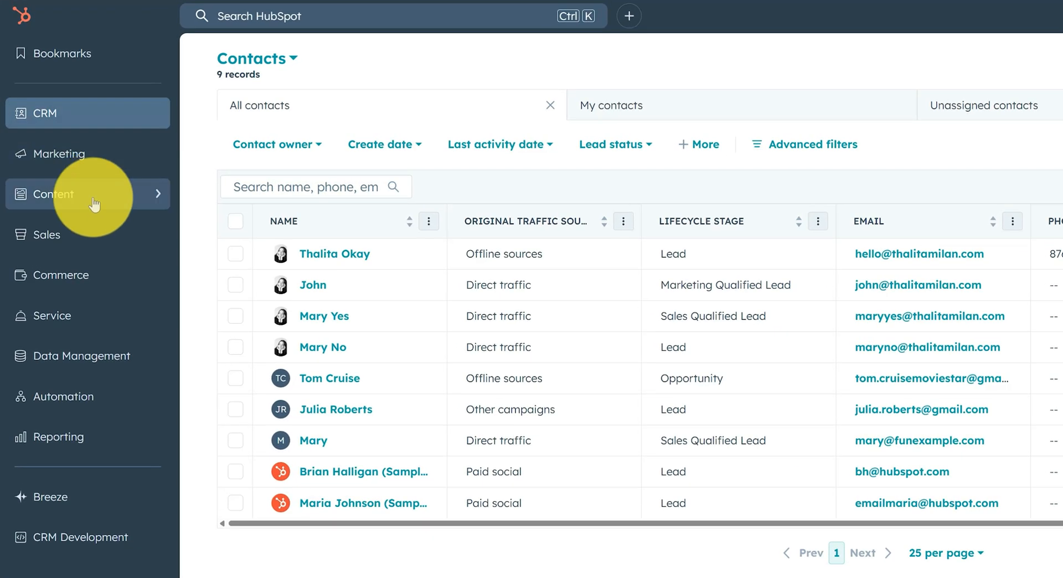
pyautogui.click(53, 194)
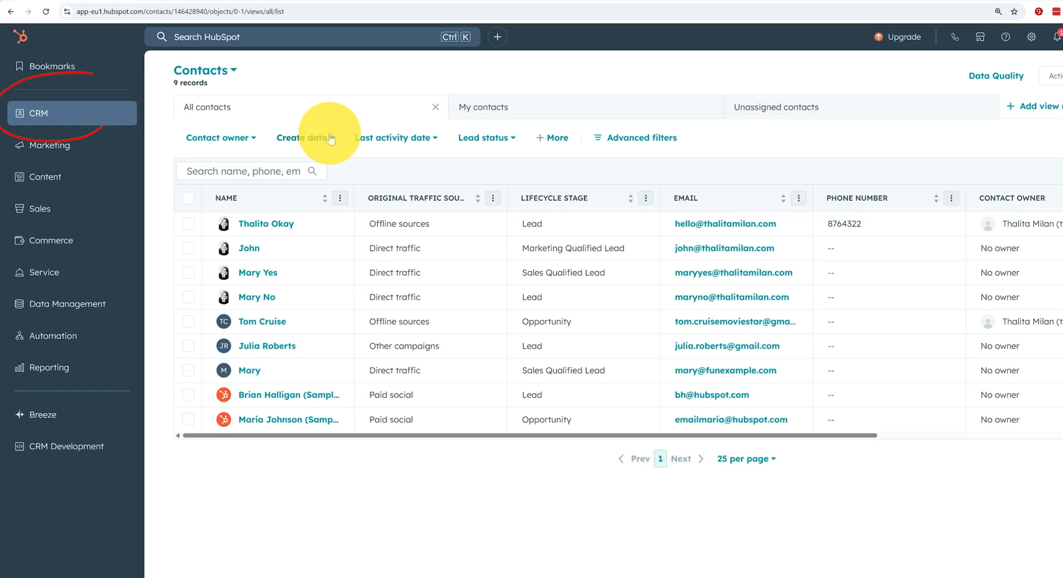
pyautogui.click(37, 113)
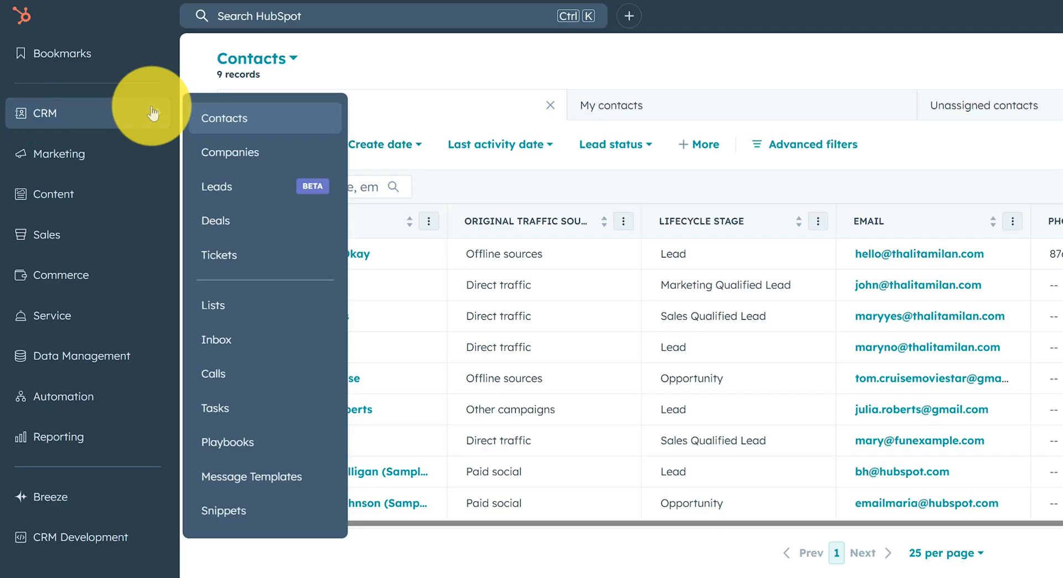
pyautogui.moveTo(156, 113)
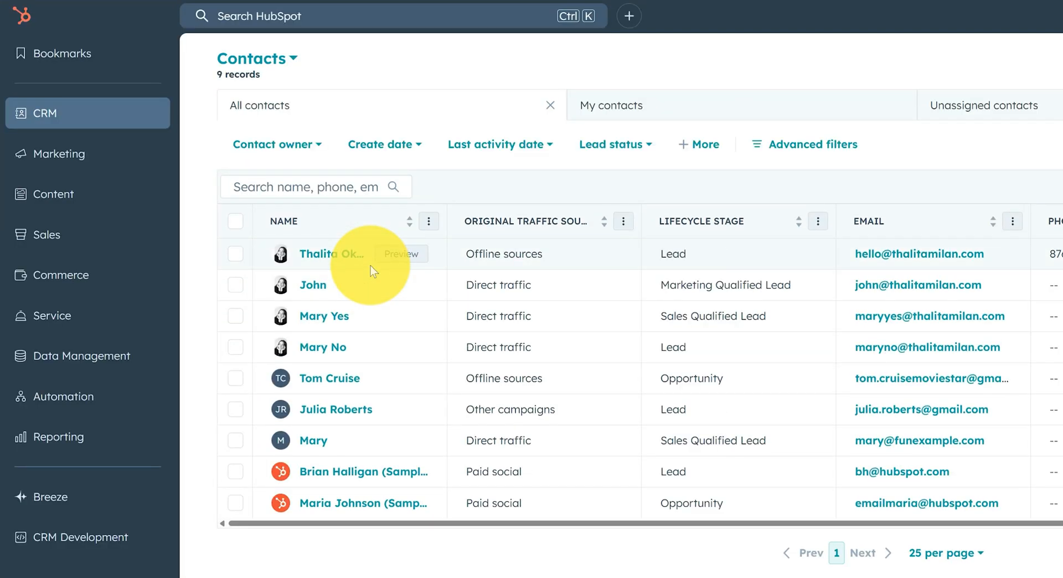
pyautogui.click(44, 113)
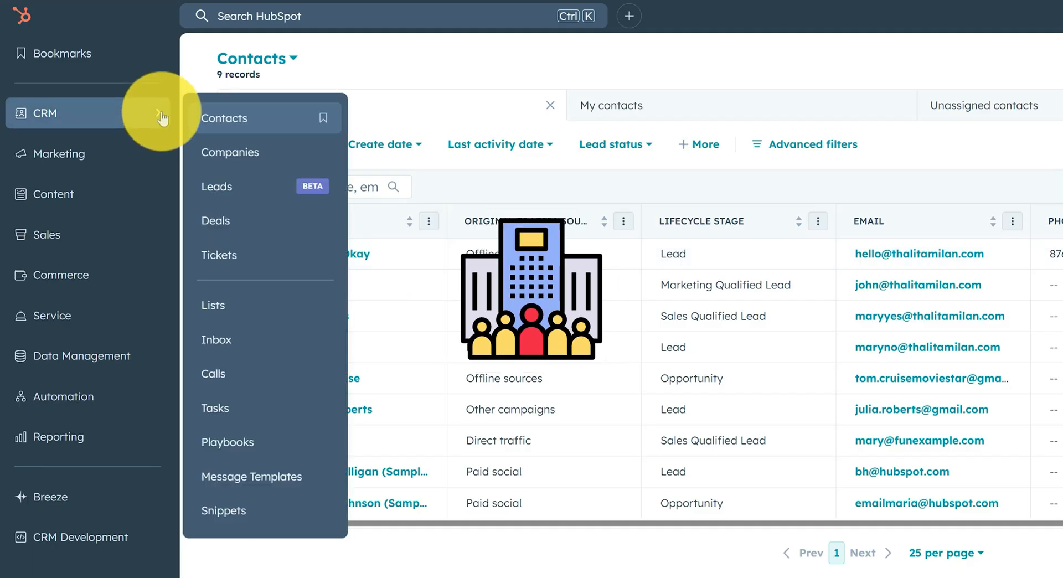
pyautogui.click(230, 152)
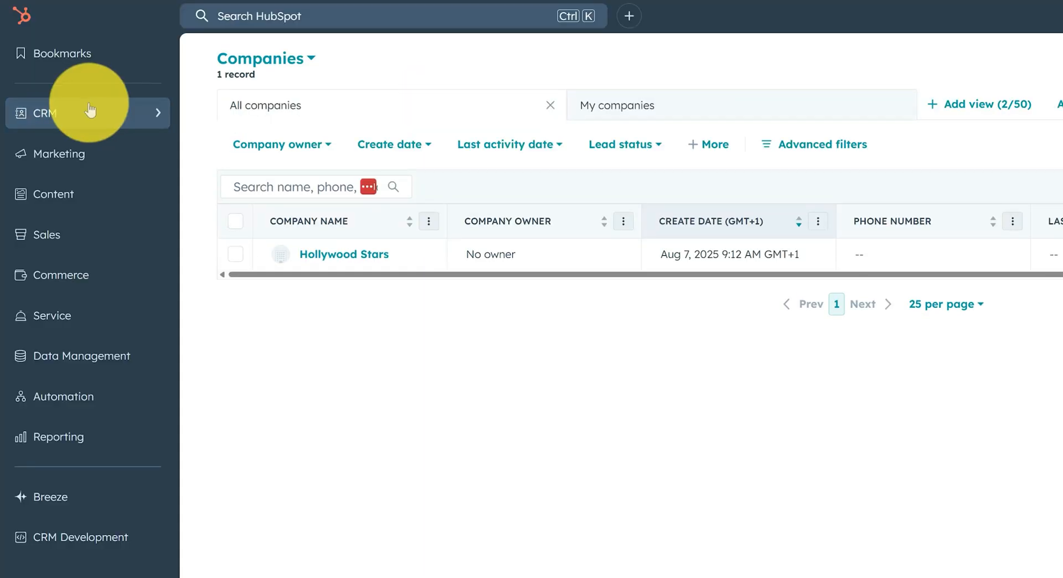
pyautogui.click(47, 113)
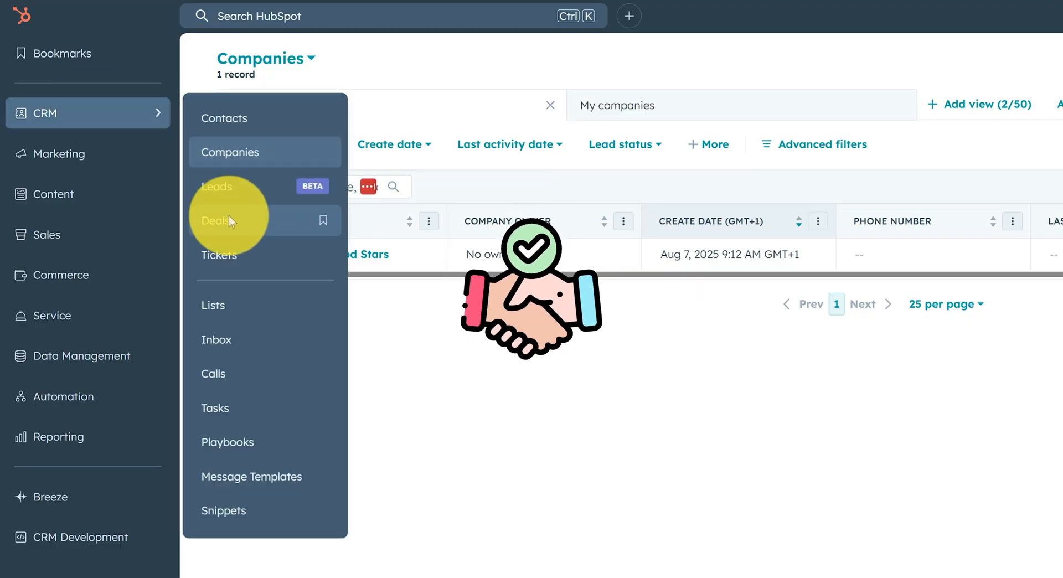
pyautogui.click(217, 220)
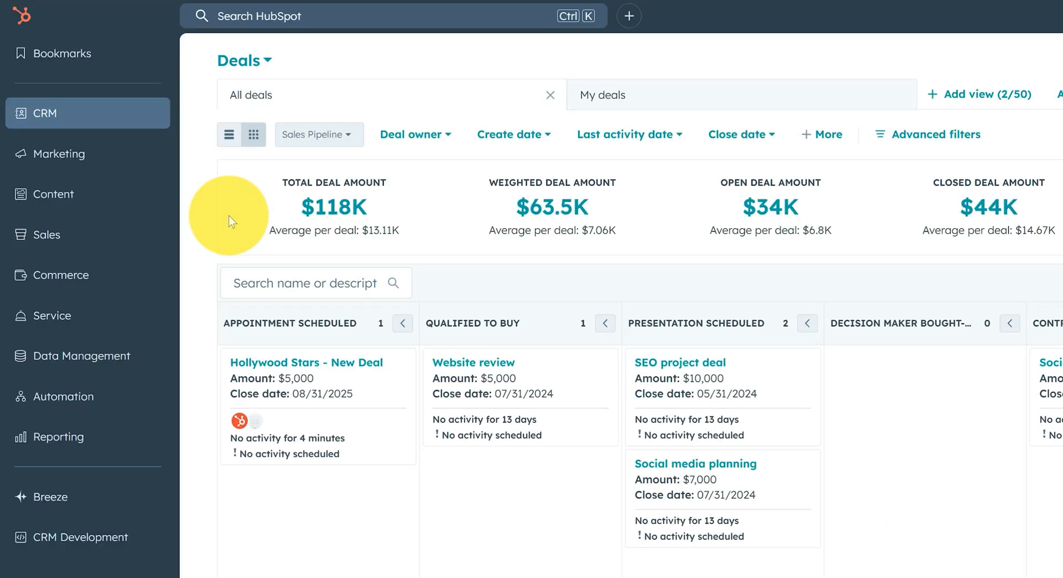
pyautogui.click(45, 113)
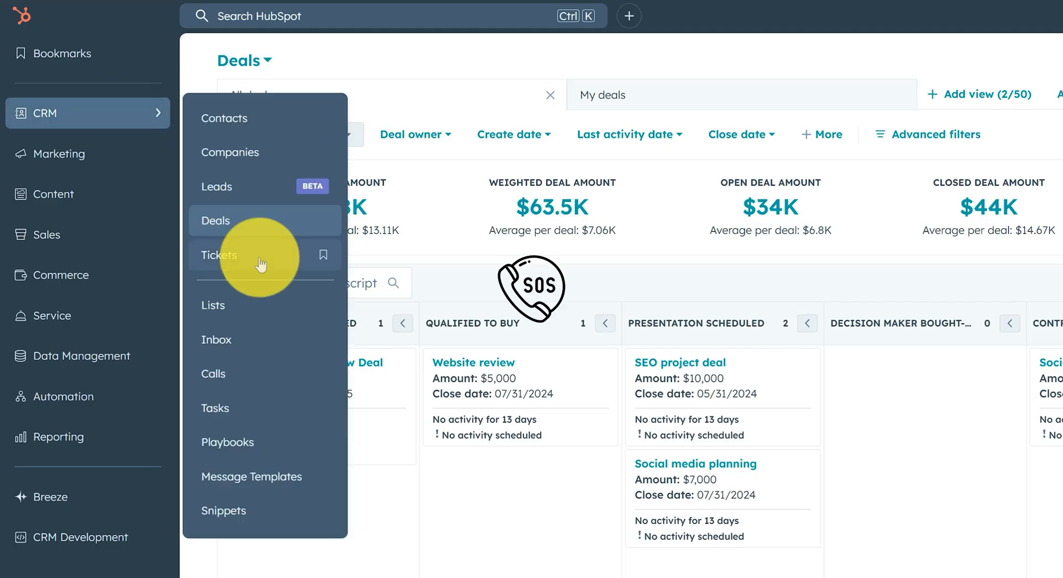
pyautogui.click(218, 255)
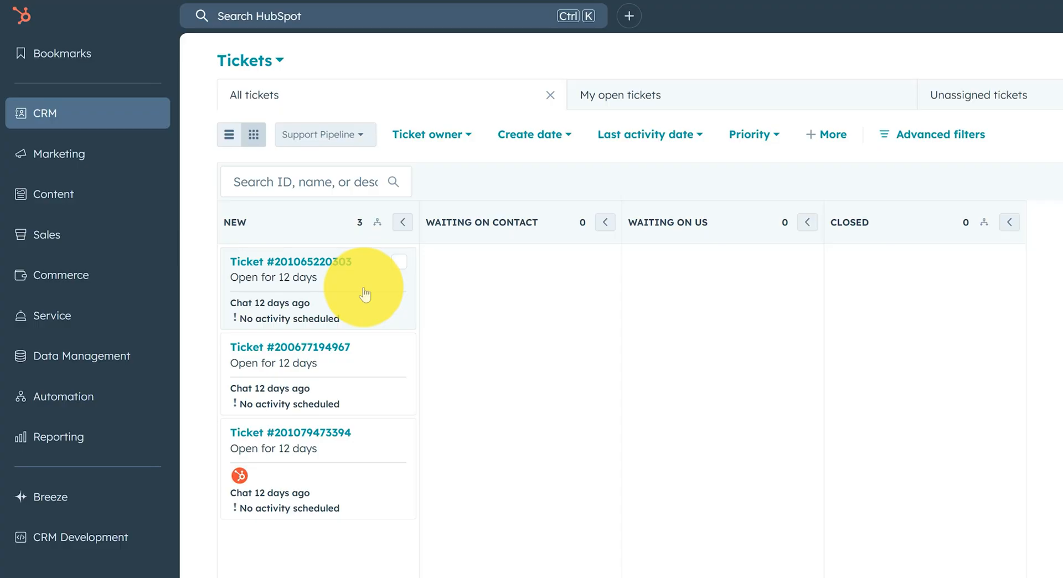
pyautogui.click(44, 113)
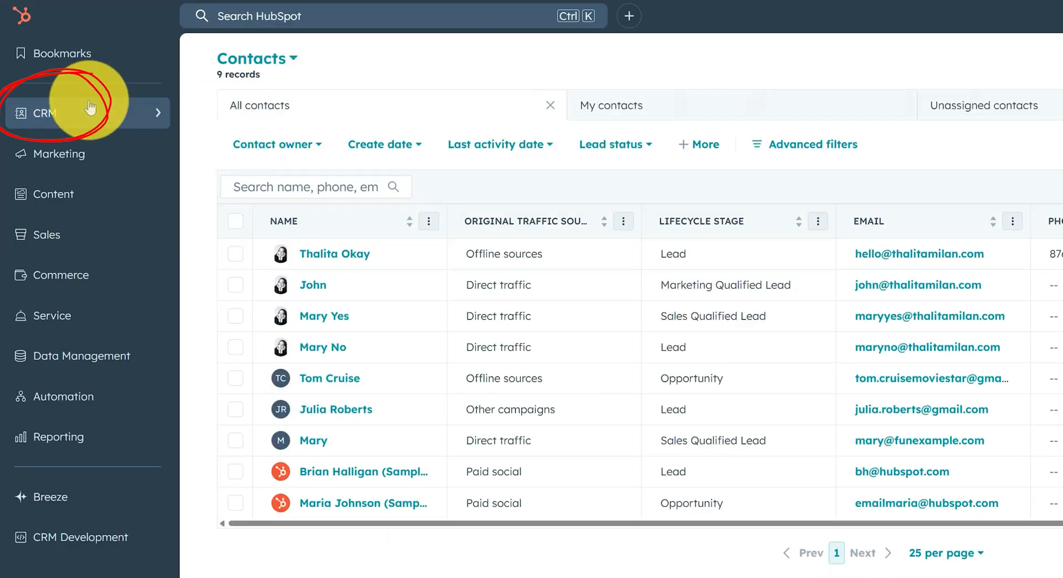
# Step: Open Maria Johnson (Sample Contact)'s record from the All contacts table
pyautogui.click(44, 113)
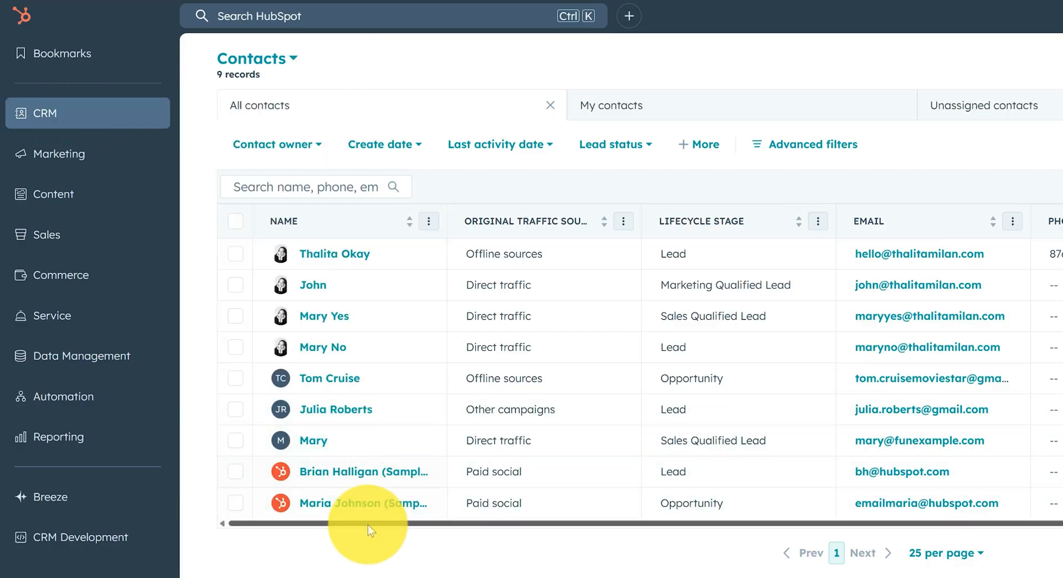
pyautogui.moveTo(330, 503)
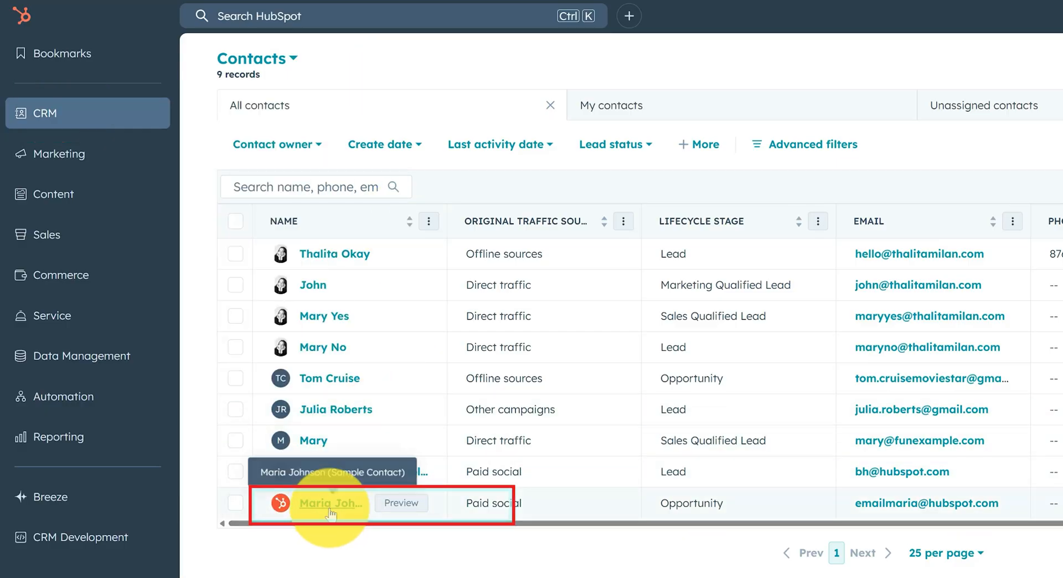
pyautogui.click(332, 503)
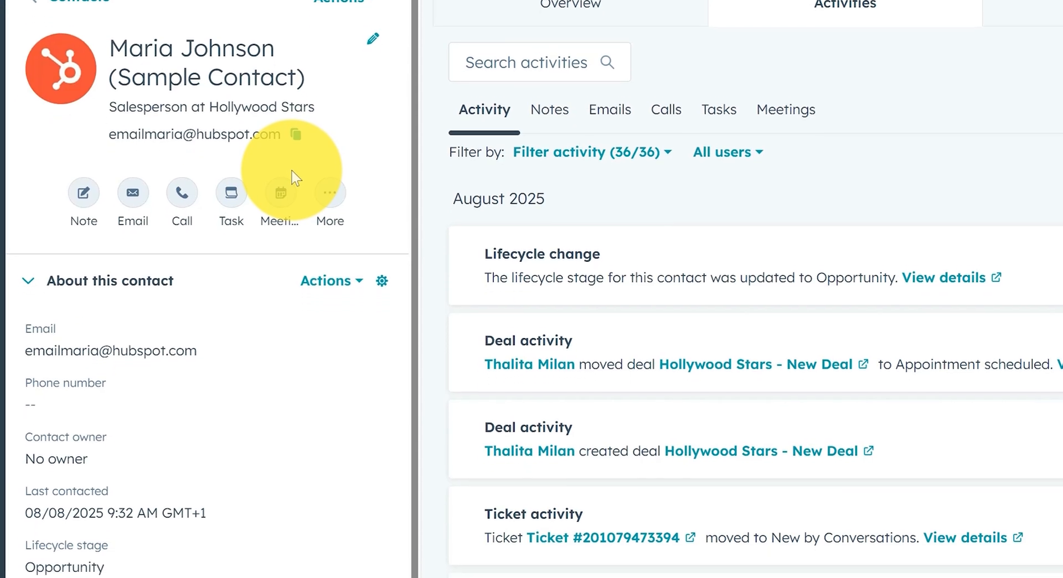
pyautogui.scroll(-3)
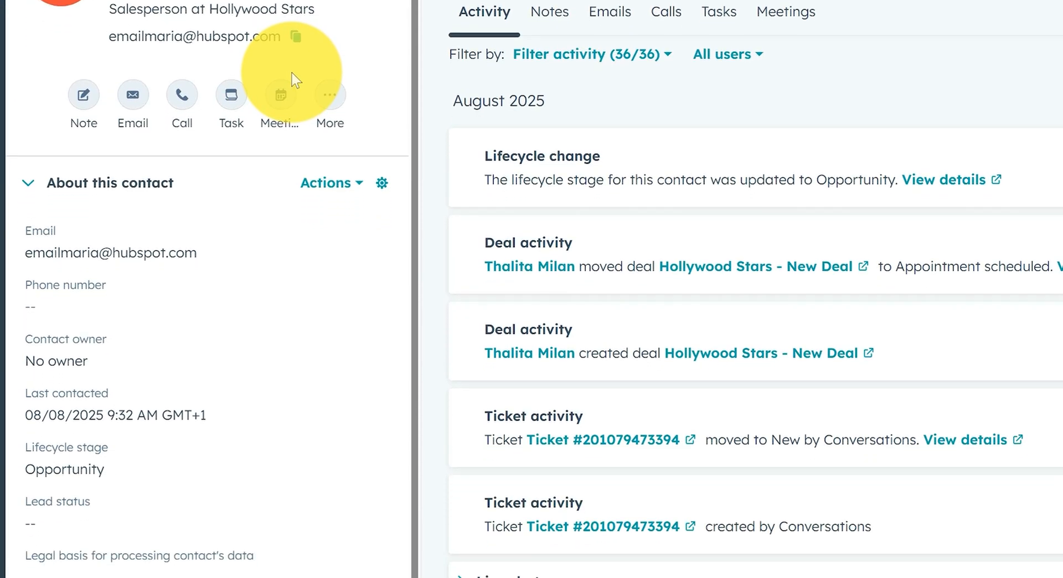
pyautogui.scroll(-3)
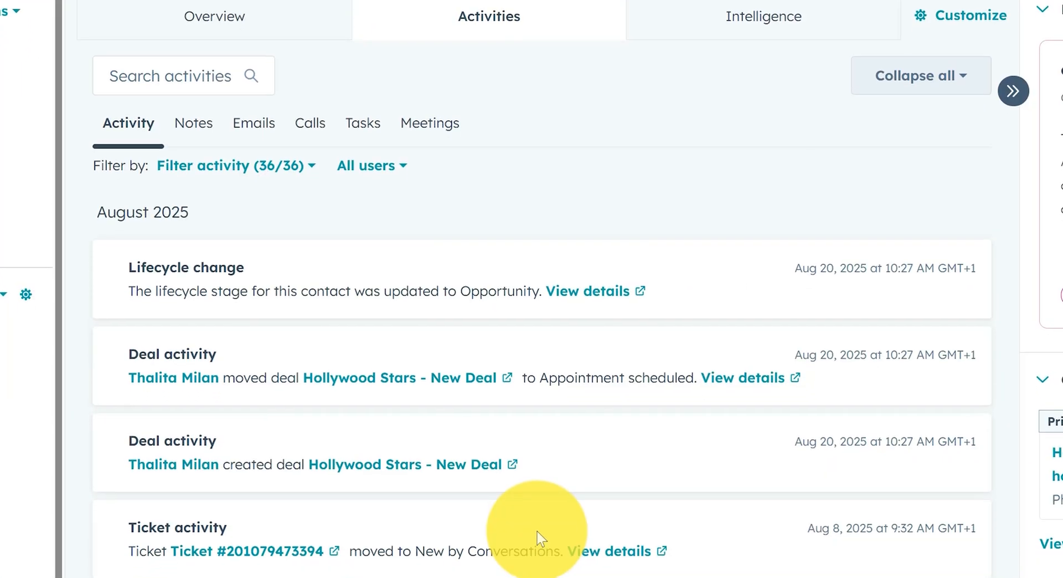
pyautogui.scroll(-3)
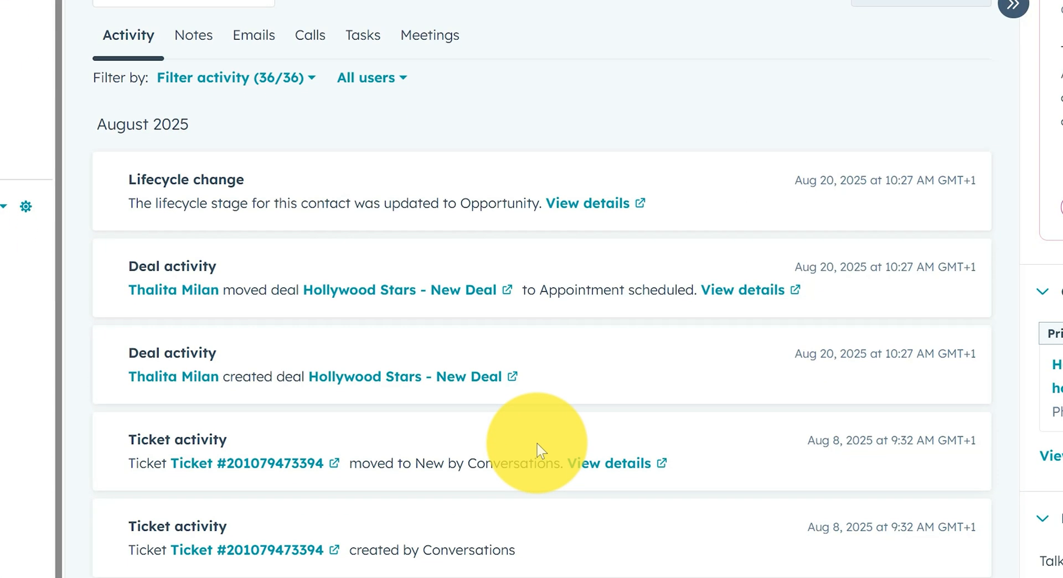
pyautogui.scroll(-3)
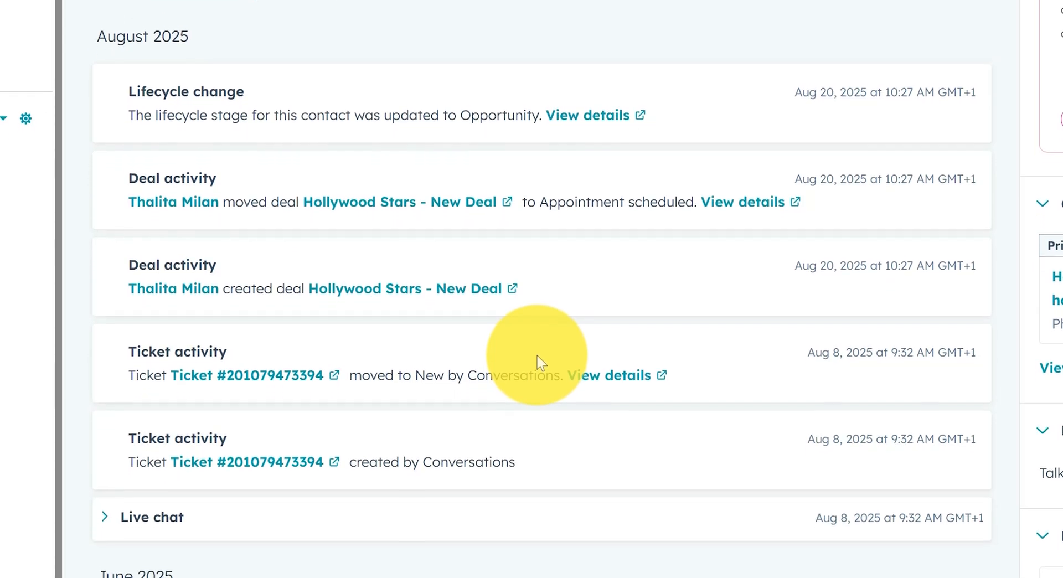
pyautogui.scroll(-3)
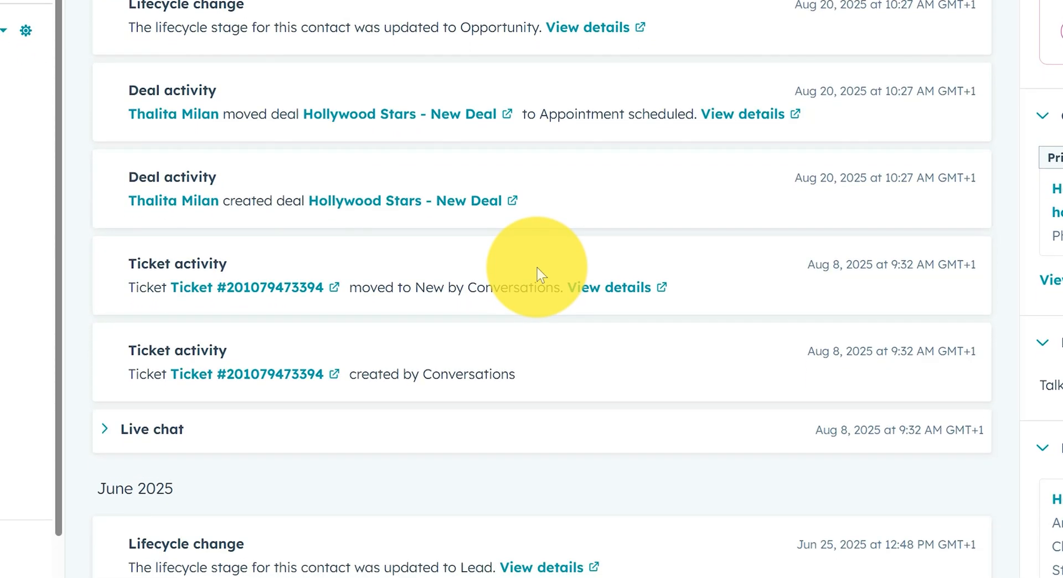
pyautogui.scroll(-3)
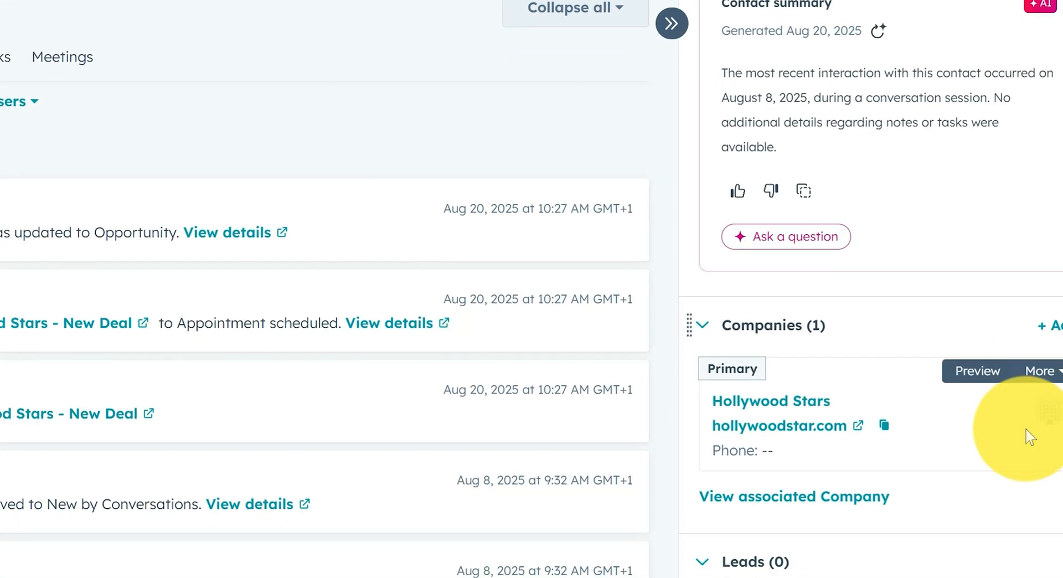
pyautogui.scroll(-3)
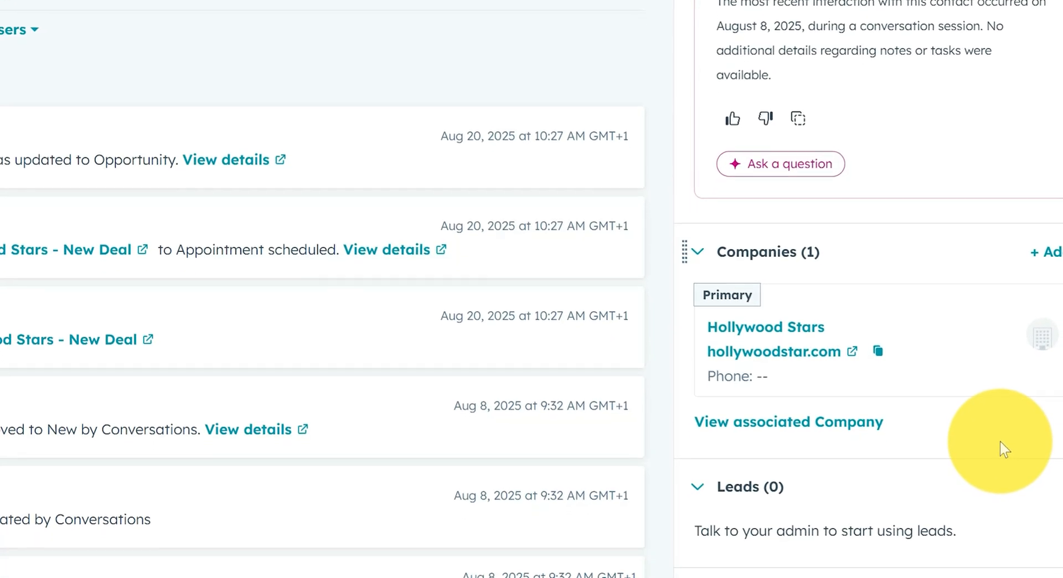
pyautogui.scroll(-3)
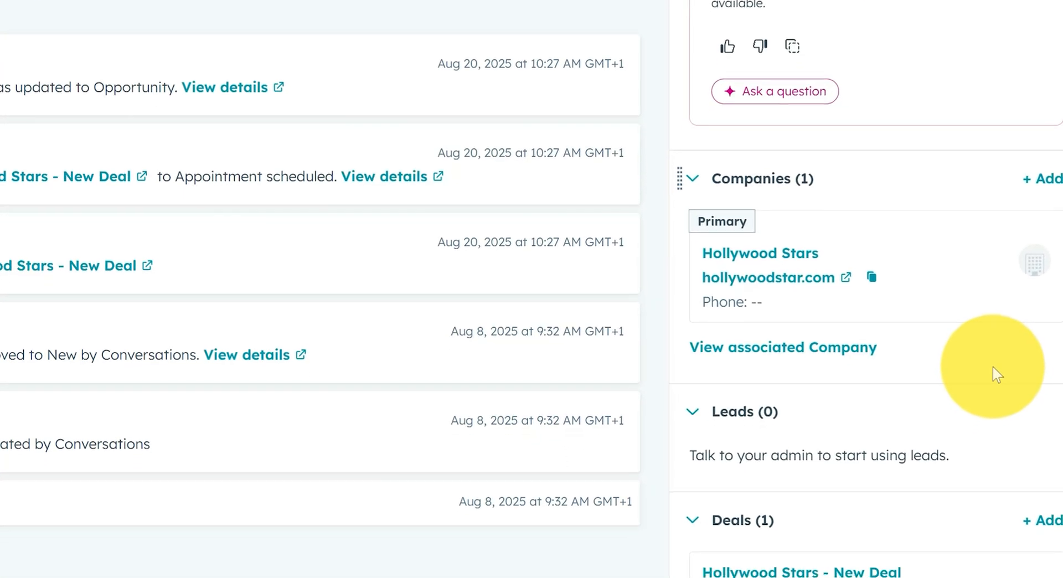
pyautogui.scroll(-3)
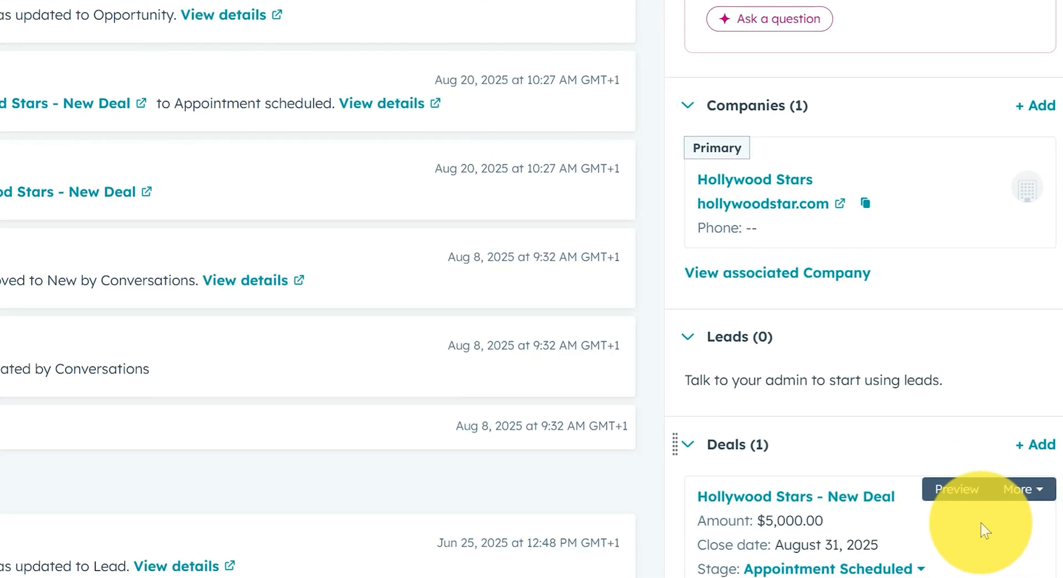
pyautogui.scroll(-3)
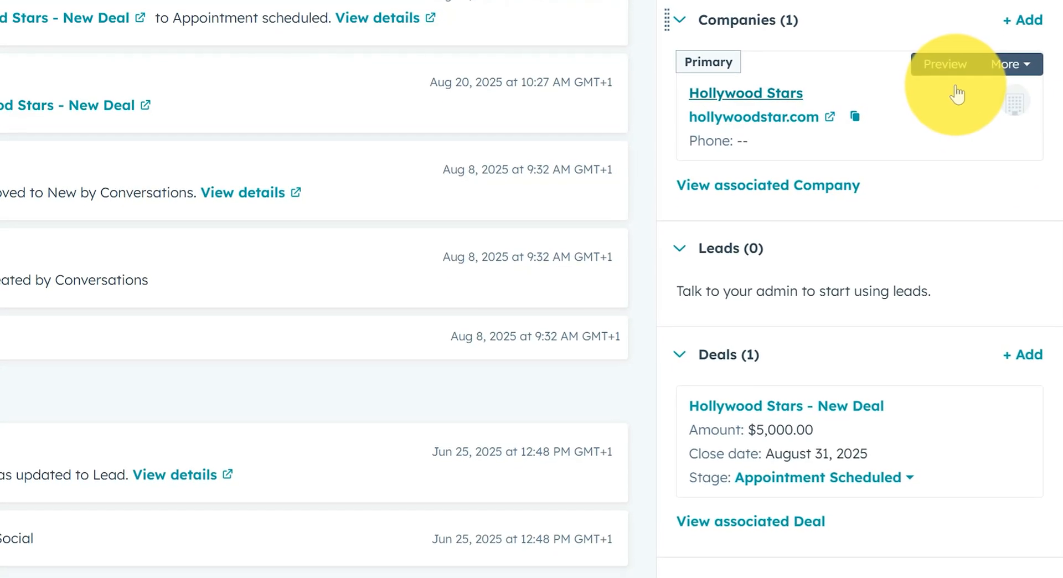
pyautogui.moveTo(1011, 323)
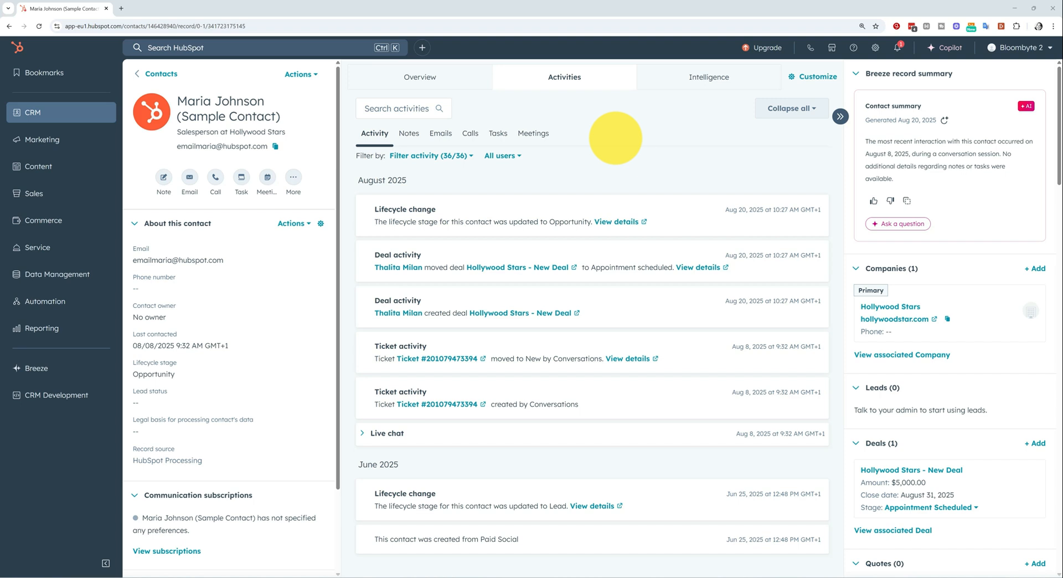
pyautogui.moveTo(563, 146)
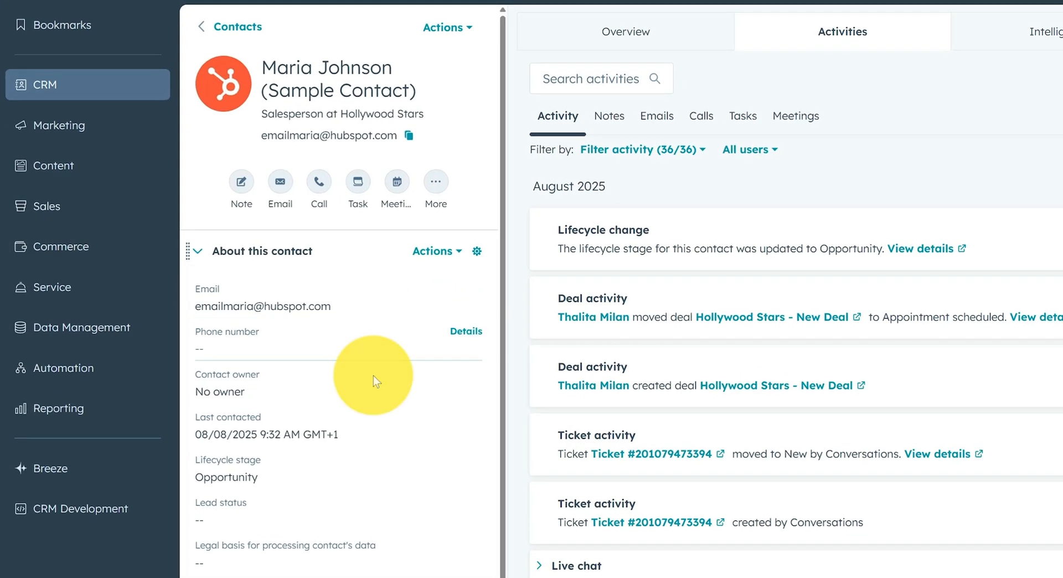
pyautogui.moveTo(370, 338)
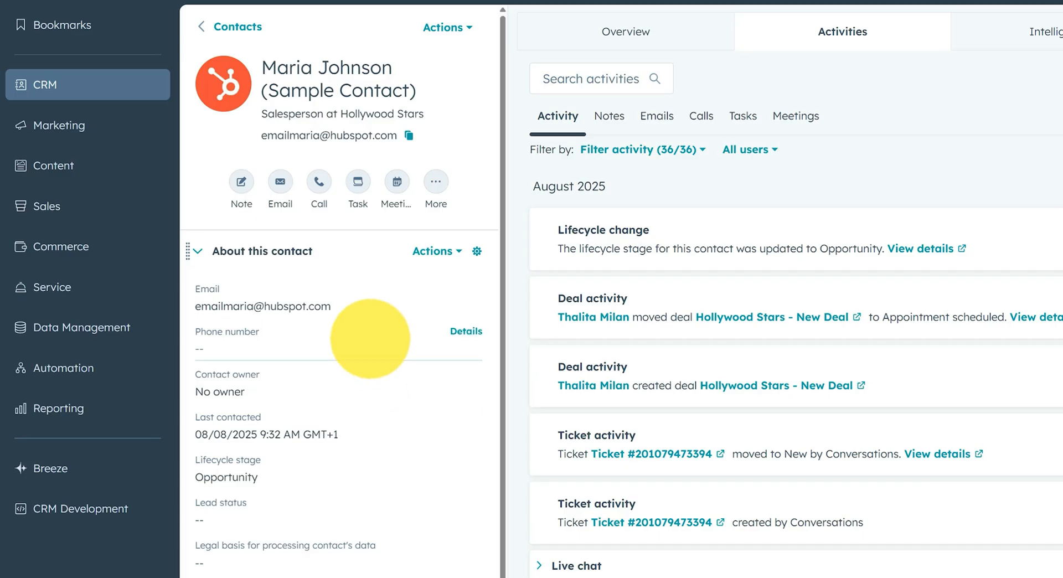
pyautogui.moveTo(441, 250)
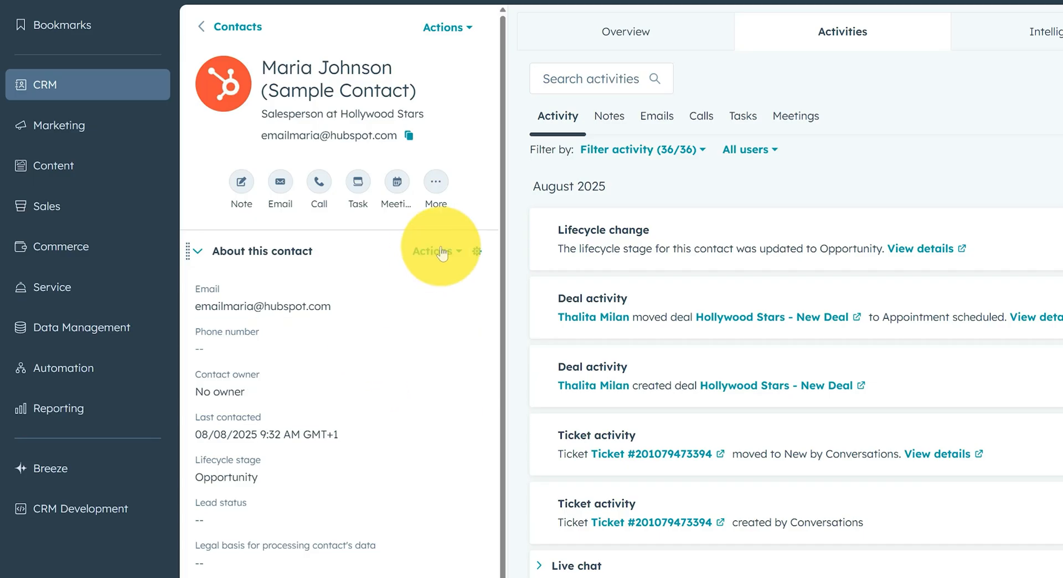
# Step: View all of Maria Johnson's properties from the About this contact Actions menu
pyautogui.click(436, 252)
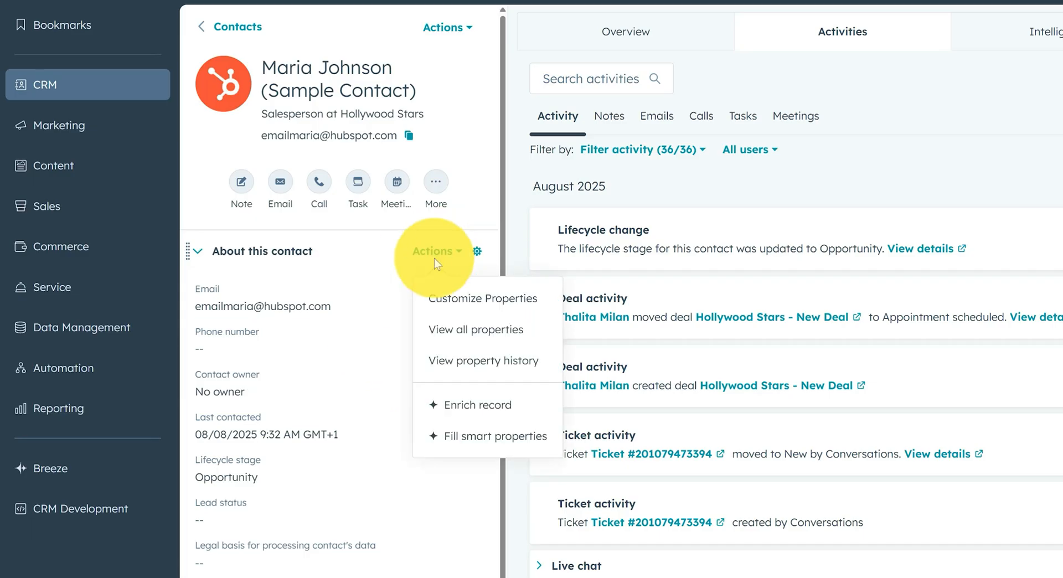
pyautogui.click(477, 329)
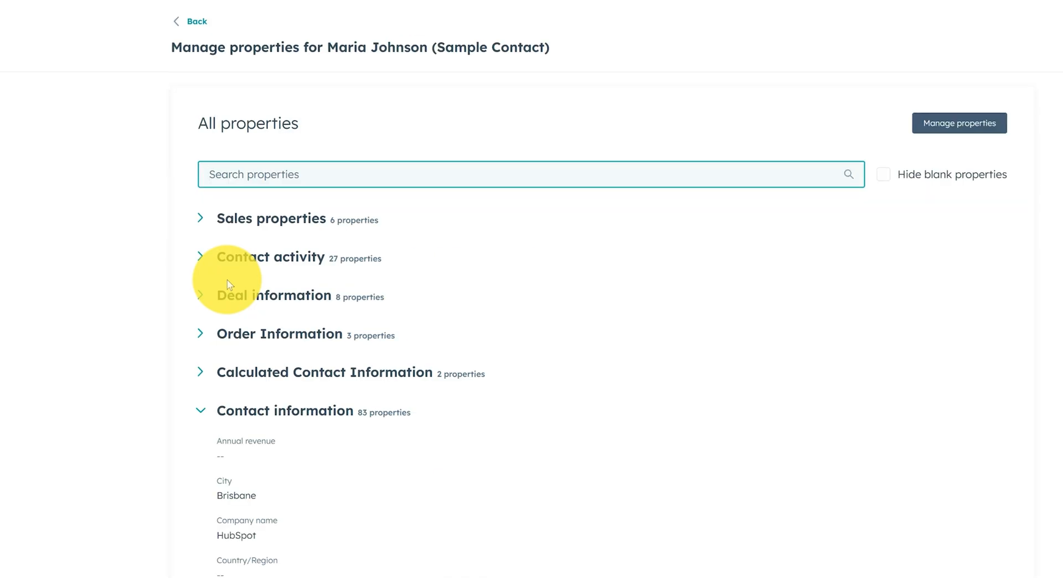
pyautogui.moveTo(549, 423)
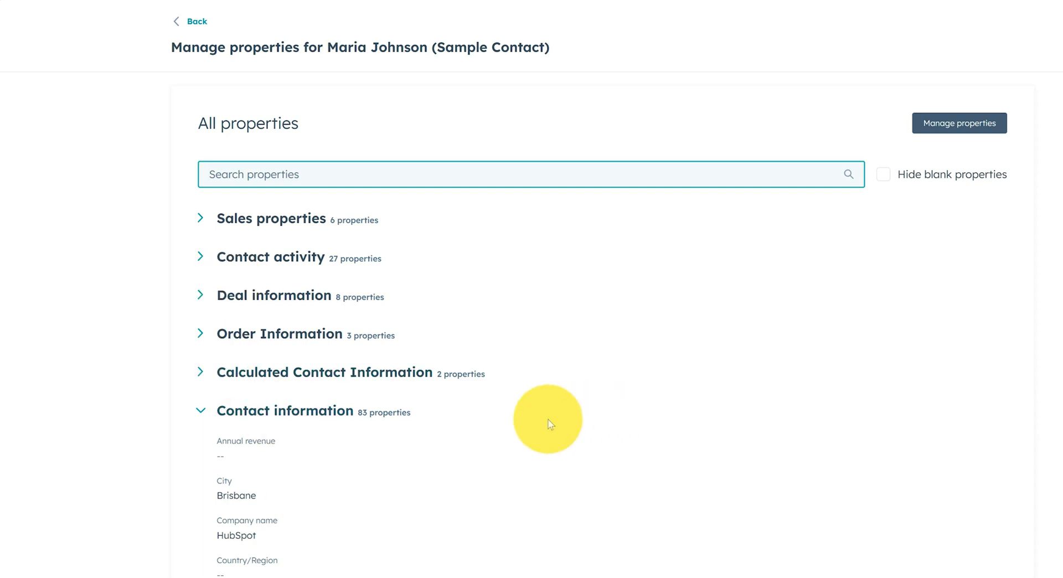
pyautogui.scroll(-3)
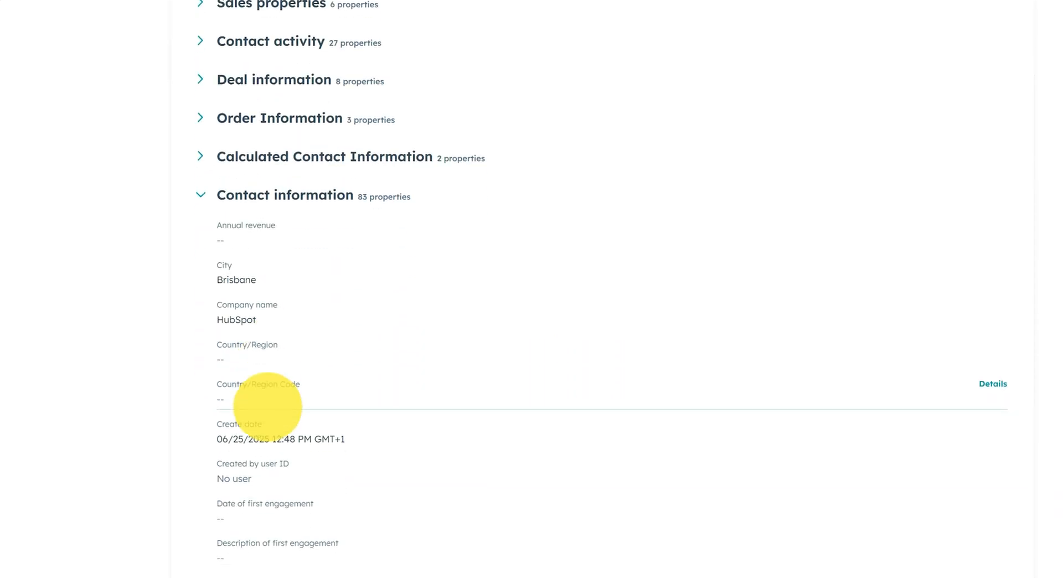
pyautogui.scroll(-3)
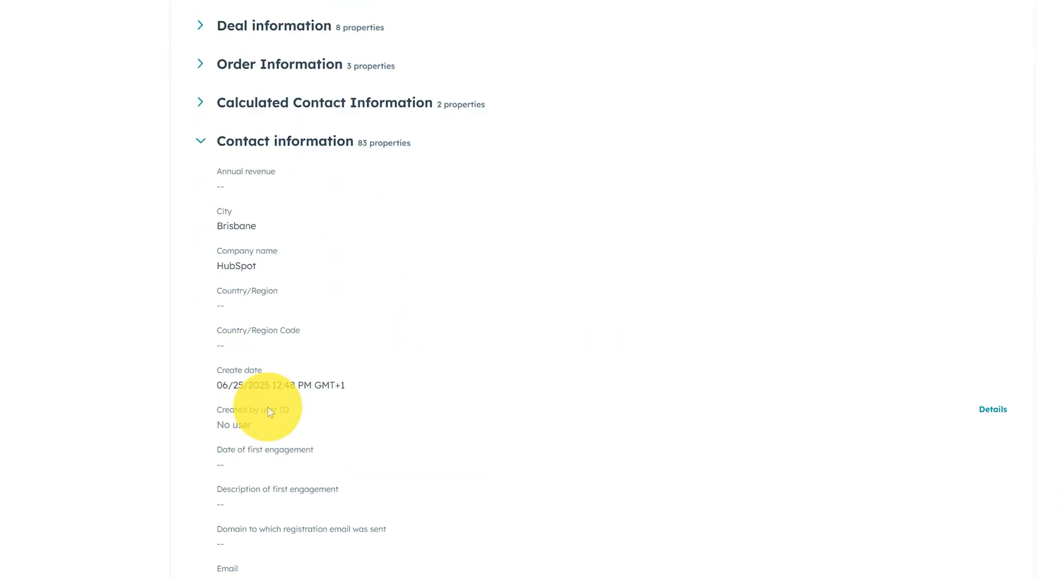
pyautogui.scroll(-3)
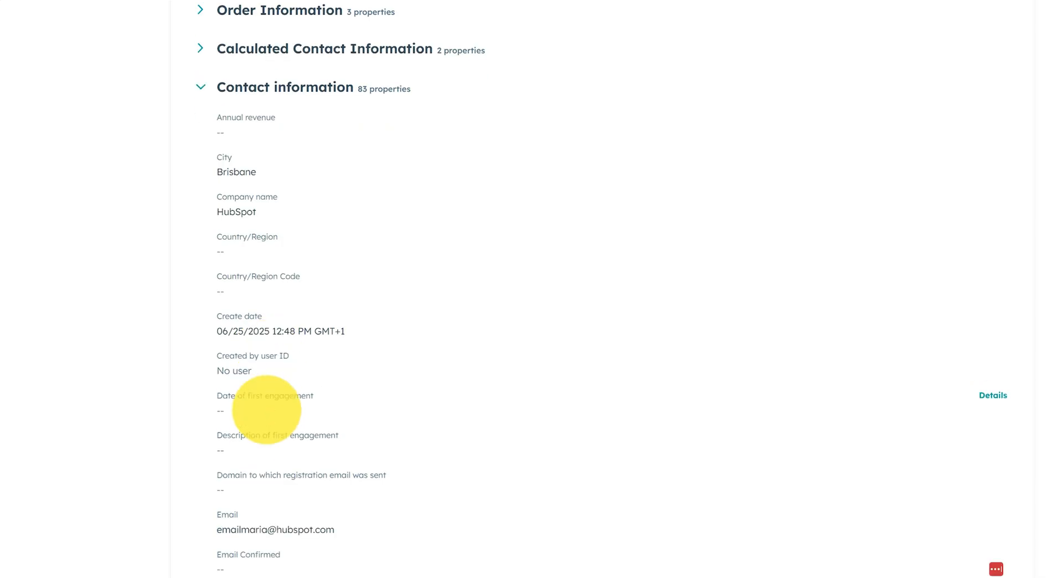
pyautogui.scroll(-3)
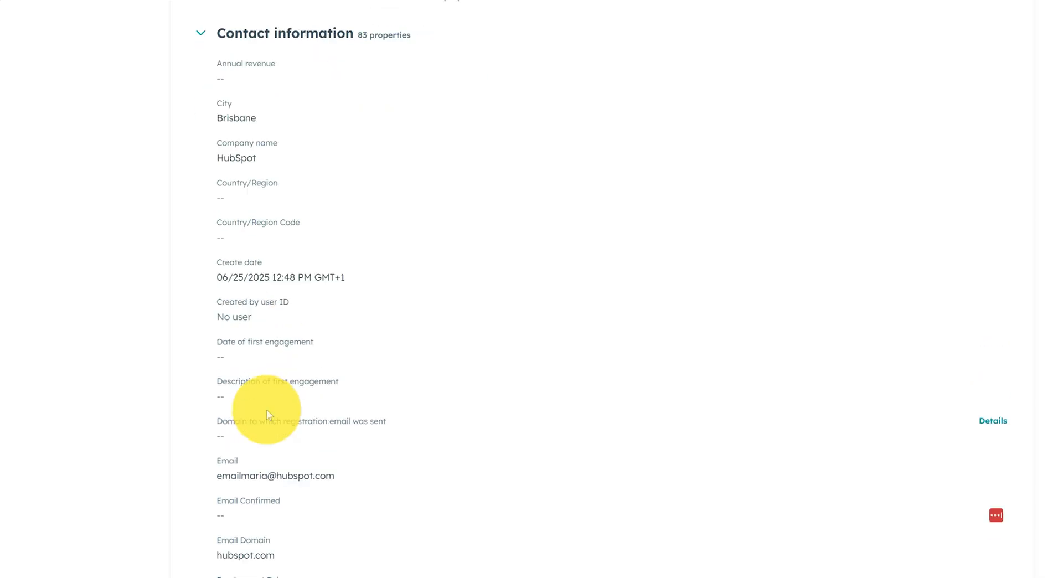
pyautogui.scroll(-3)
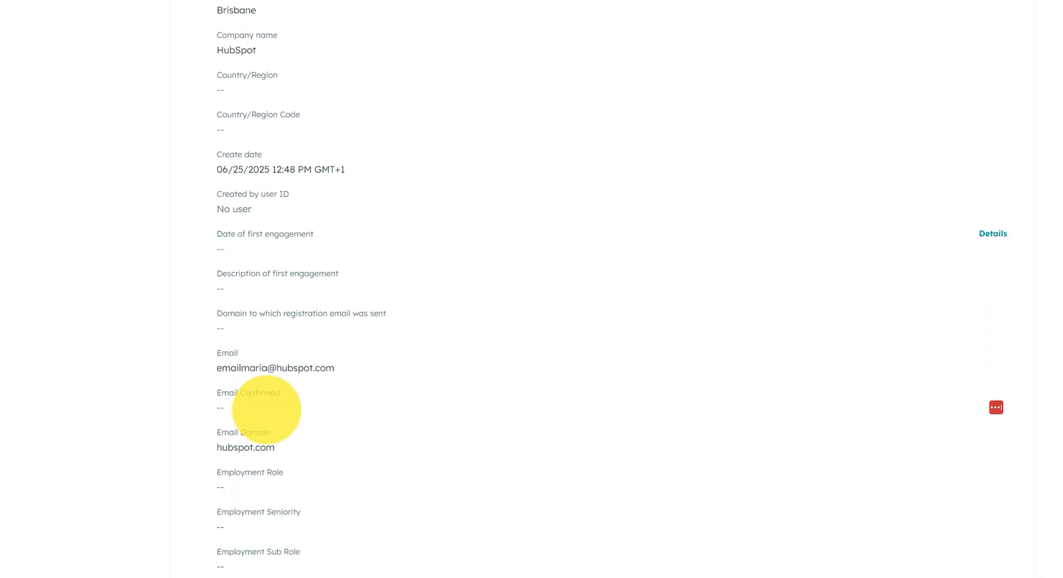
pyautogui.scroll(-3)
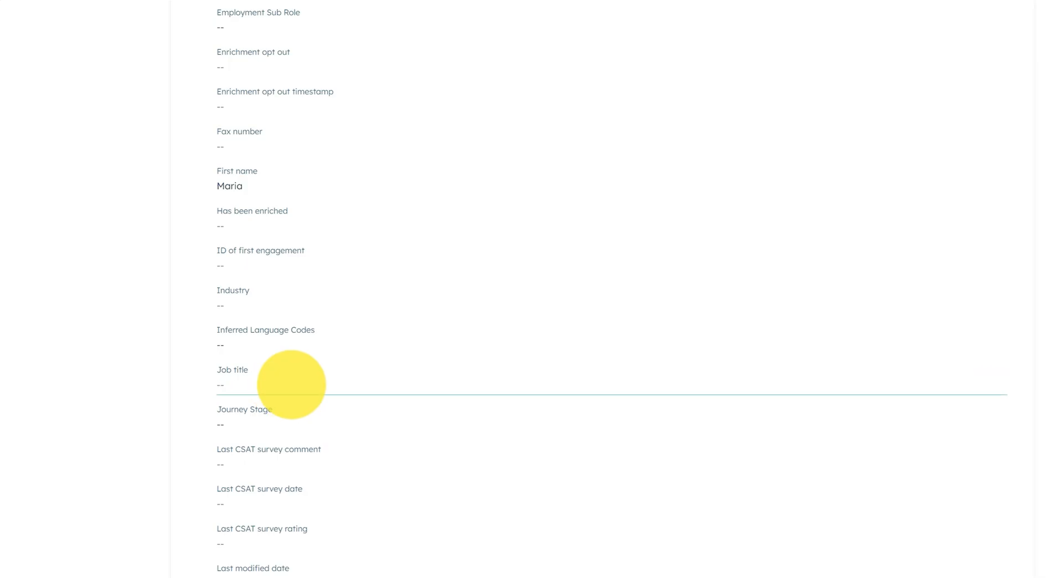
pyautogui.write('Founder')
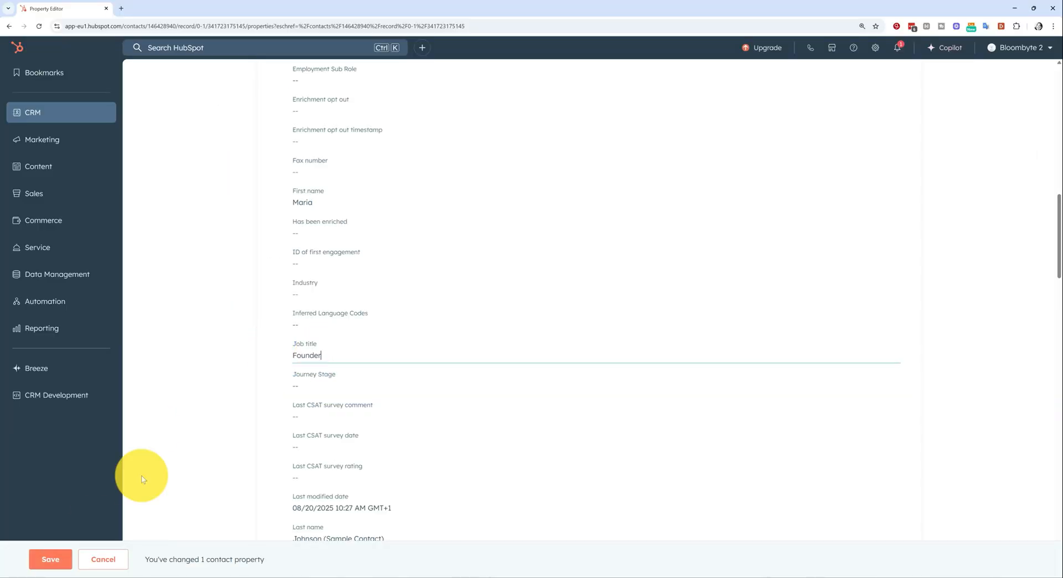
pyautogui.click(50, 560)
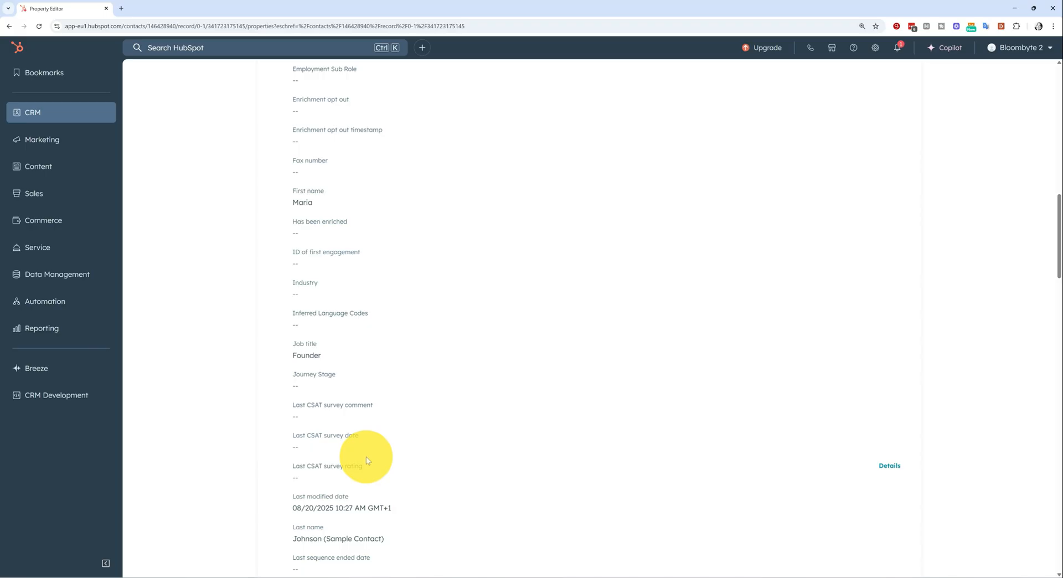
pyautogui.moveTo(575, 442)
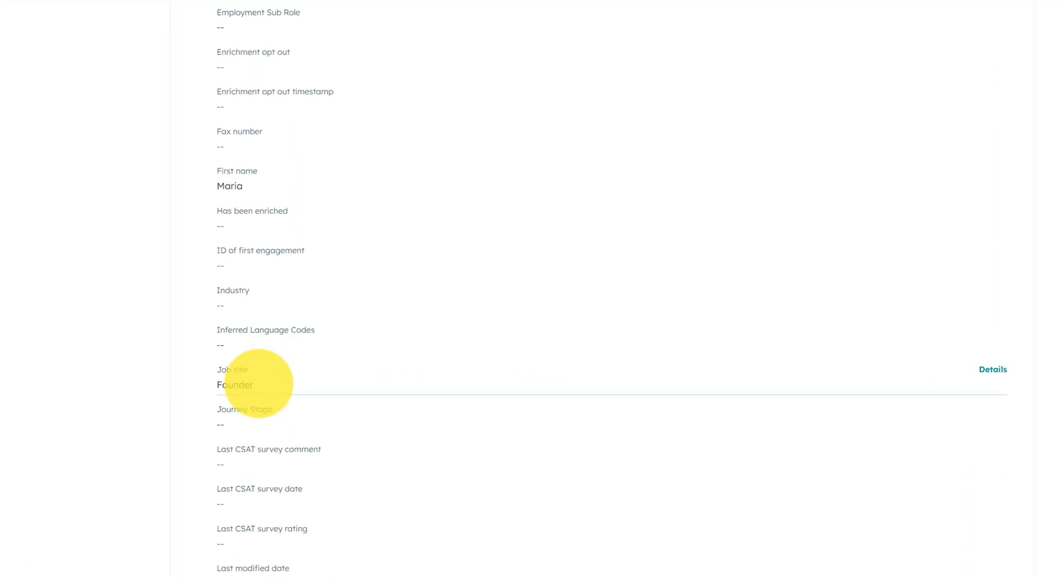
pyautogui.scroll(-3)
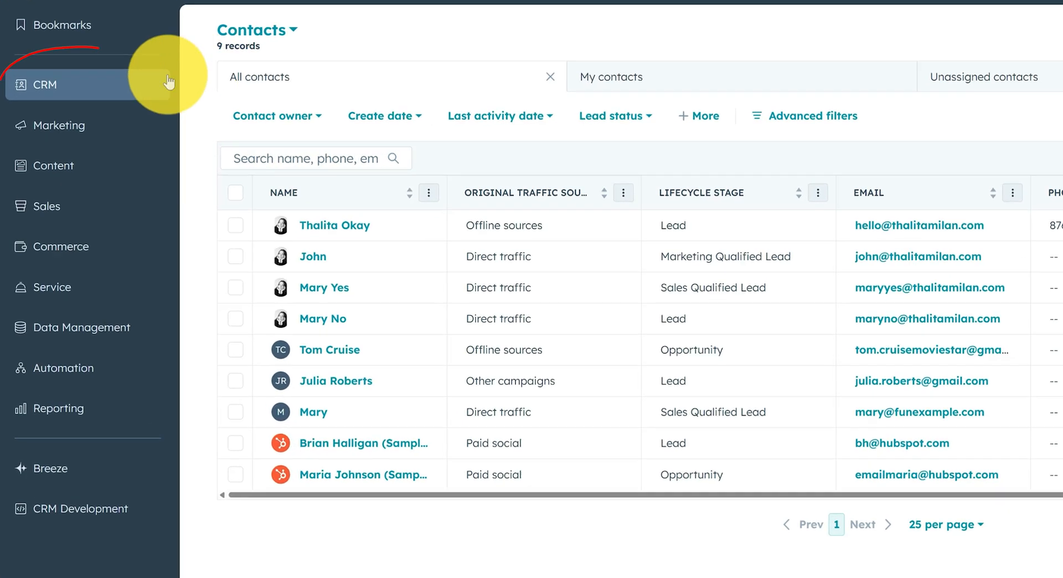
# Step: Return to the Contacts list via the CRM menu and start a new Create Contact form
pyautogui.click(45, 84)
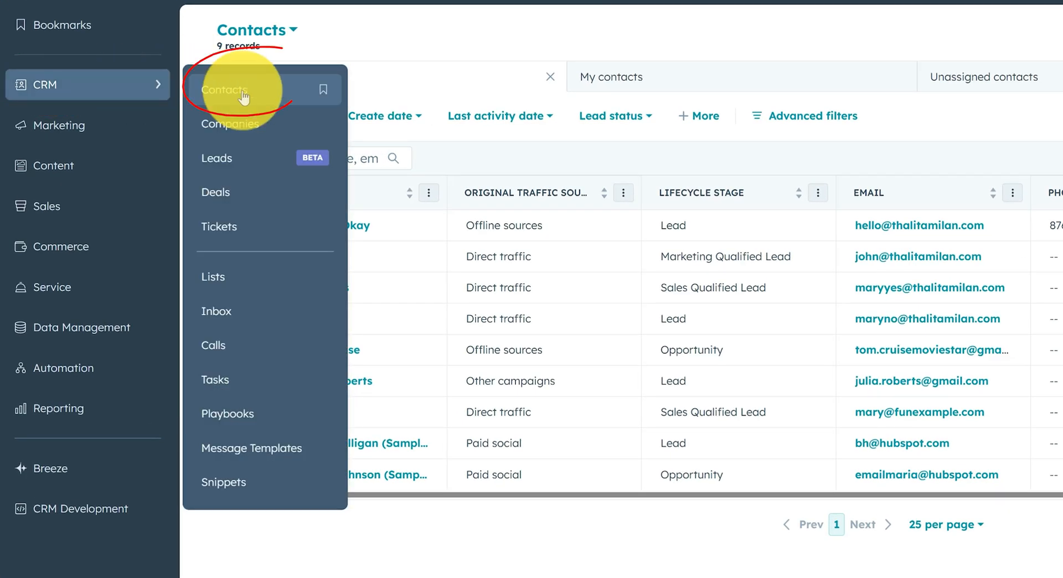
pyautogui.click(229, 90)
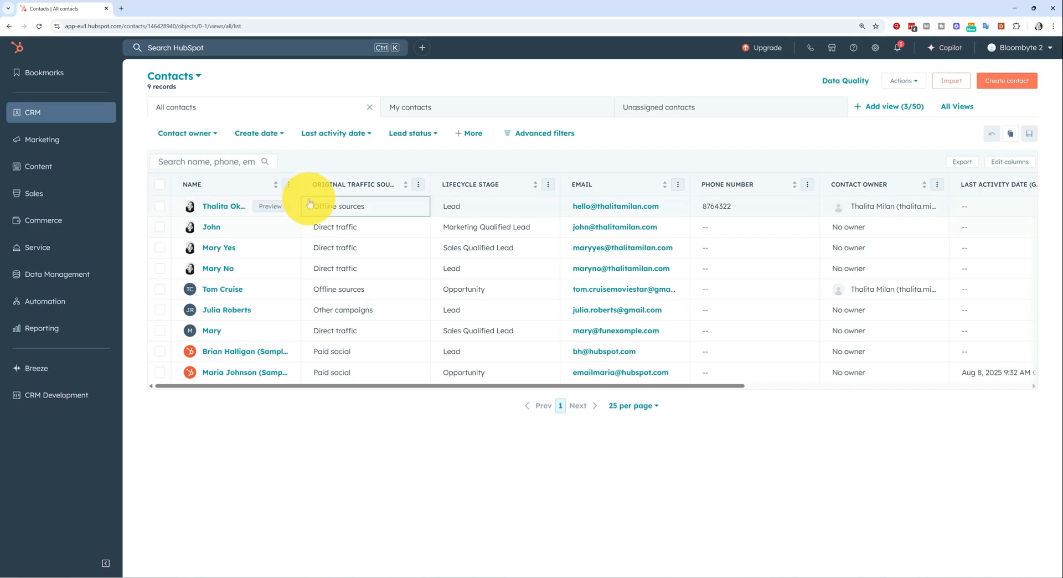
pyautogui.click(1007, 81)
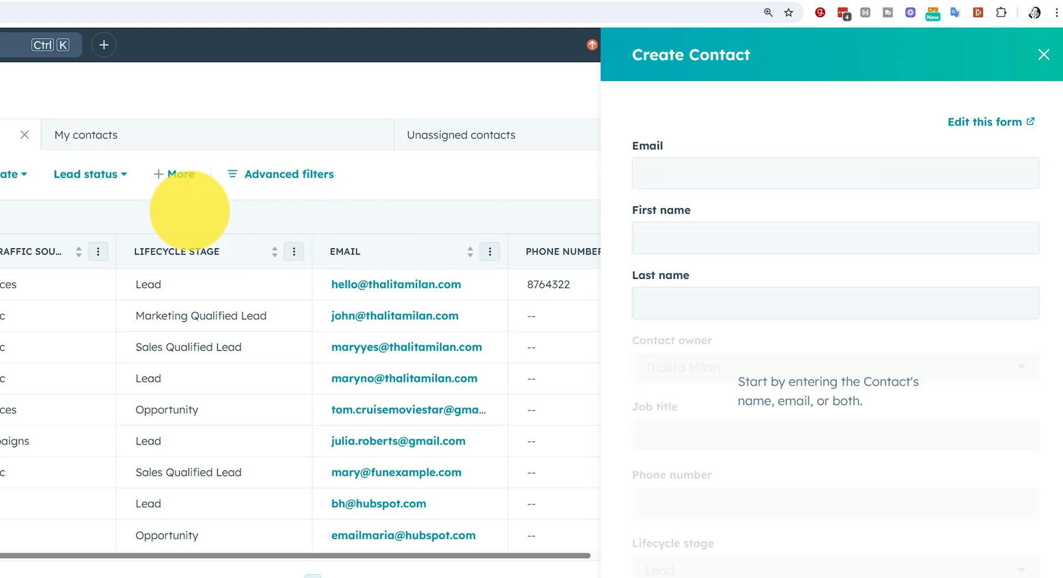
pyautogui.click(835, 173)
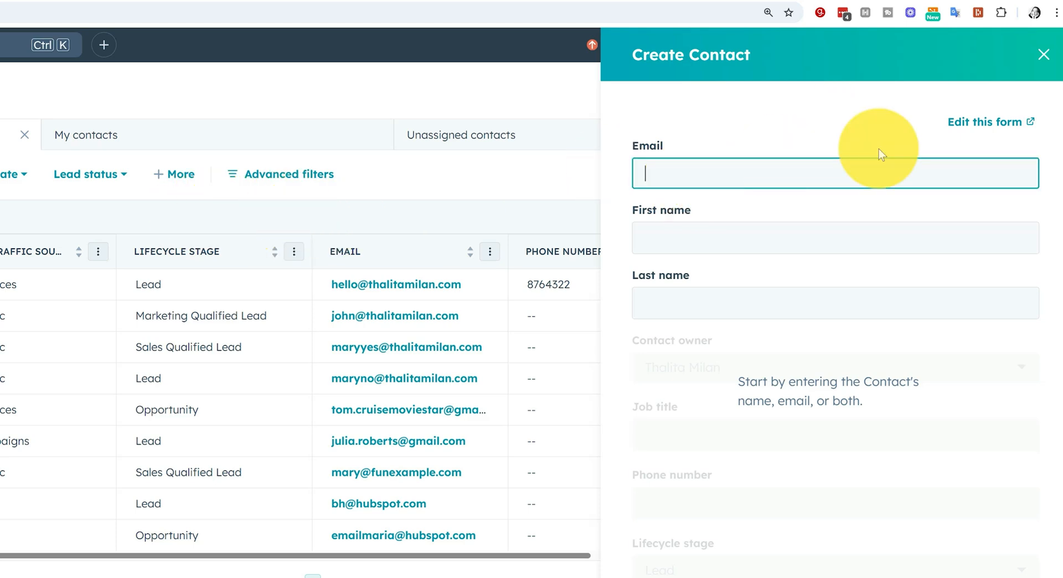
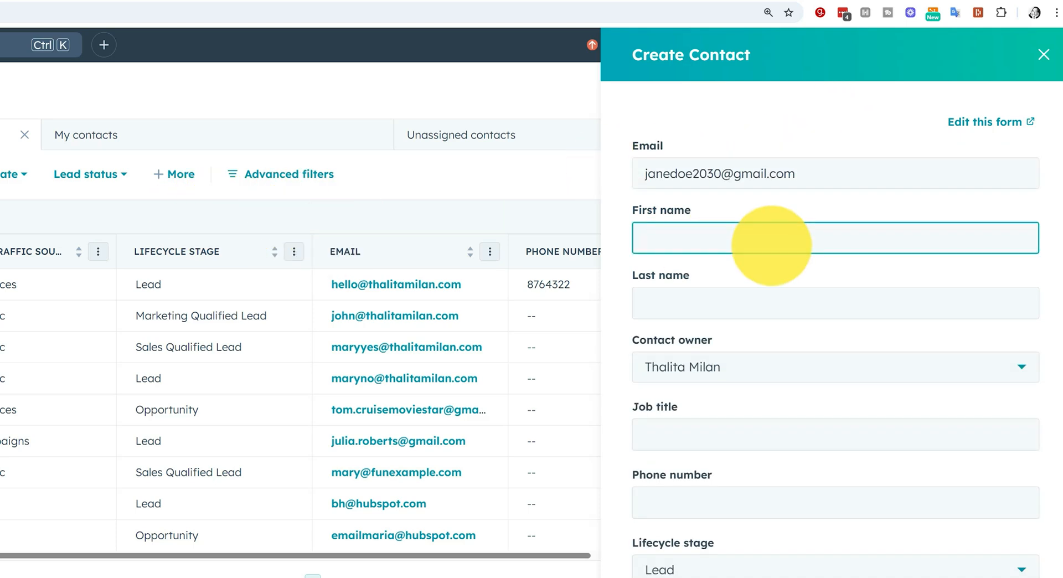
pyautogui.write('D')
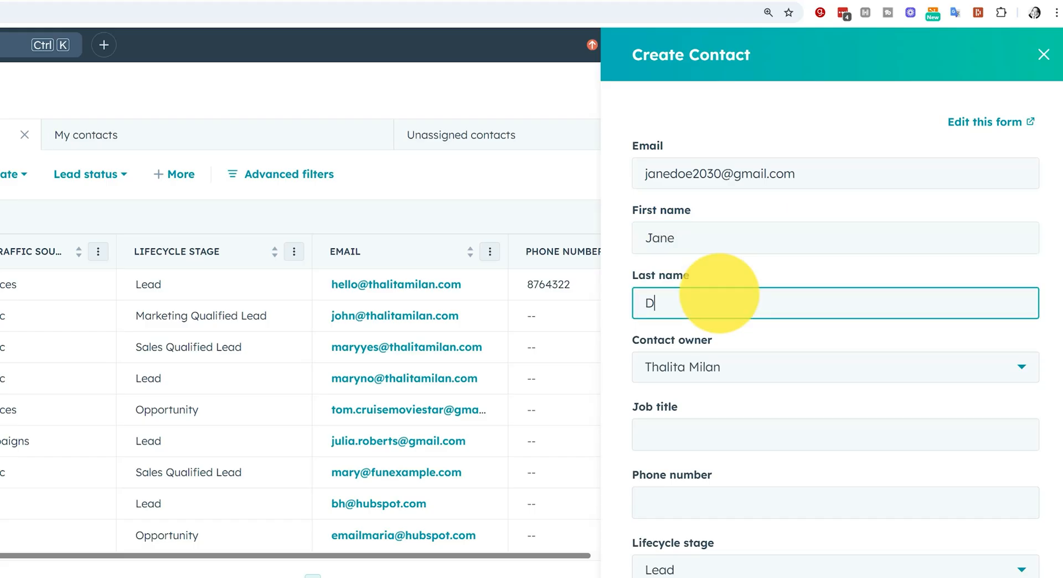
pyautogui.write('oe')
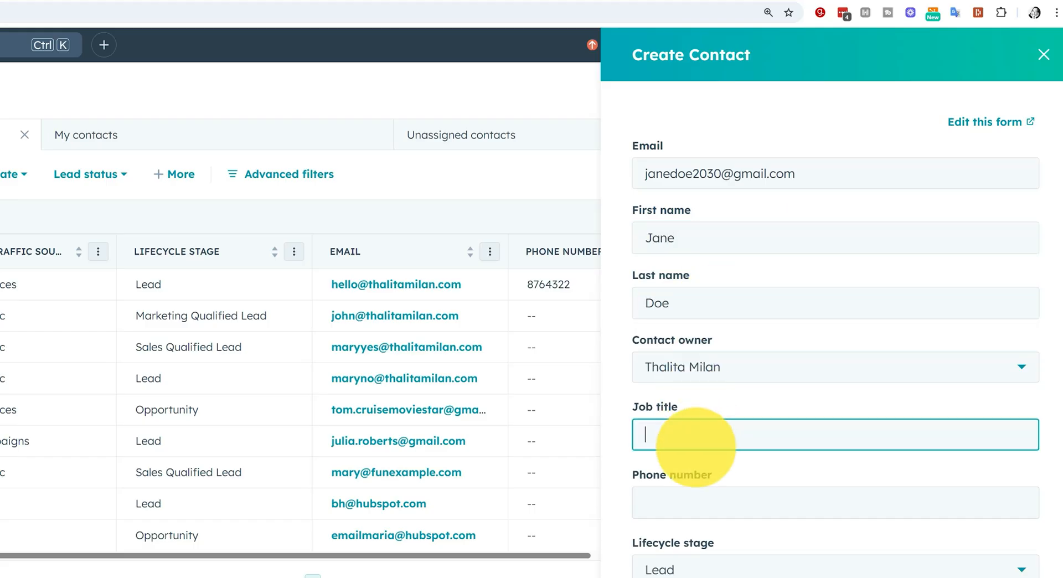
pyautogui.write('Marketing Manager')
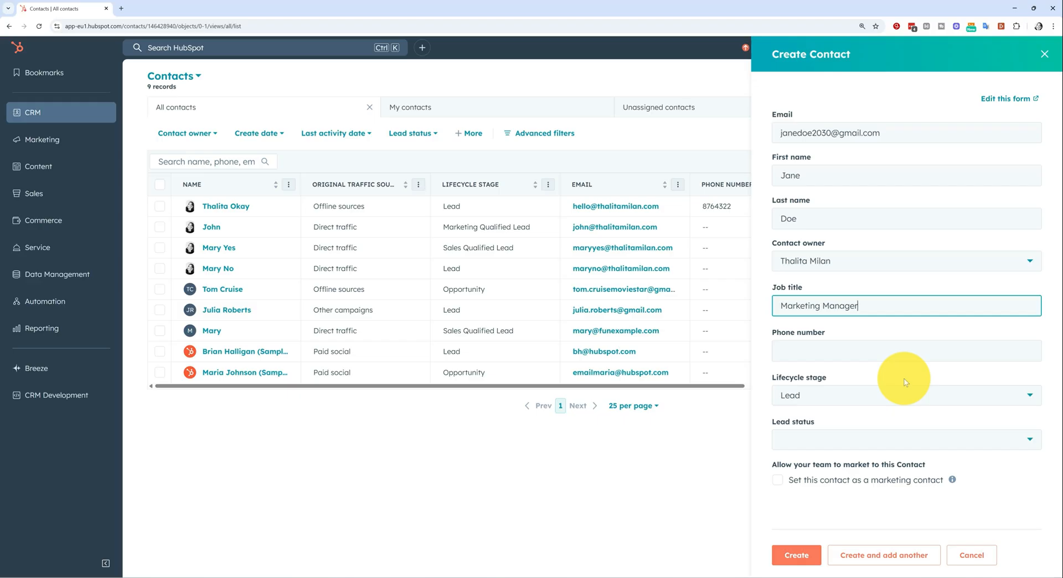
pyautogui.moveTo(910, 390)
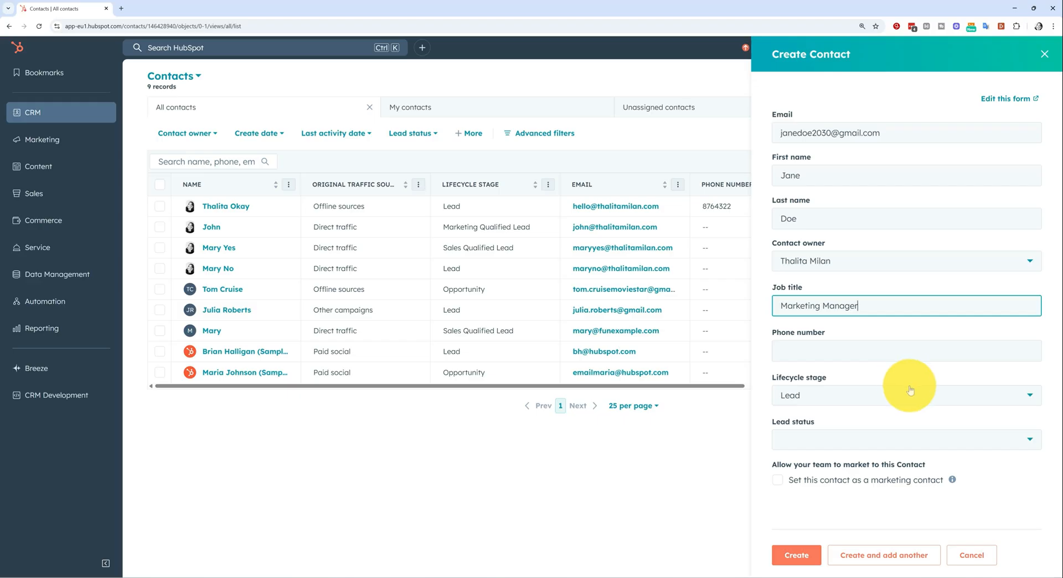
pyautogui.moveTo(907, 351)
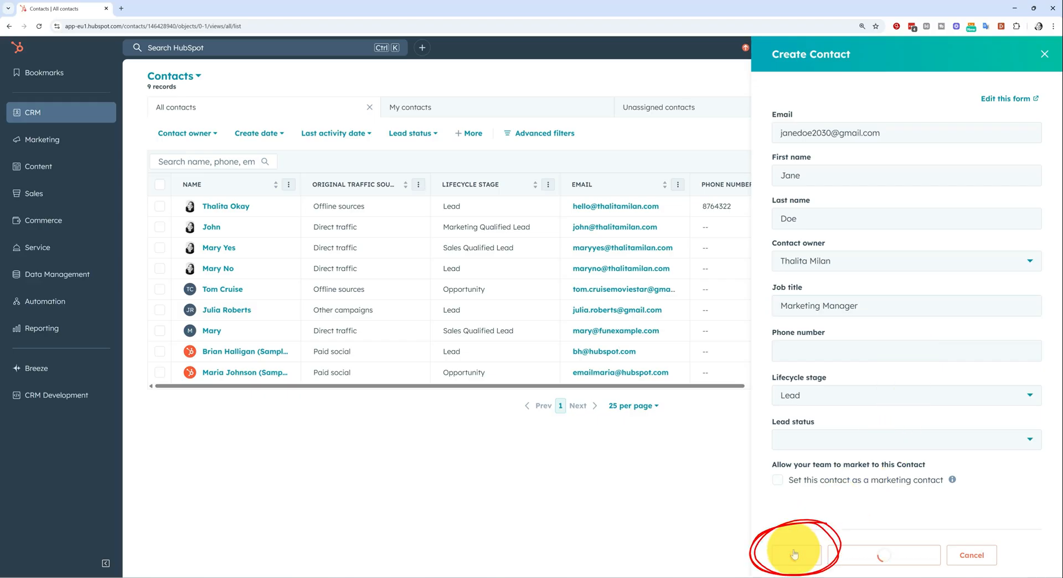
pyautogui.click(793, 555)
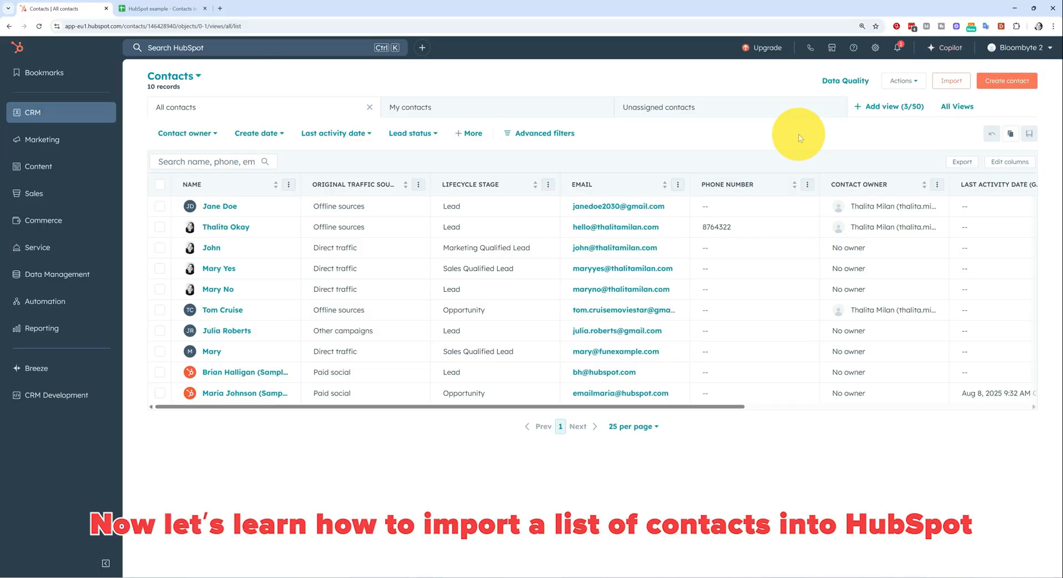
# Step: Start a one-time file import of CRM data from the Contacts page
pyautogui.click(951, 81)
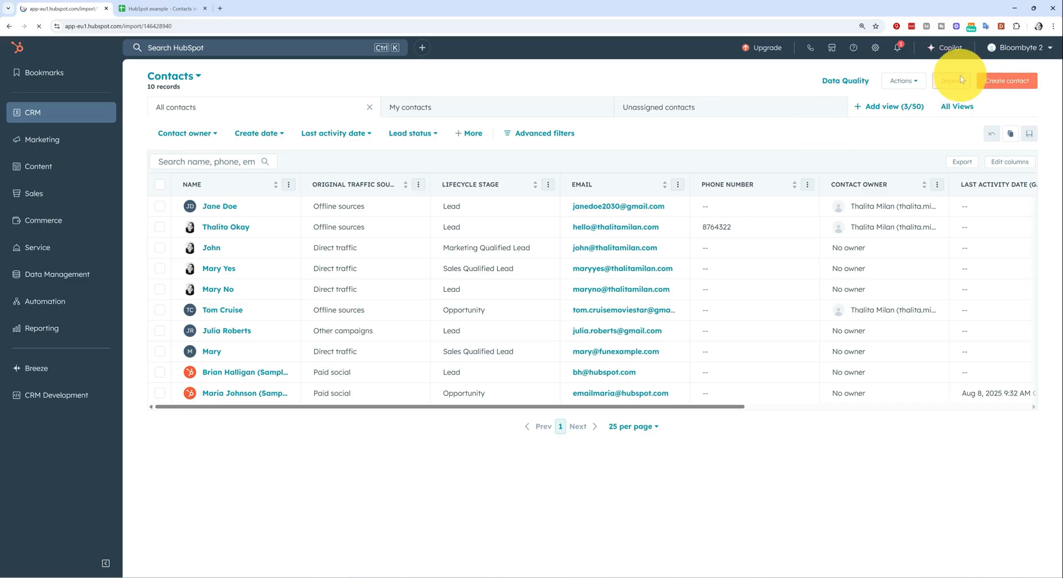
pyautogui.click(950, 81)
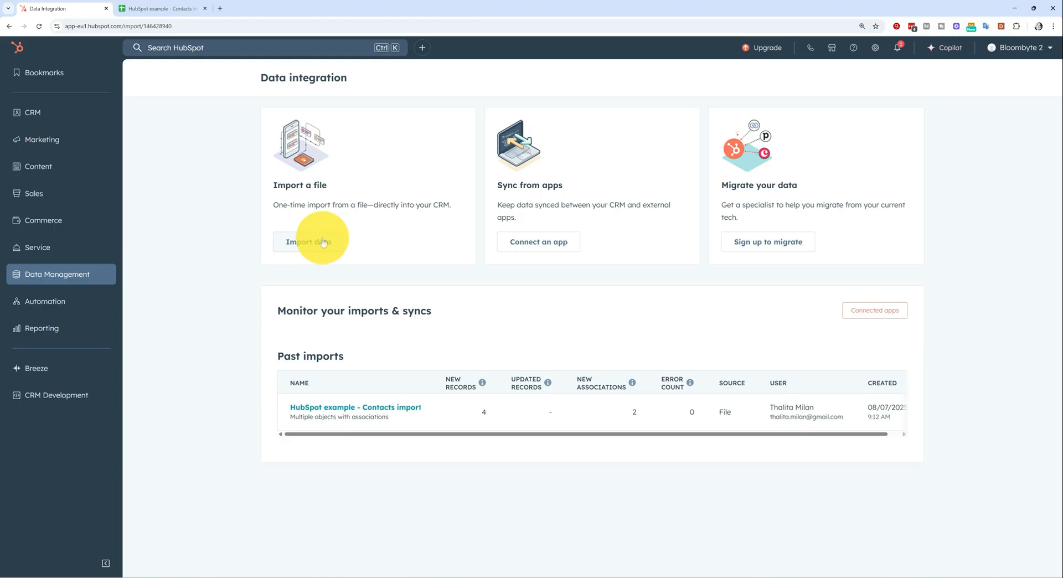
pyautogui.click(307, 242)
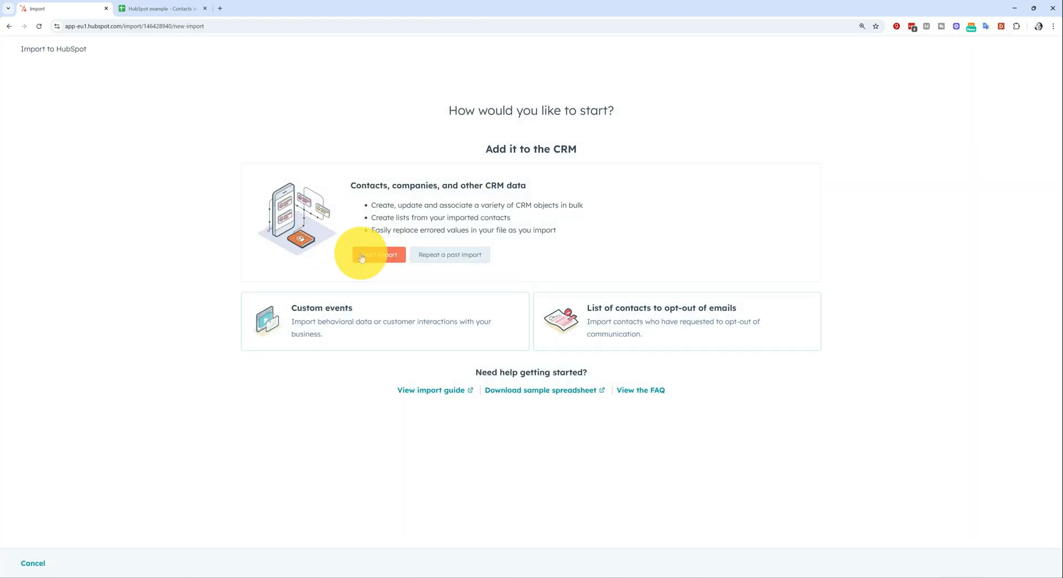
pyautogui.click(379, 254)
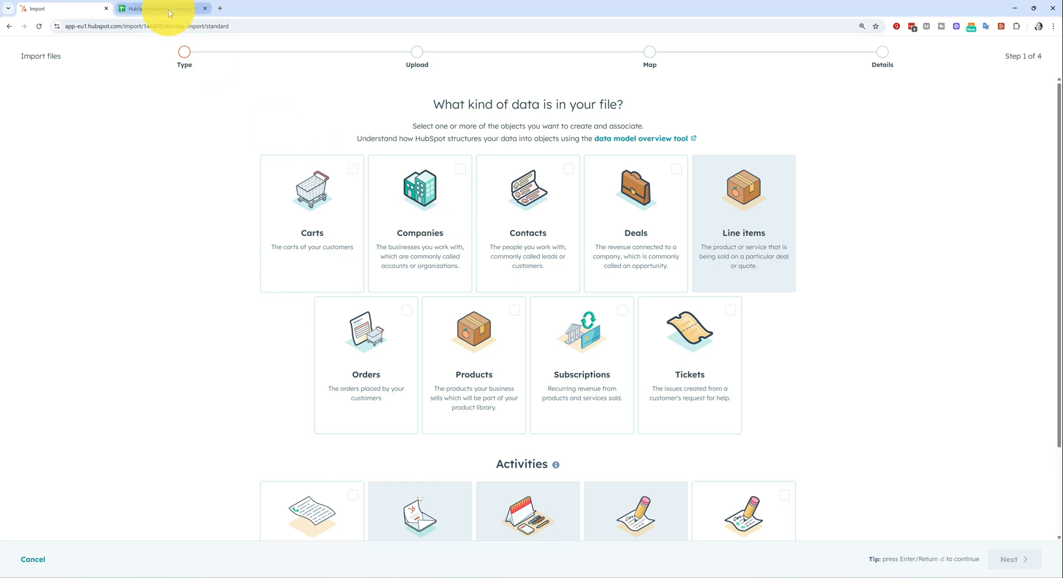
# Step: Switch to the contacts Google Sheet and show its File > Download formats
pyautogui.click(156, 8)
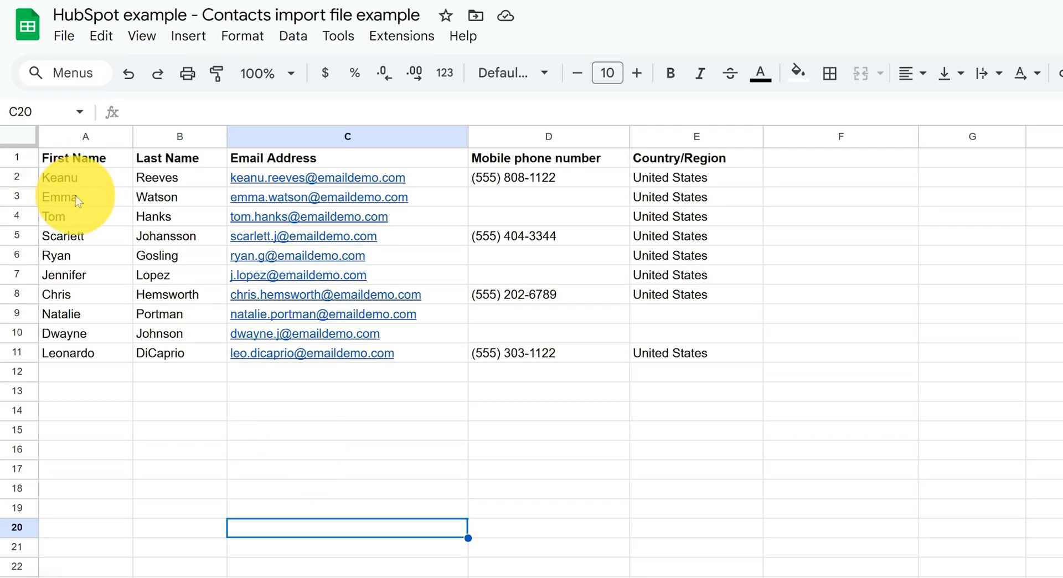
pyautogui.moveTo(325, 294)
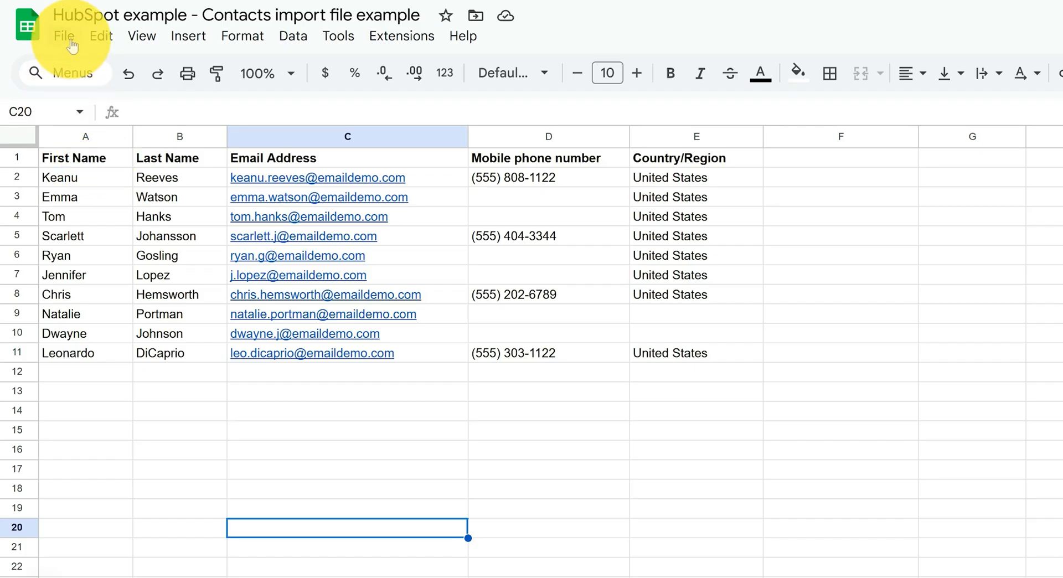
pyautogui.click(63, 36)
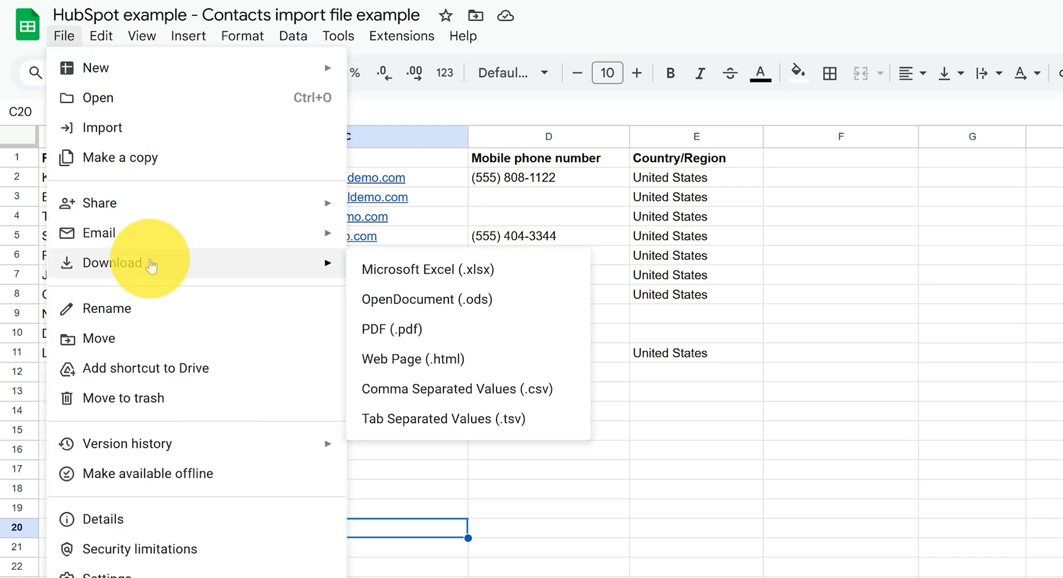
pyautogui.click(458, 389)
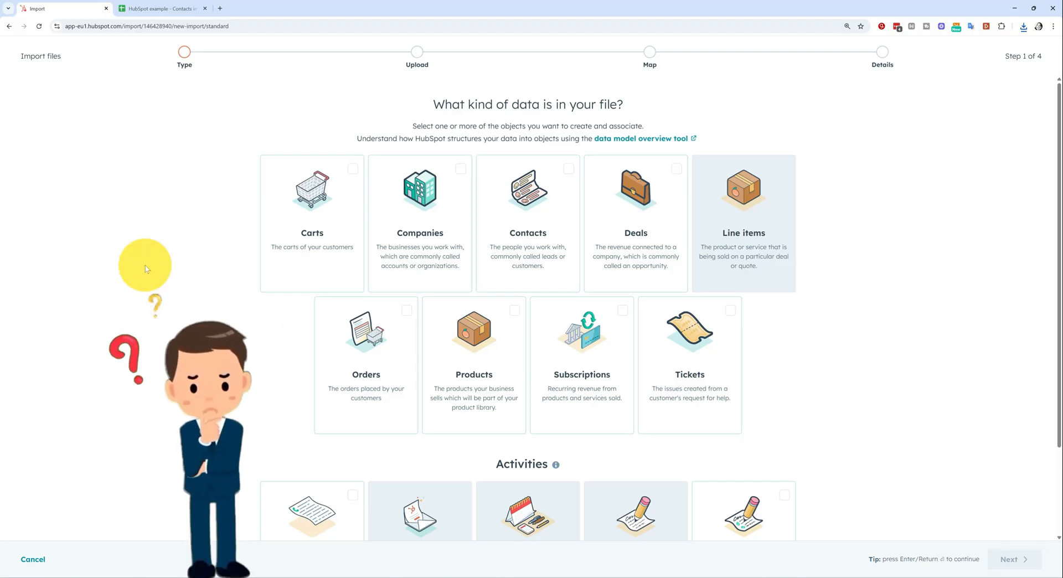
# Step: Choose Contacts as the import data type and continue to the upload step
pyautogui.click(161, 8)
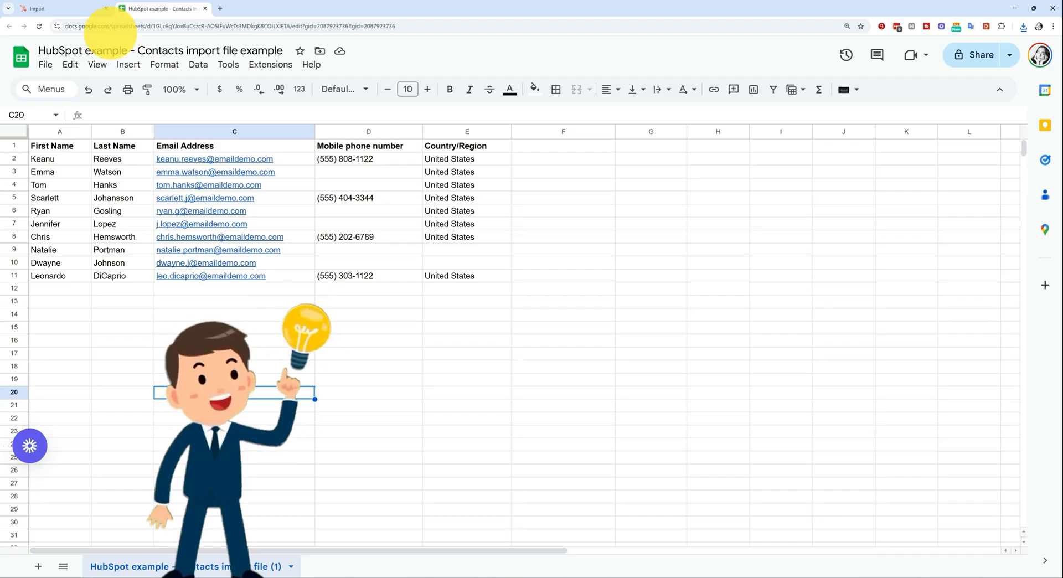
pyautogui.click(61, 8)
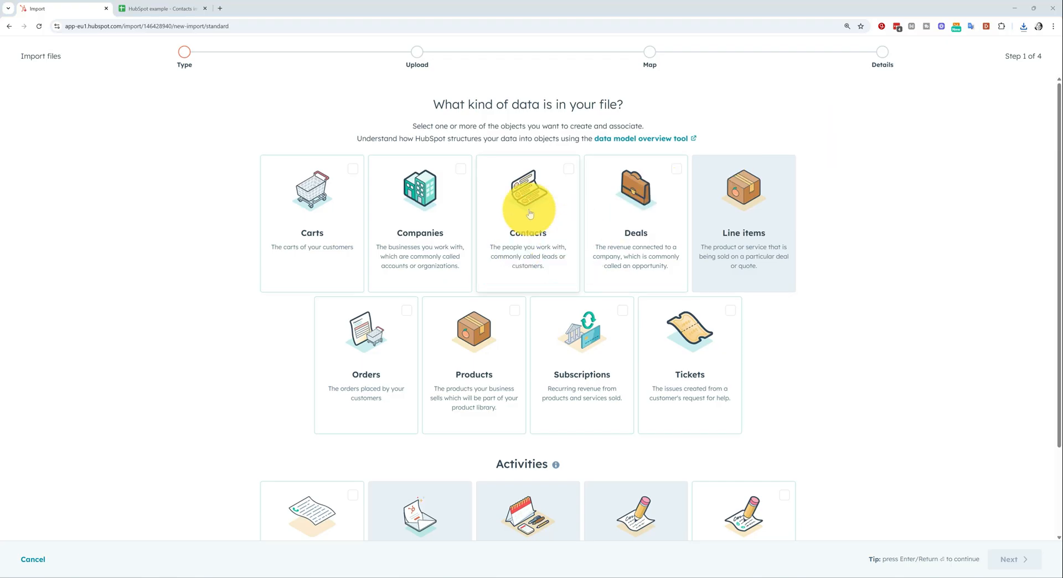
pyautogui.click(528, 224)
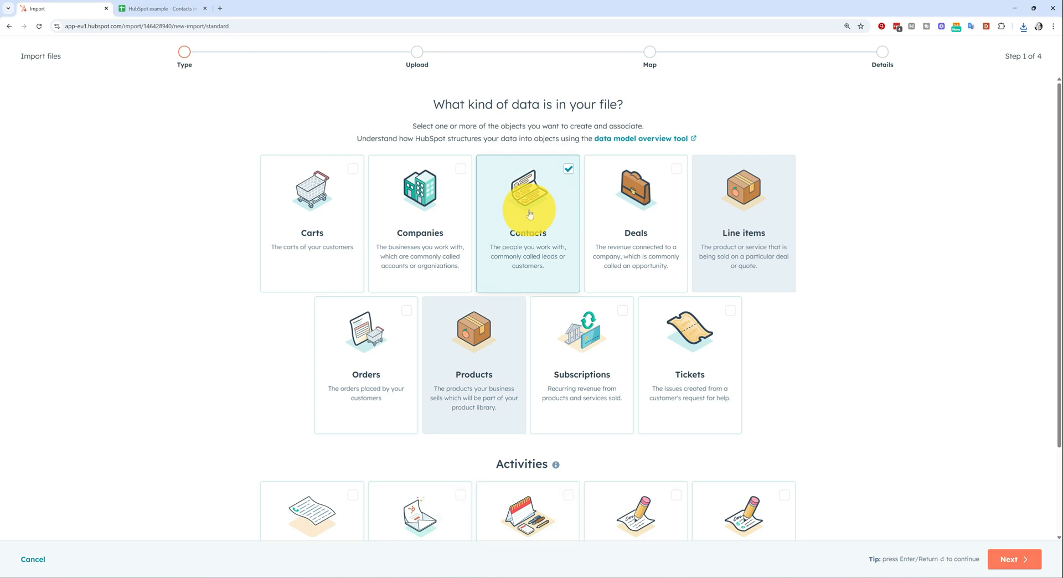
pyautogui.click(1015, 559)
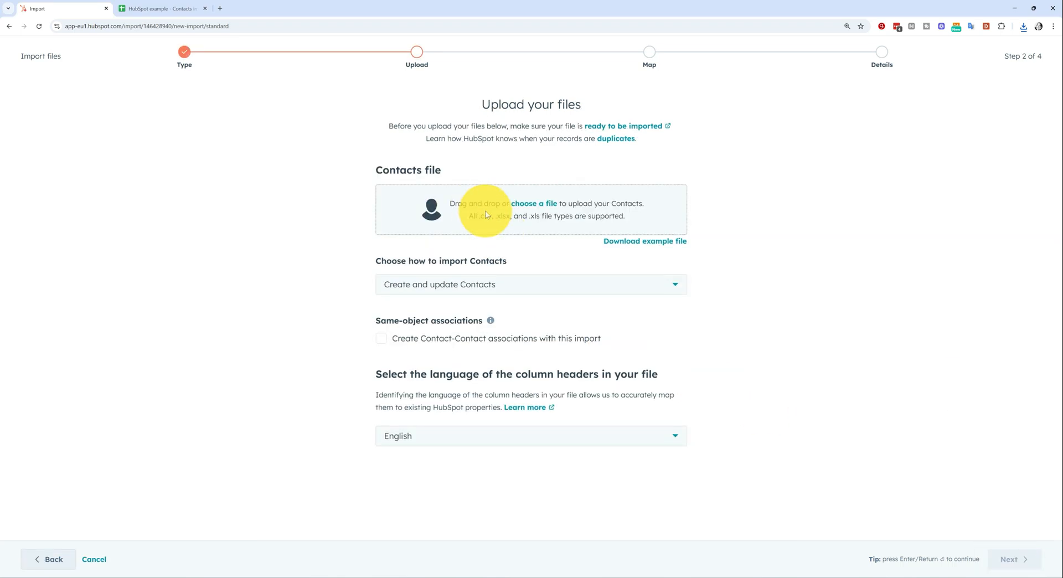
pyautogui.moveTo(926, 70)
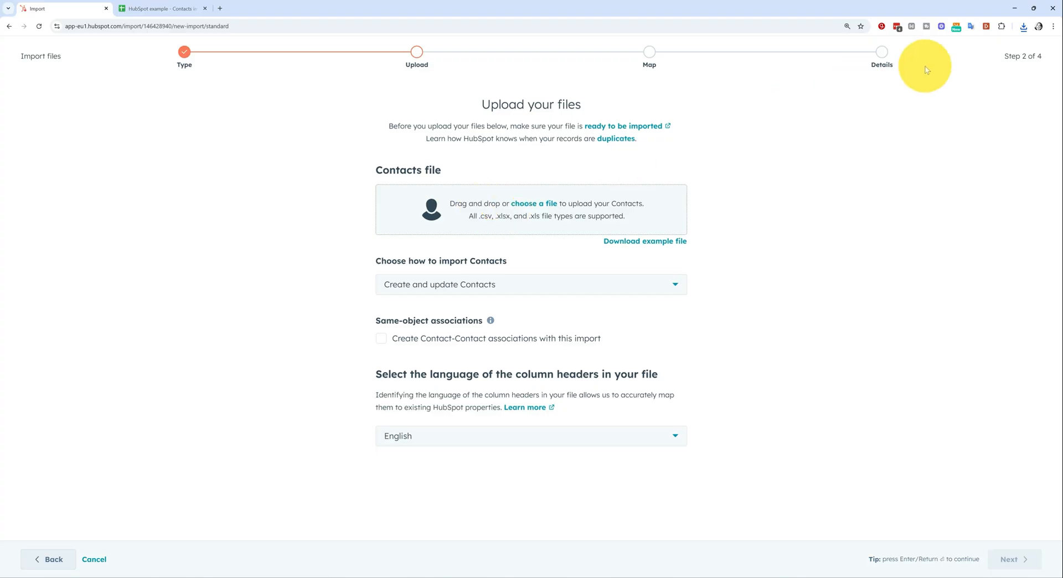
# Step: Attach the downloaded contacts CSV as the import file
pyautogui.click(1023, 26)
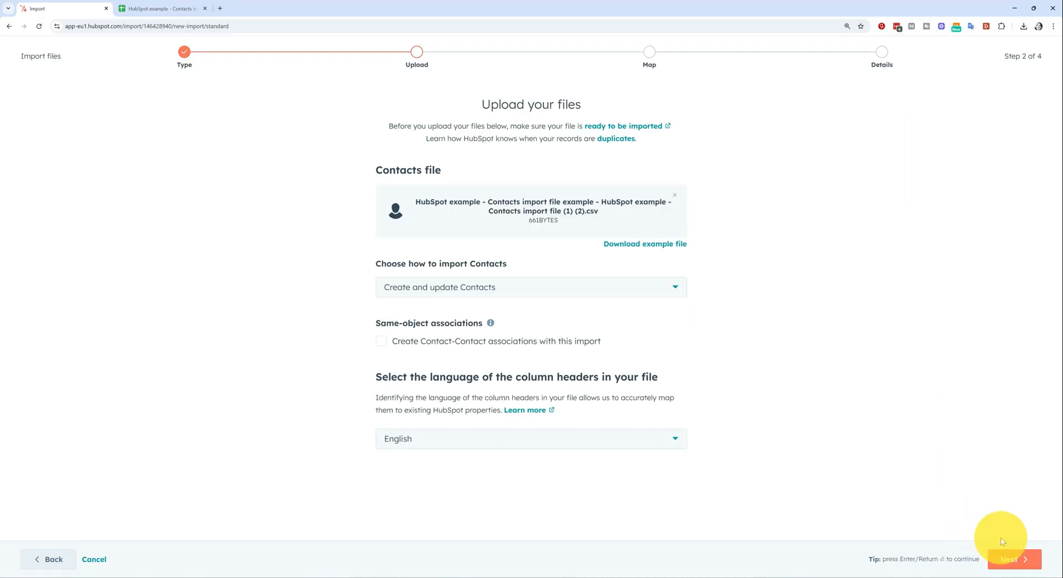
# Step: Map First Name, Last Name, Email, Mobile Phone Number and Country/Region columns with zero errors
pyautogui.click(1014, 559)
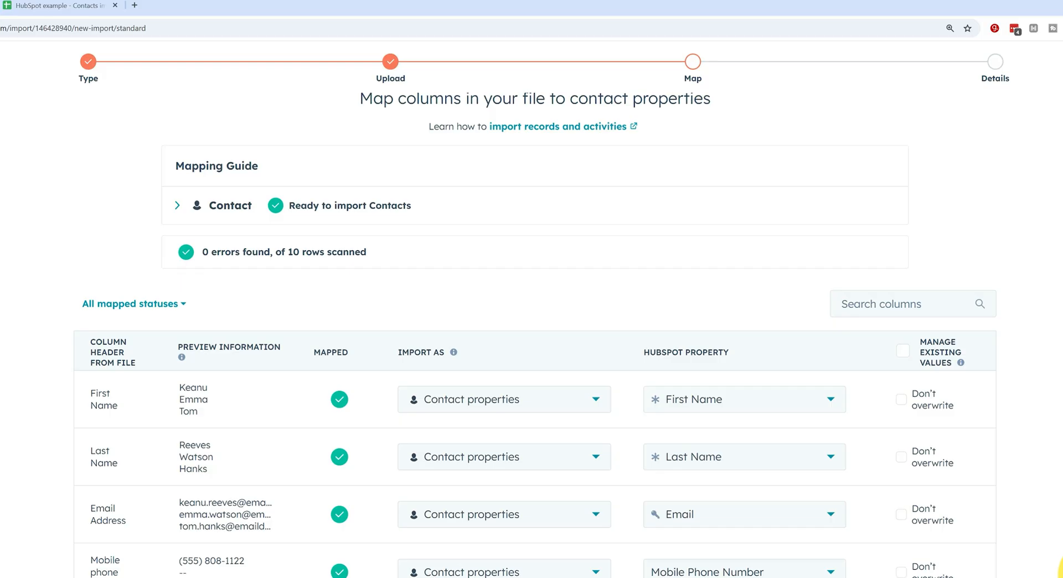
pyautogui.click(504, 399)
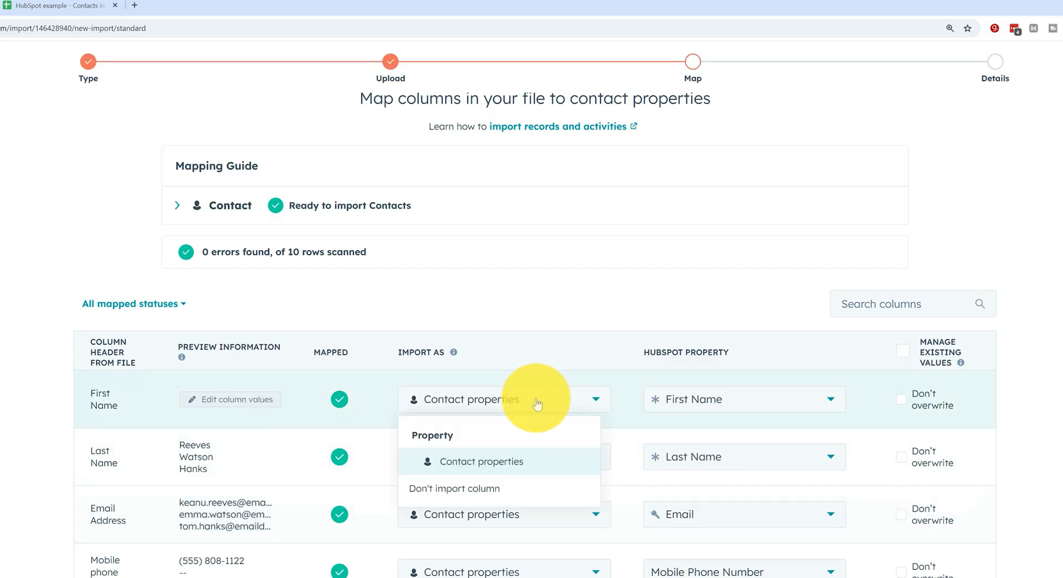
pyautogui.click(482, 461)
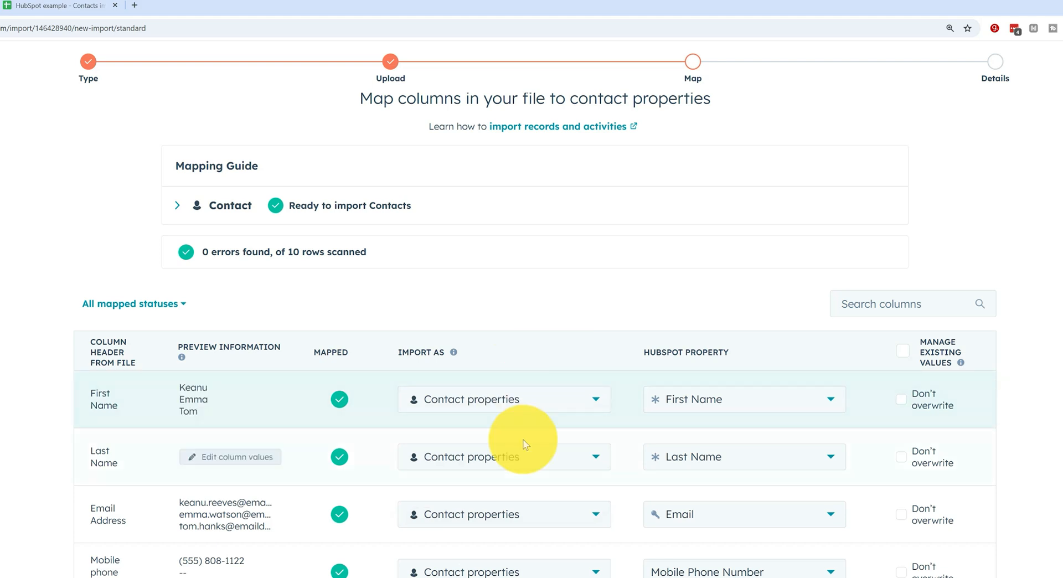
pyautogui.scroll(-3)
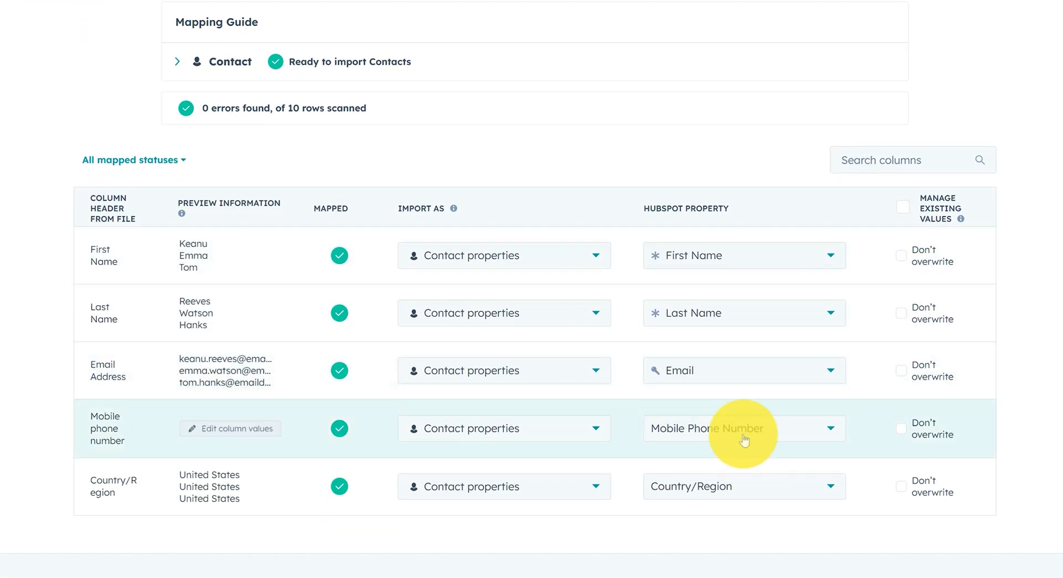
pyautogui.click(744, 429)
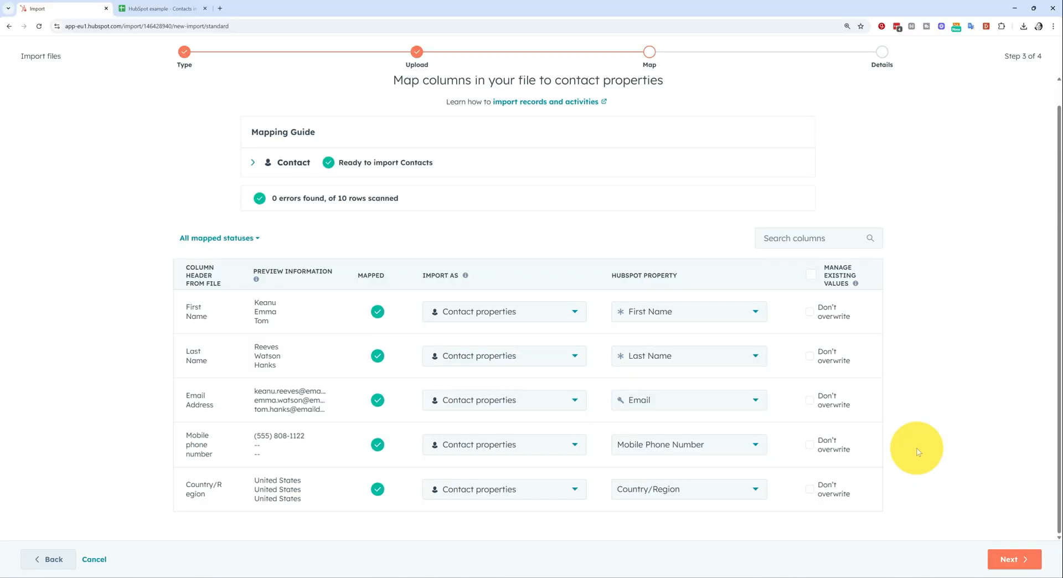
# Step: Agree to the contact consent statement and finish importing the 10 contacts
pyautogui.click(1015, 560)
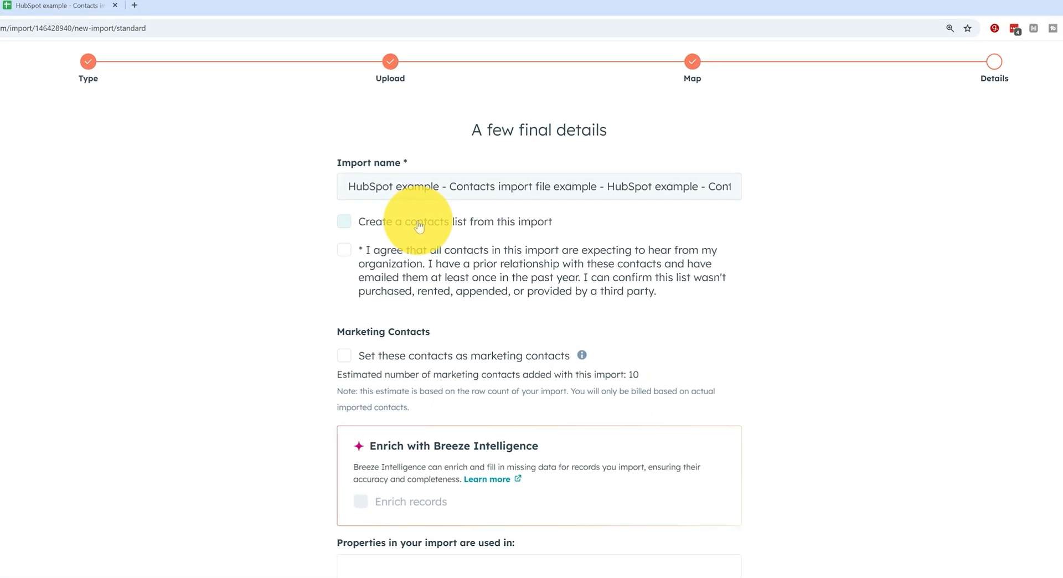
pyautogui.click(343, 250)
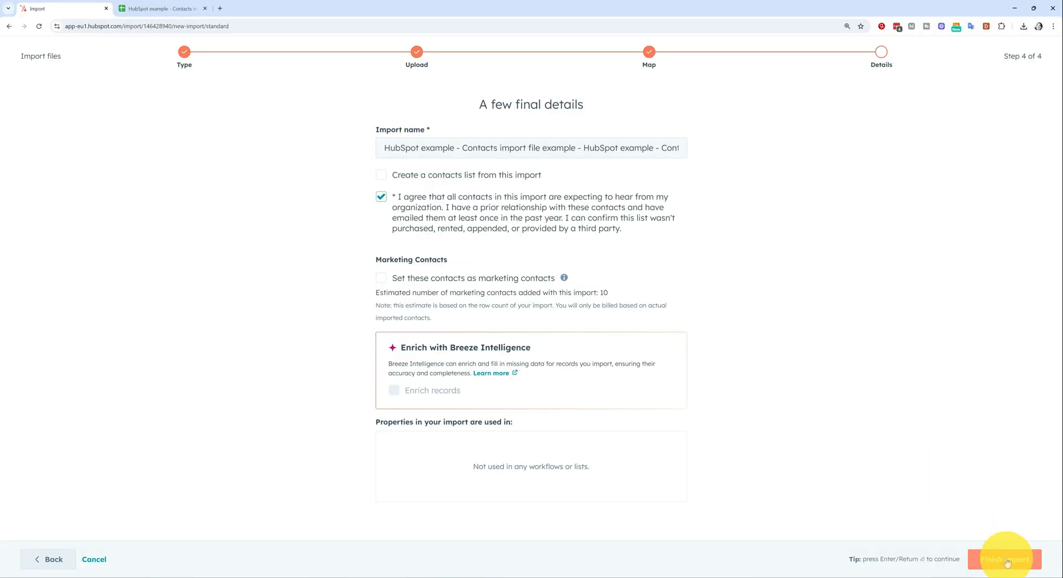
pyautogui.click(1007, 559)
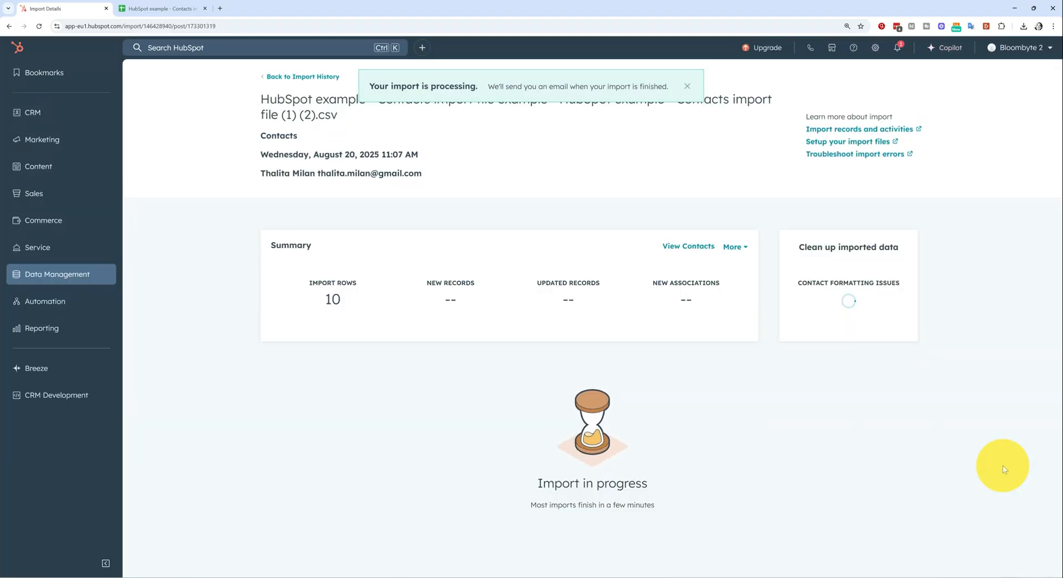
# Step: Dismiss the processing notice and open Tom Hanks's record from the contacts list
pyautogui.click(687, 86)
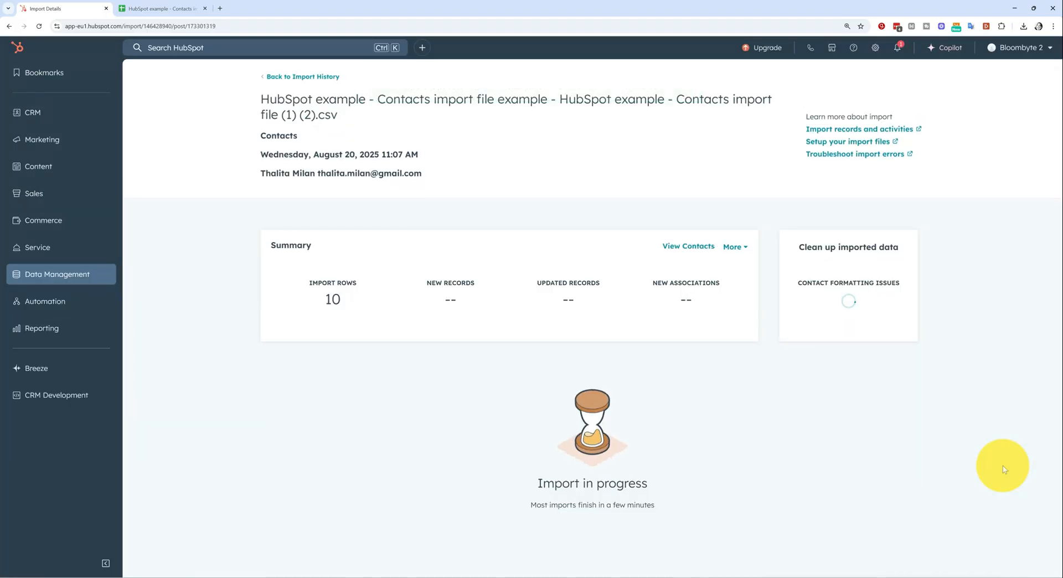
pyautogui.click(32, 113)
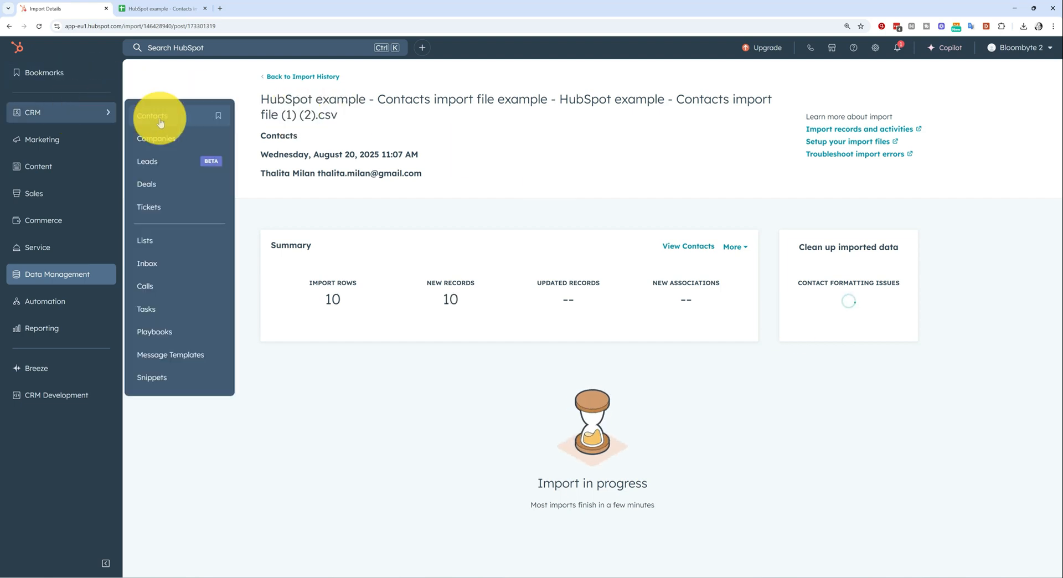
pyautogui.click(151, 115)
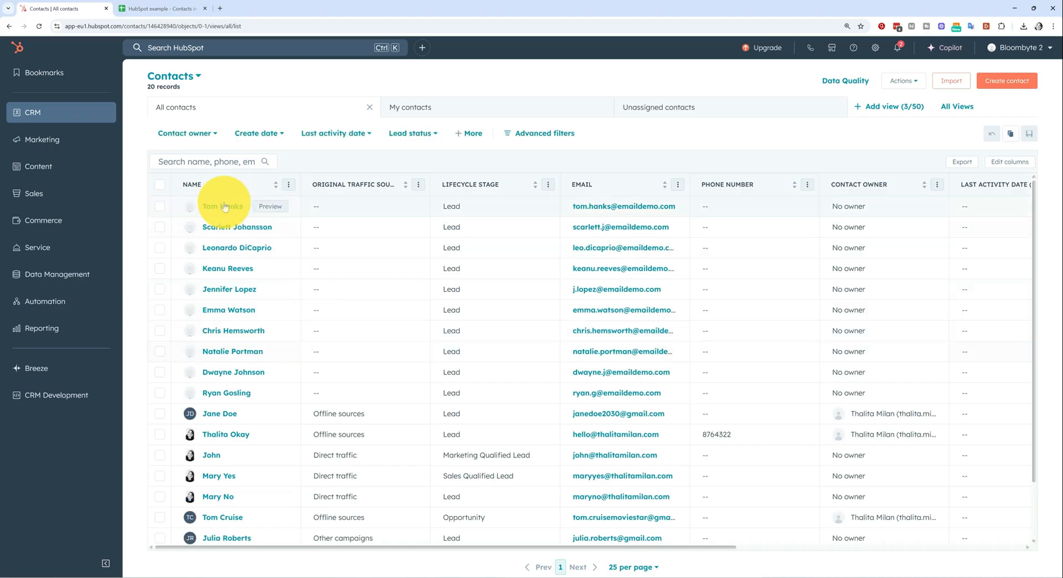
pyautogui.click(223, 206)
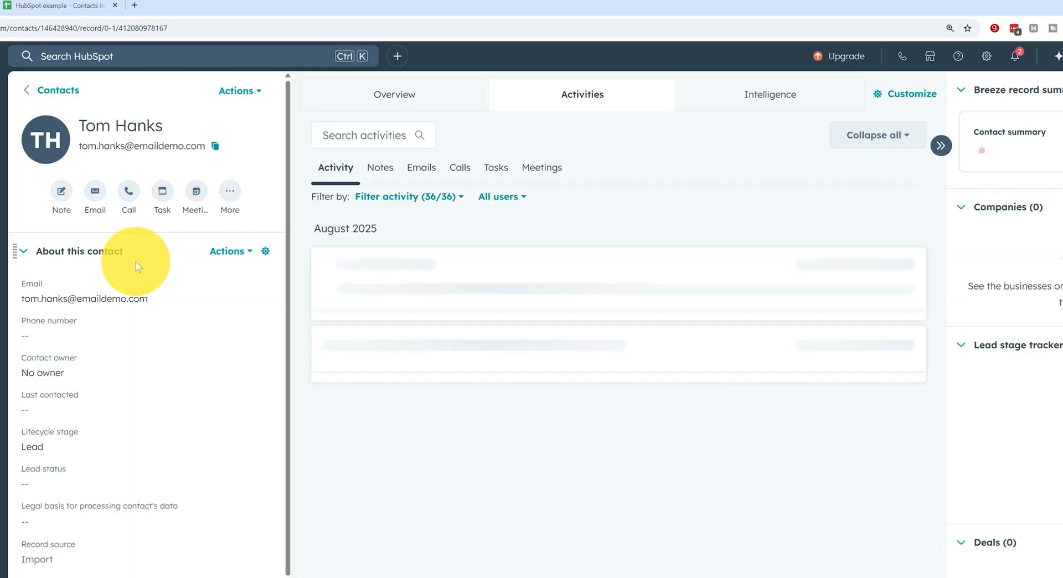
pyautogui.scroll(-3)
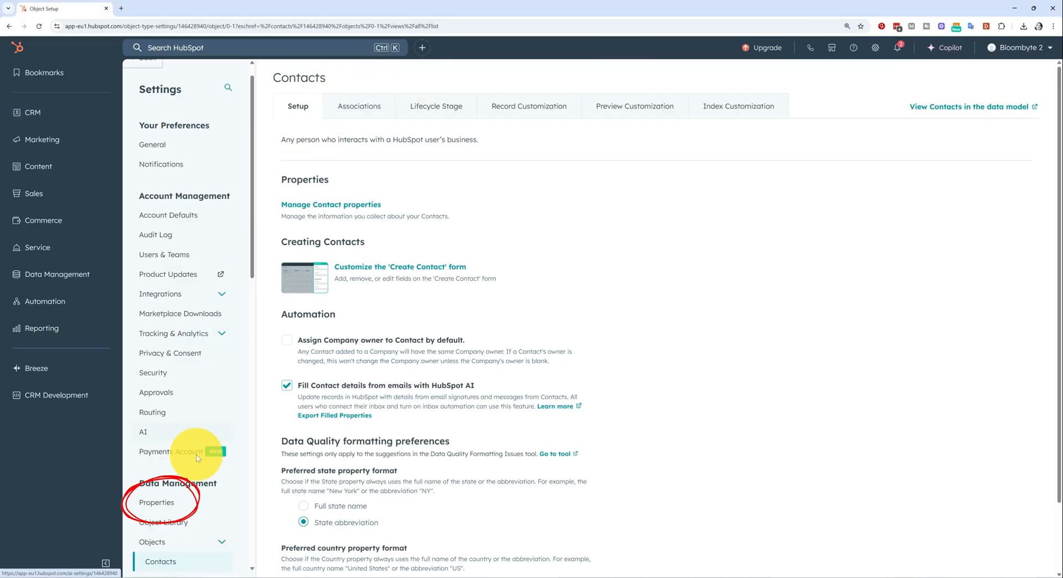
# Step: Create a contact property labelled Favorite Ice Cream Flavor in the Contact information group
pyautogui.click(156, 502)
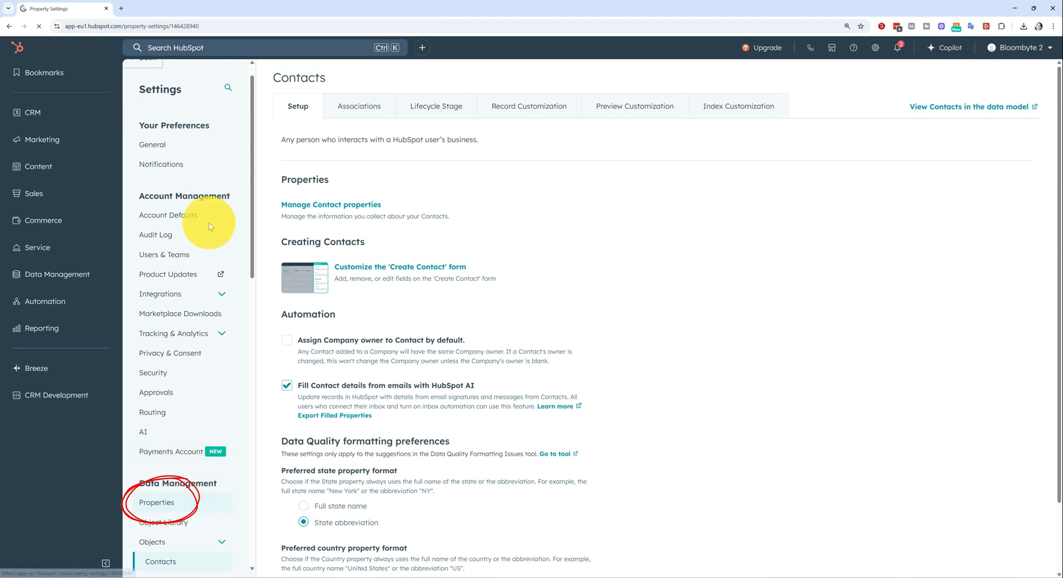
pyautogui.click(156, 502)
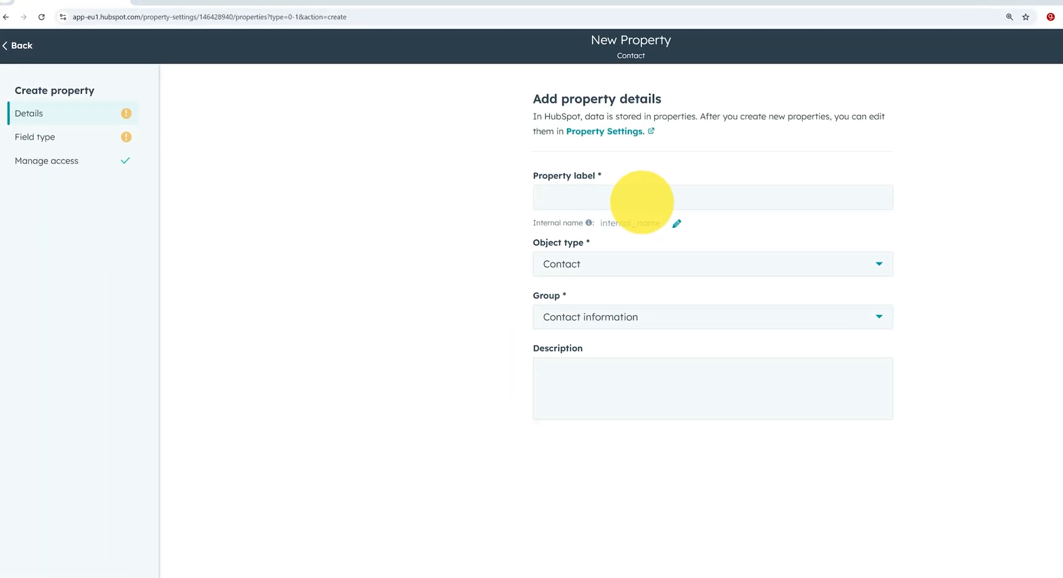
pyautogui.write('Favorite Ice Cream Flavor')
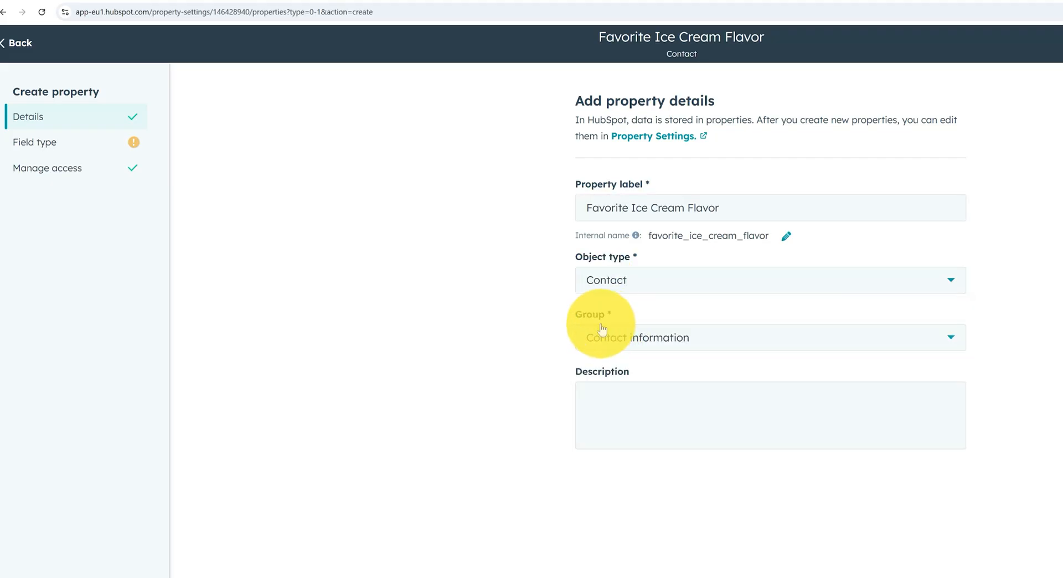
pyautogui.click(770, 338)
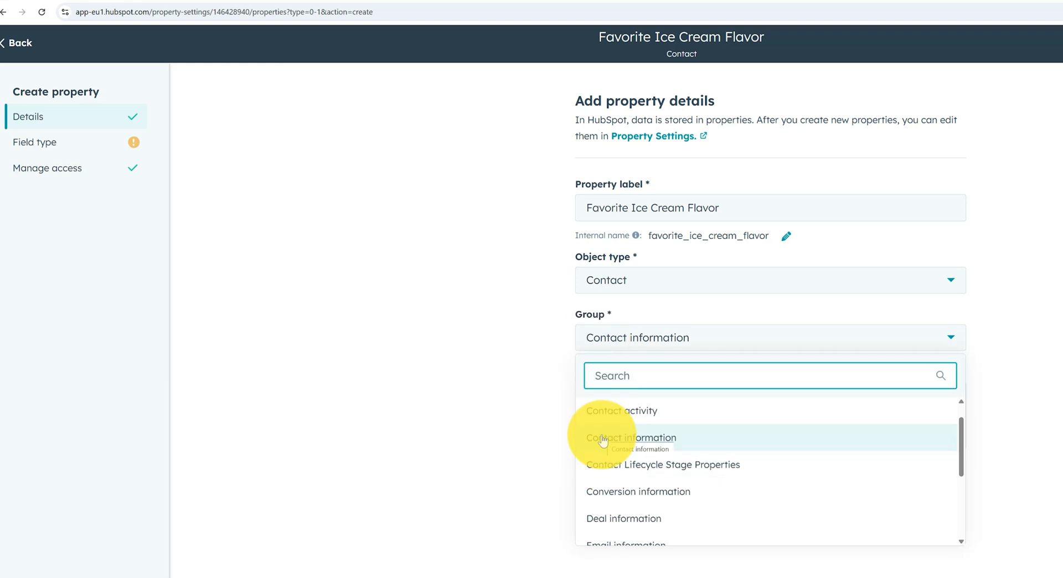
pyautogui.moveTo(613, 455)
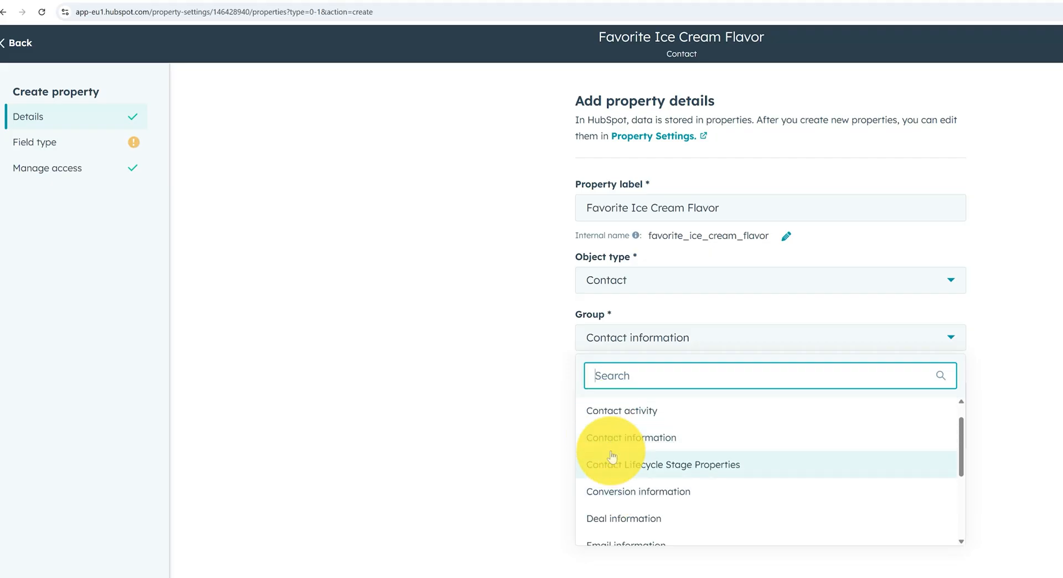
pyautogui.click(630, 438)
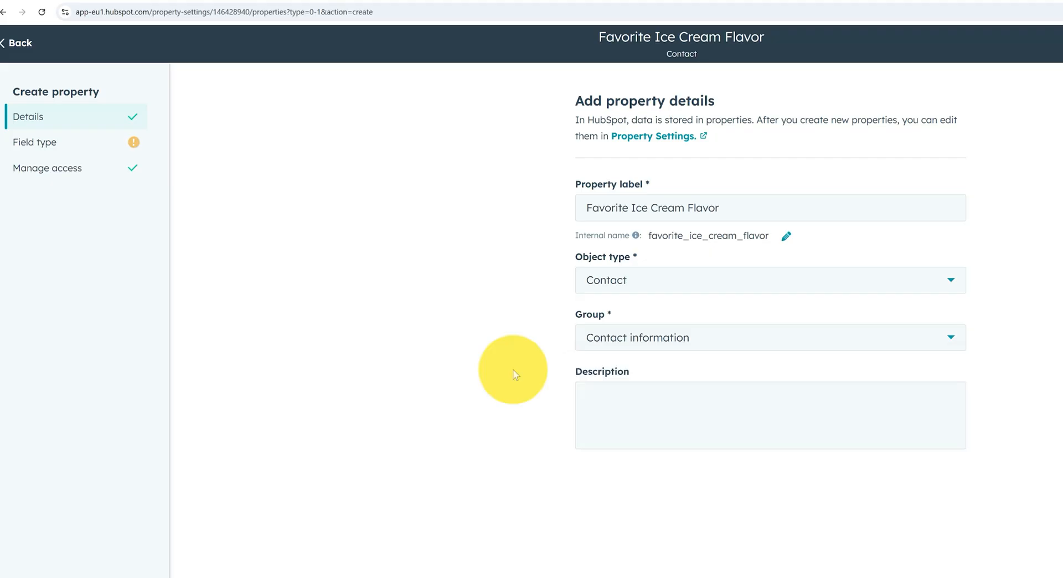
# Step: Set the property's field type to Dropdown select
pyautogui.click(34, 143)
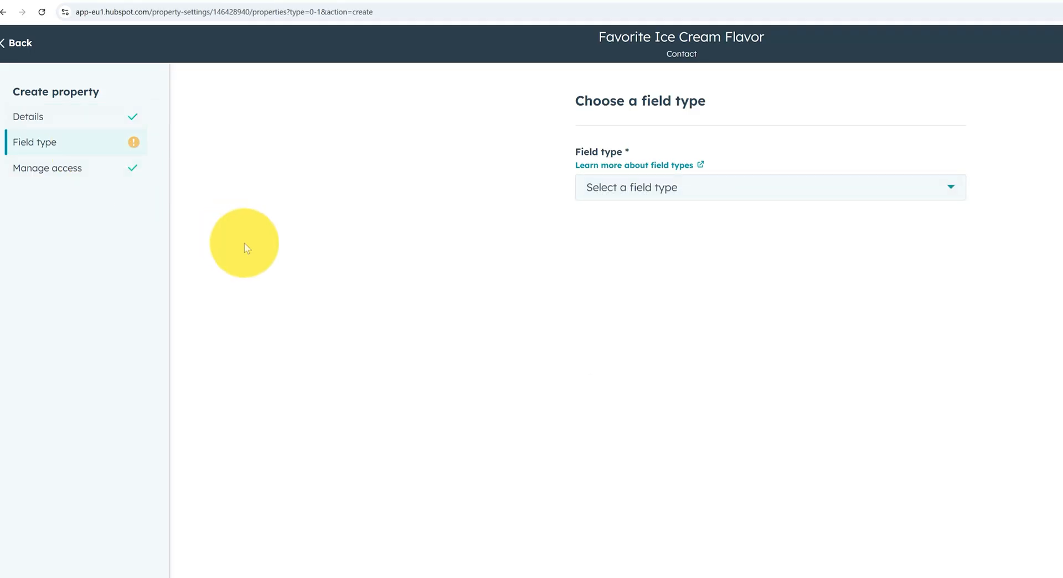
pyautogui.click(767, 188)
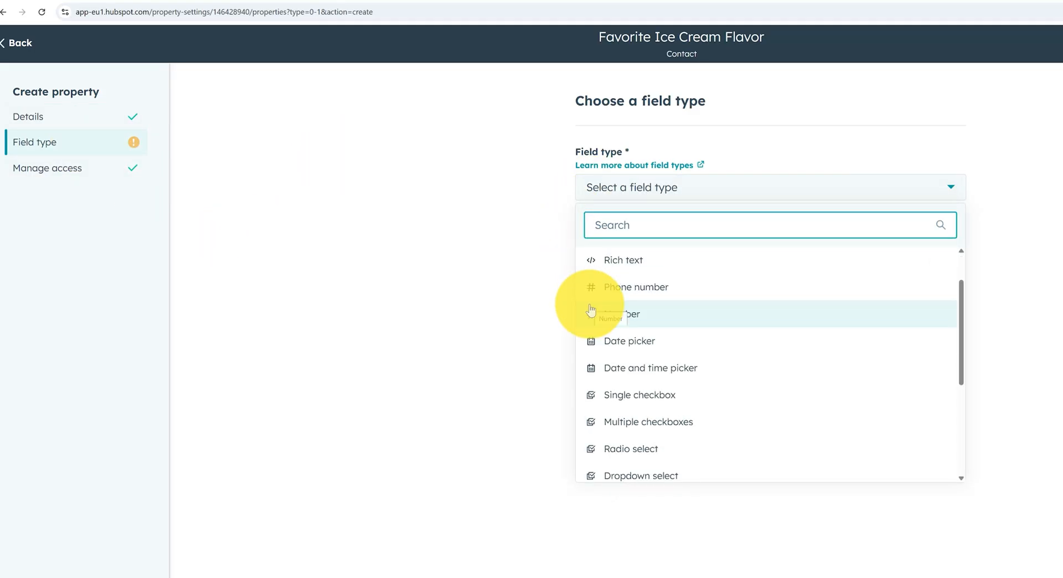
pyautogui.scroll(-3)
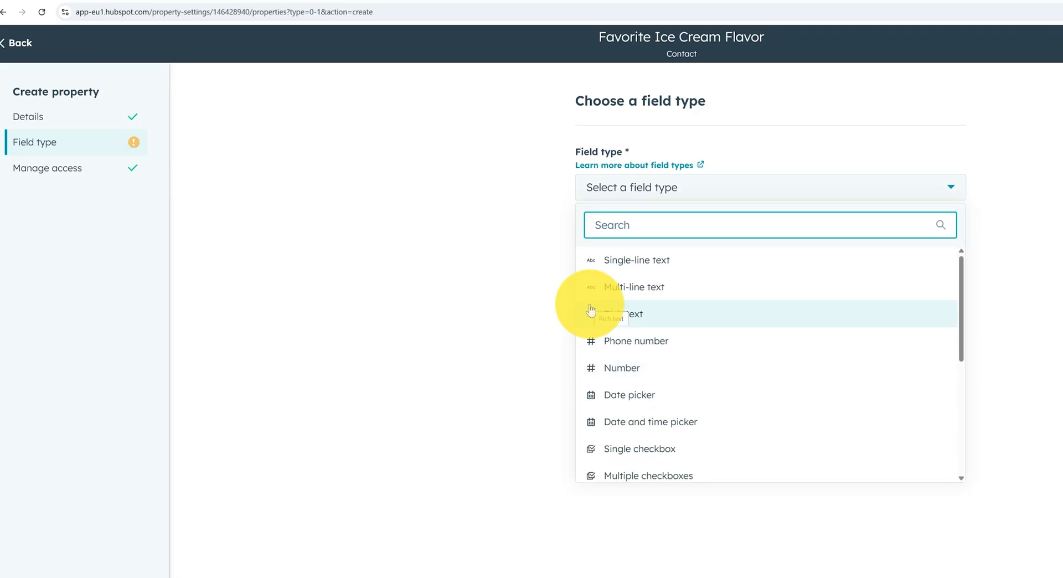
pyautogui.click(644, 312)
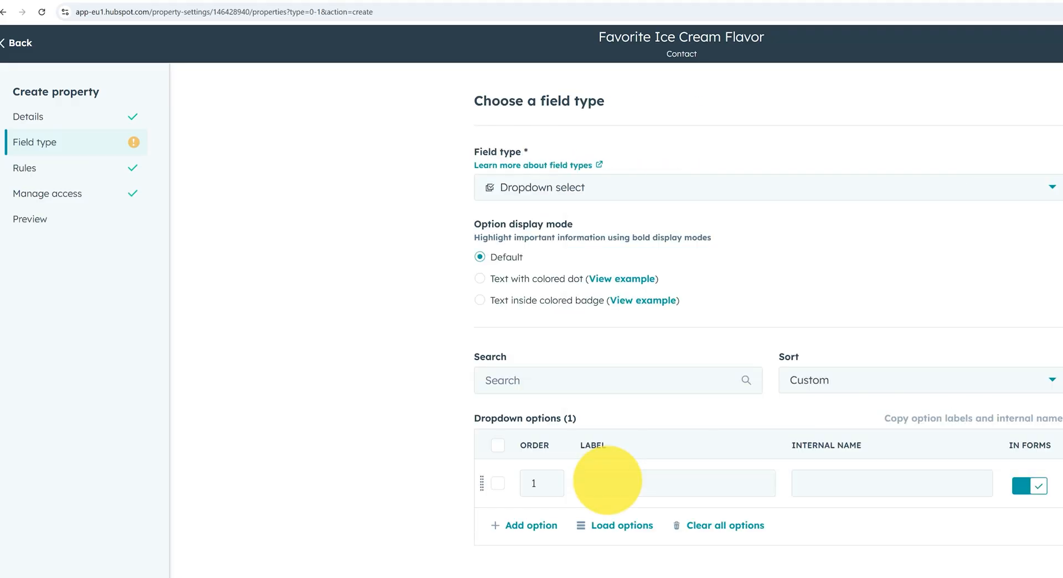
# Step: Add the options Strawberry, Chocolate and Vanilla and create the property
pyautogui.write('S')
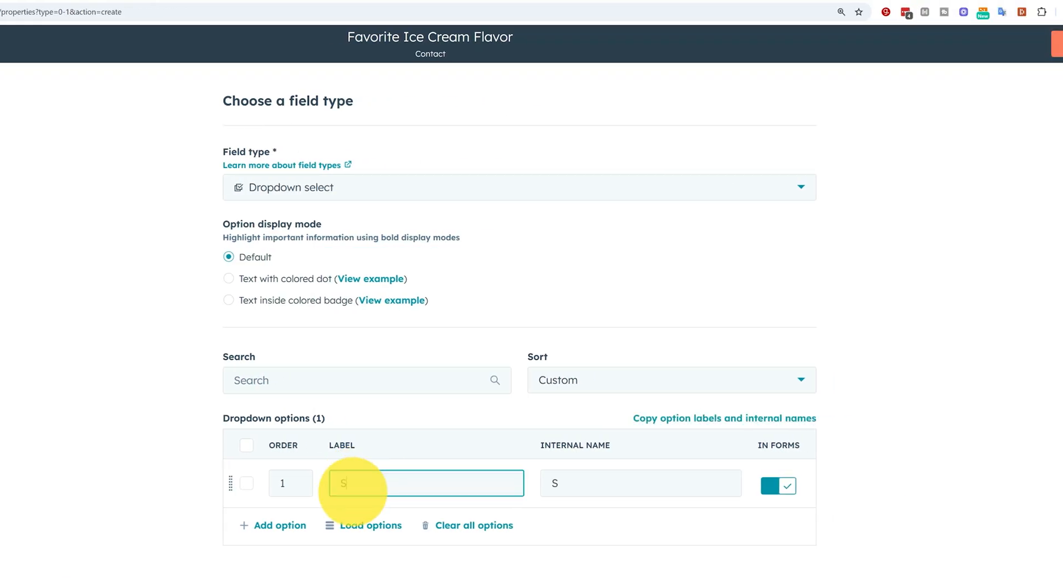
pyautogui.write('trawberry')
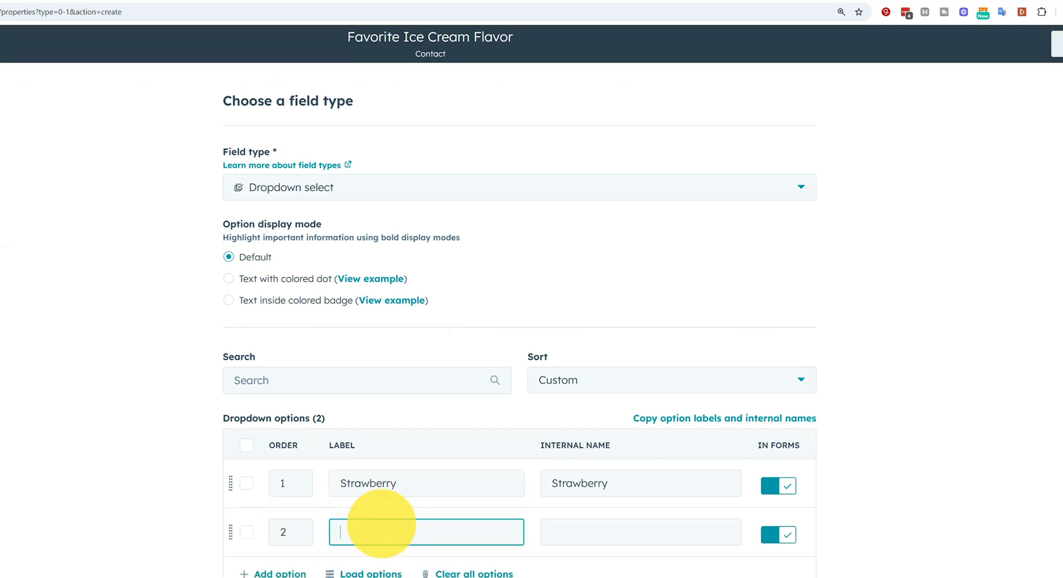
pyautogui.write('Chocolate')
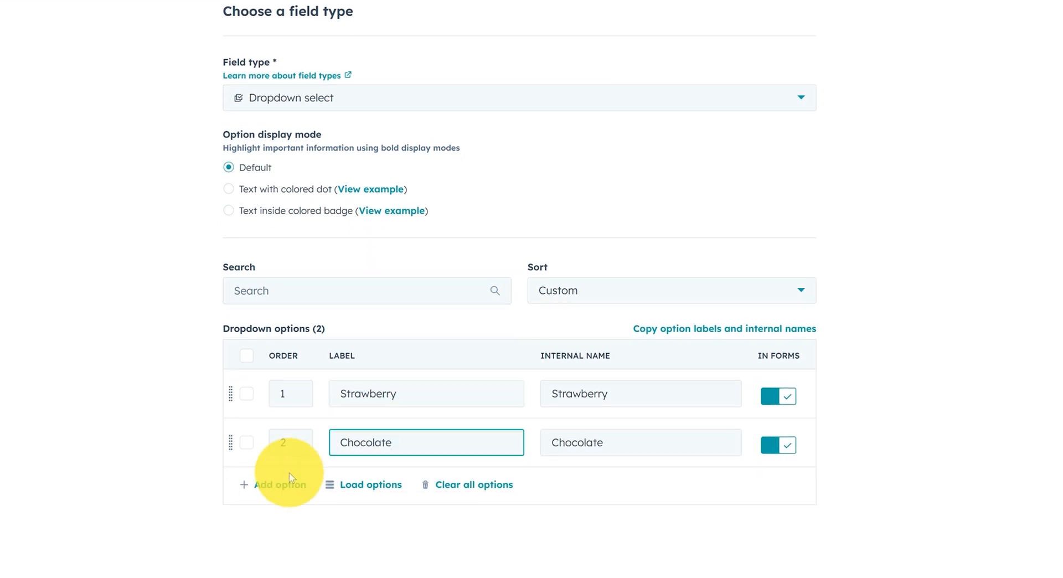
pyautogui.click(280, 485)
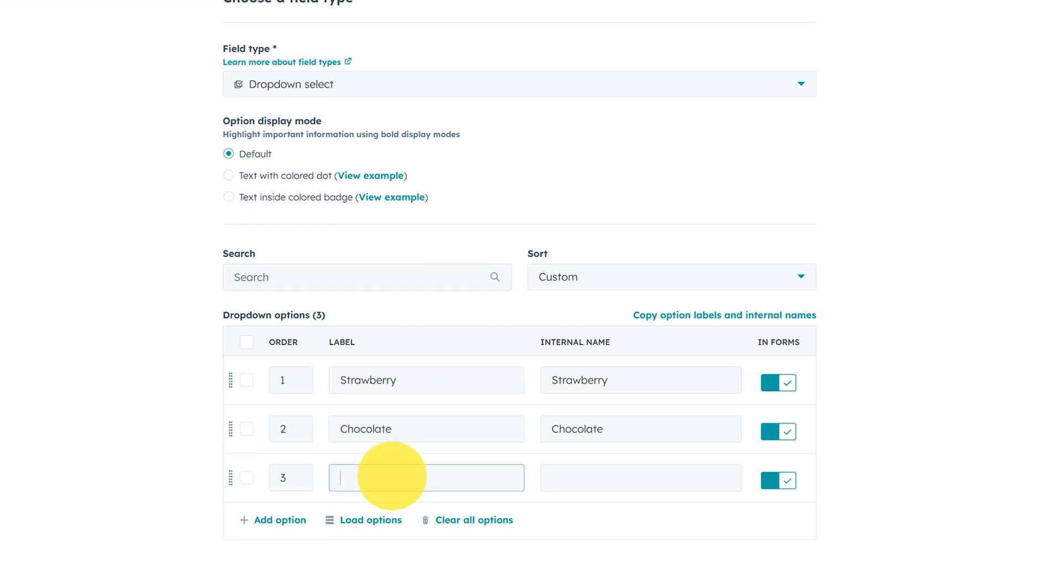
pyautogui.write('Vanilla')
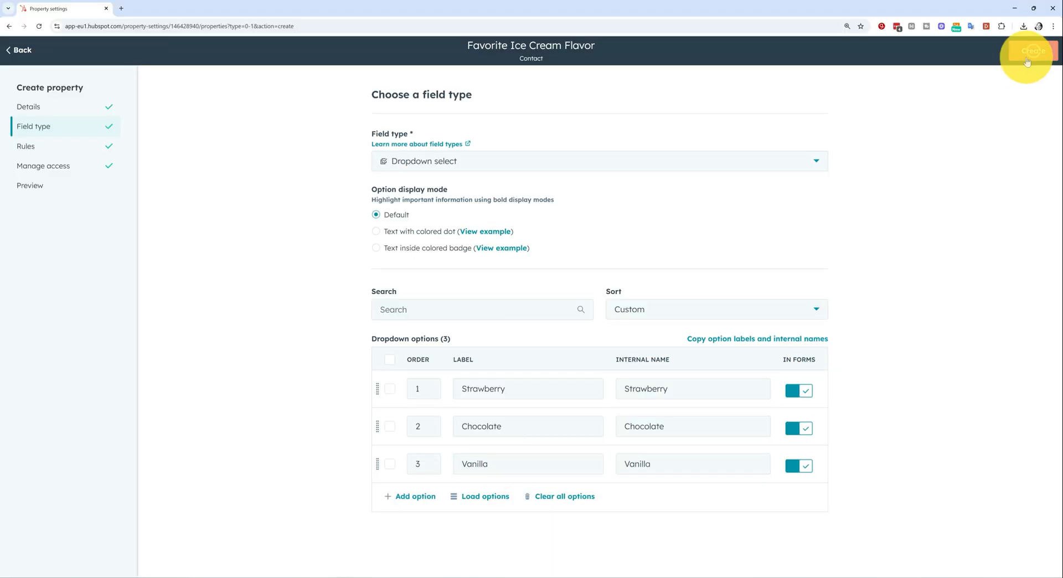
pyautogui.click(1031, 51)
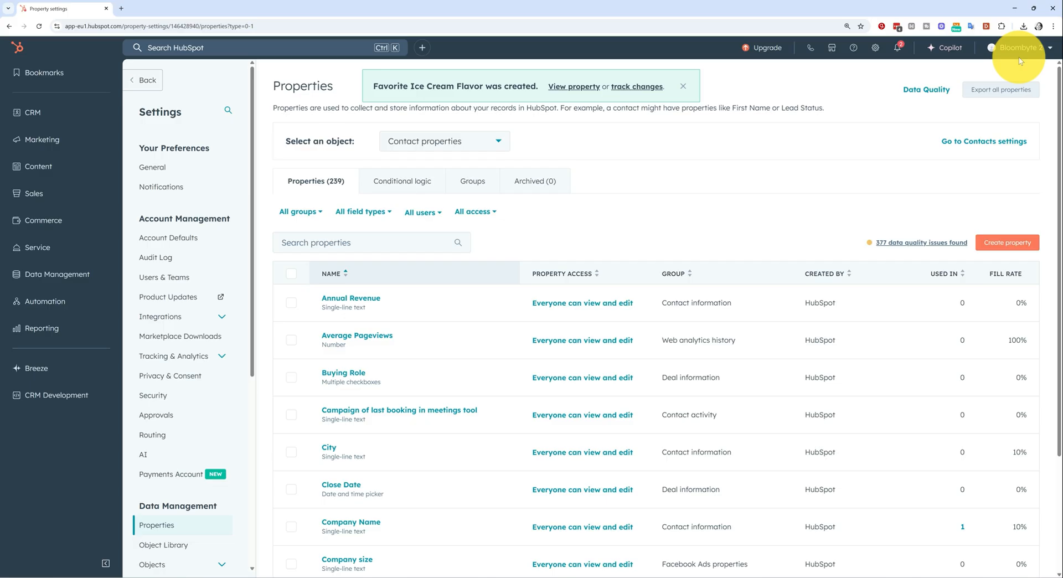
# Step: Dismiss the notice and open Tom Hanks's record from all contacts
pyautogui.click(683, 87)
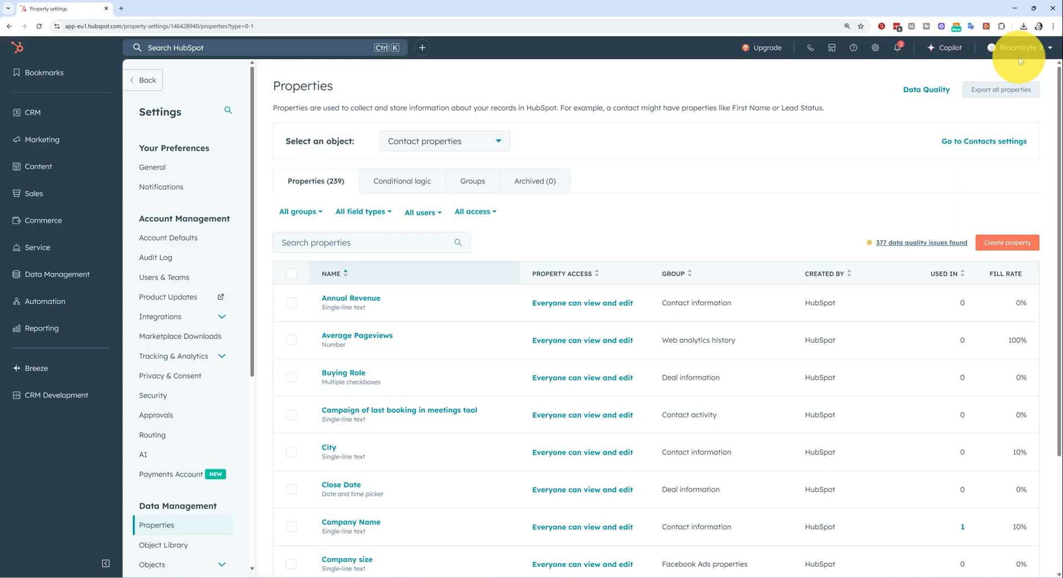
pyautogui.click(31, 113)
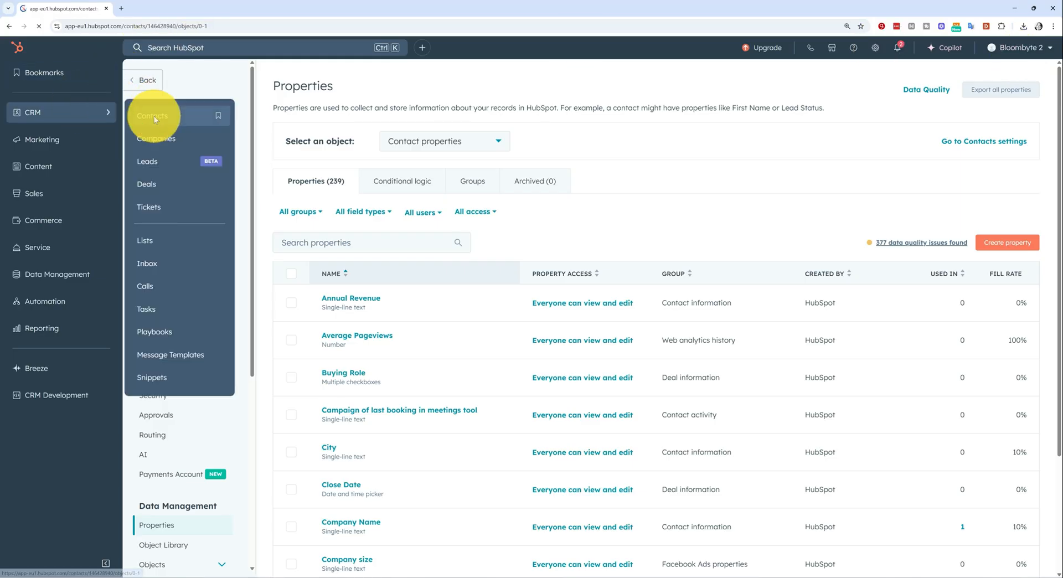
pyautogui.click(153, 116)
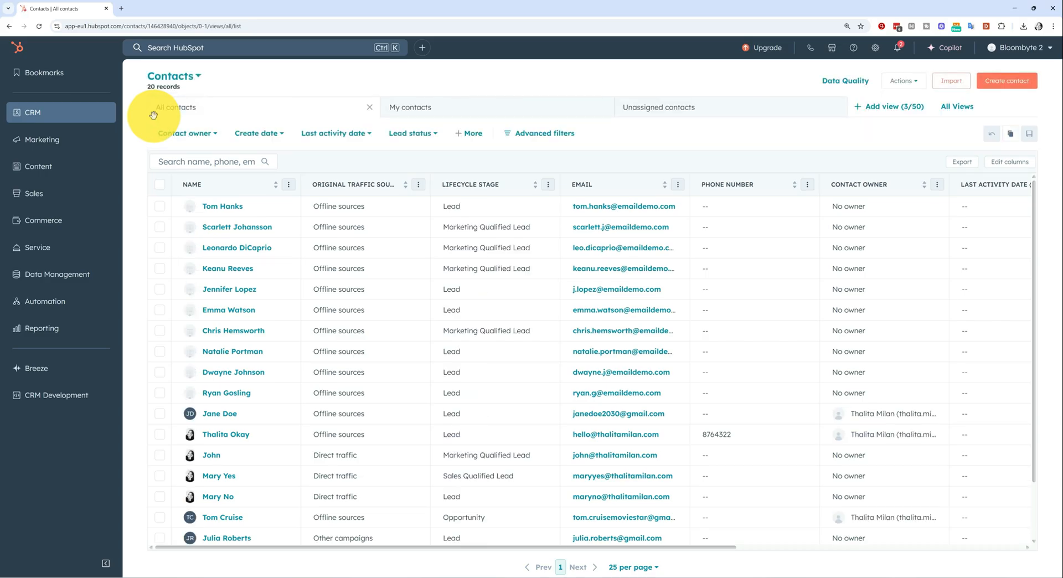
pyautogui.click(222, 206)
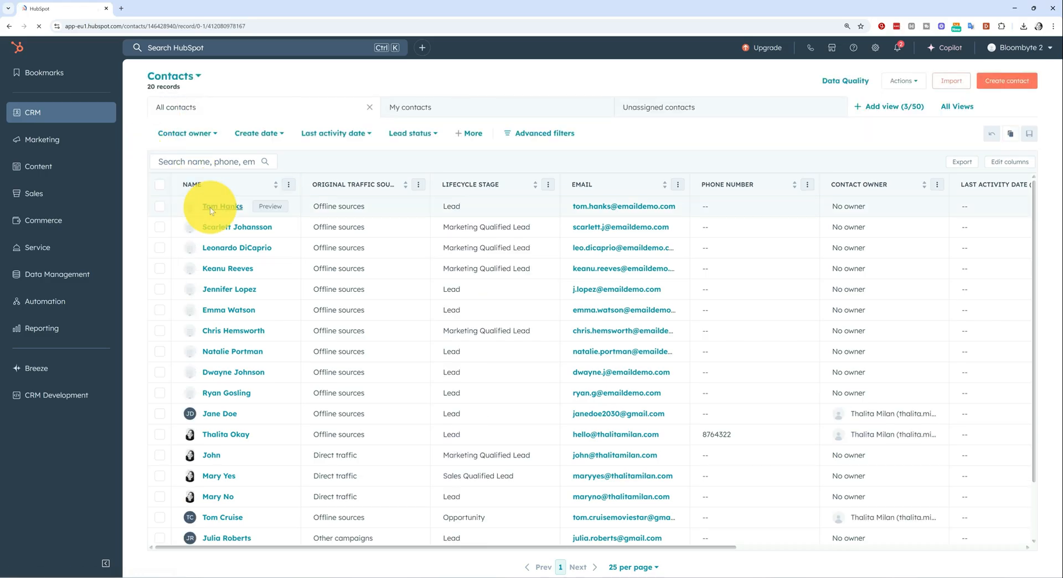
pyautogui.click(223, 206)
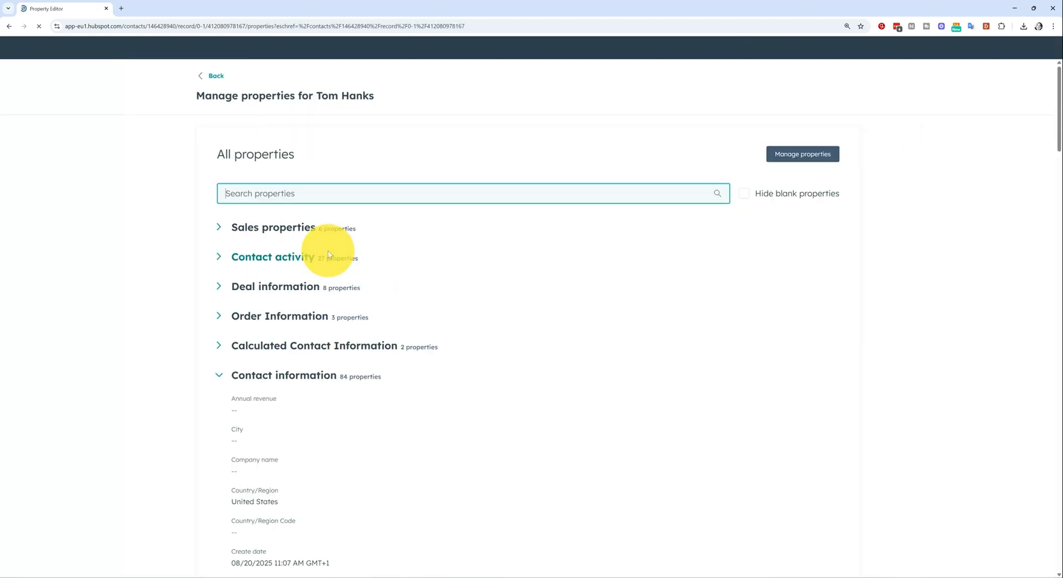
# Step: Search 'favorite', set Favorite Ice Cream Flavor to Chocolate and save
pyautogui.write('favorite')
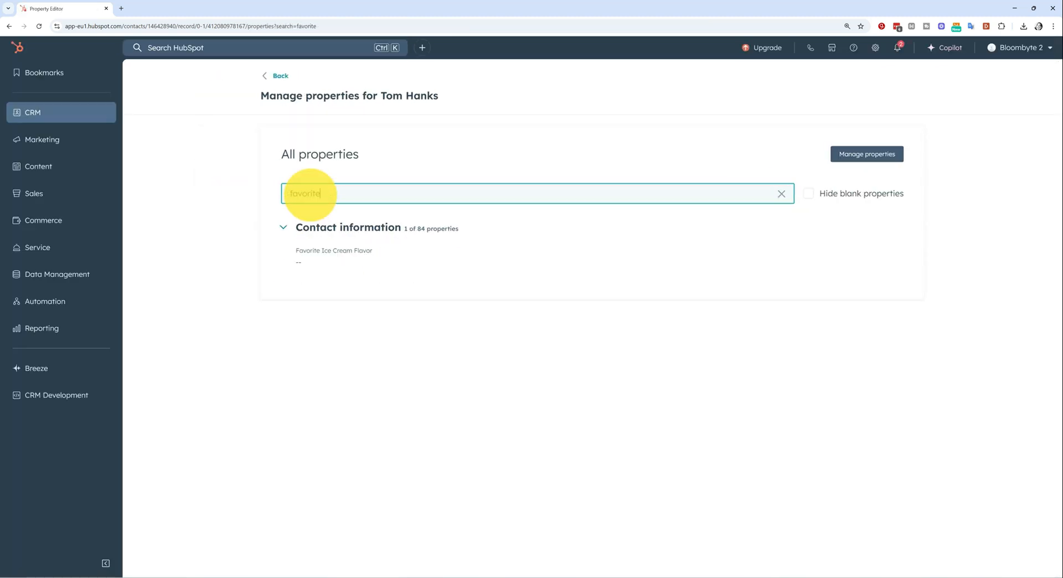
pyautogui.click(316, 263)
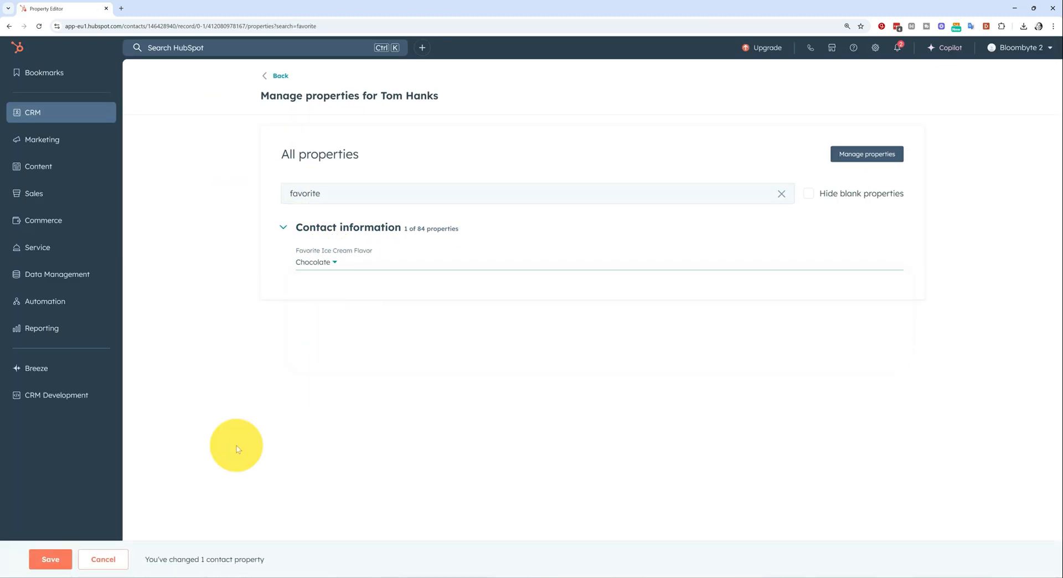
pyautogui.click(50, 560)
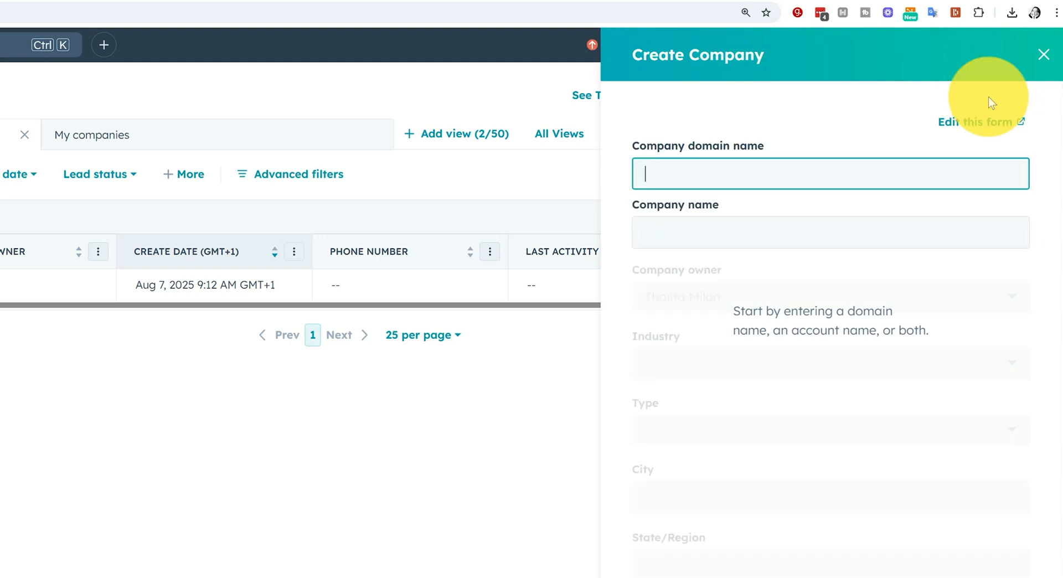
# Step: Enter company name John Wick Enterprises and domain johnwickenterprises.com
pyautogui.write('John Wick Enterprises')
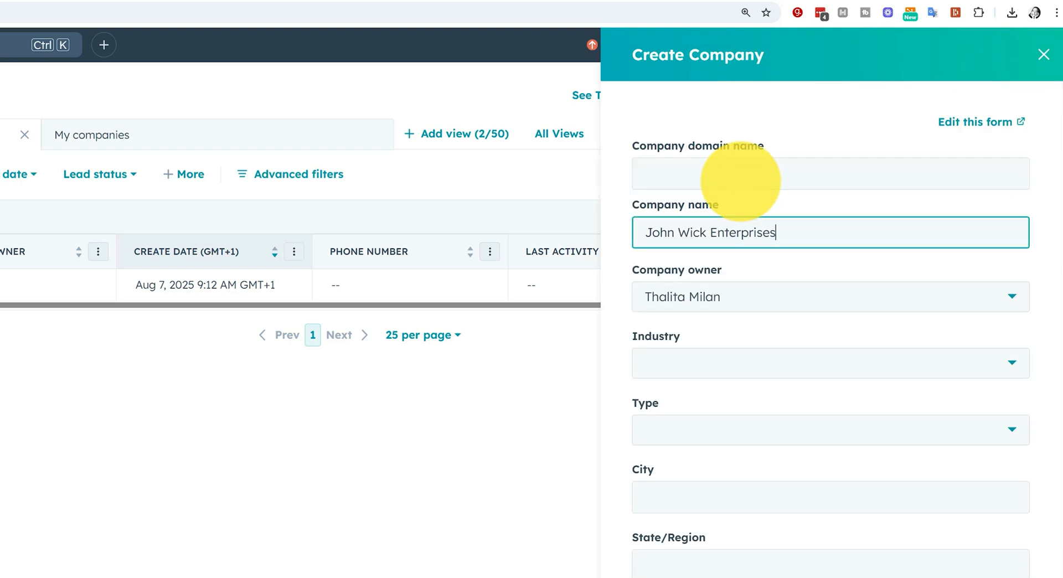
pyautogui.write('john')
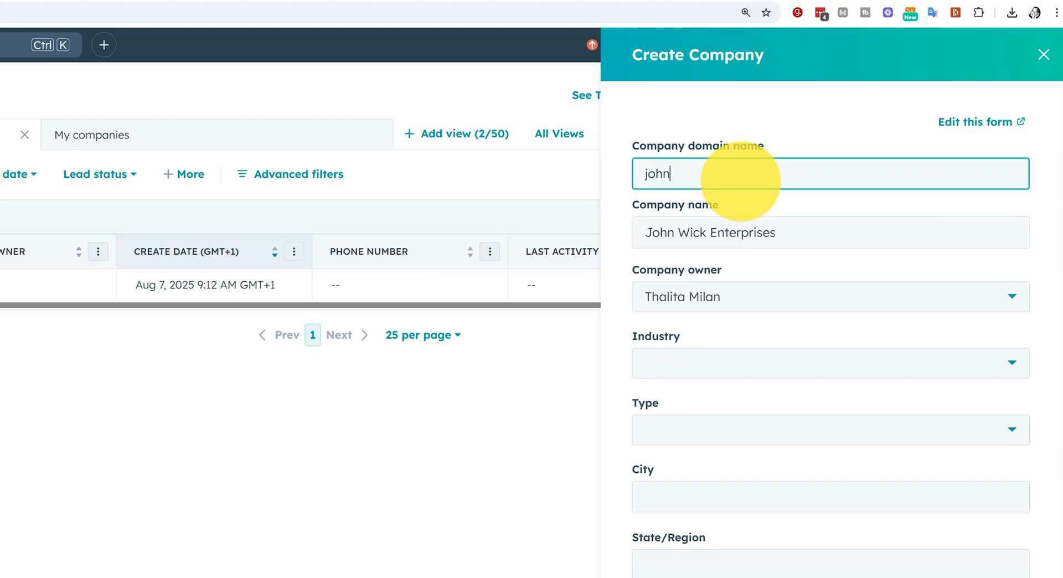
pyautogui.write('wicken')
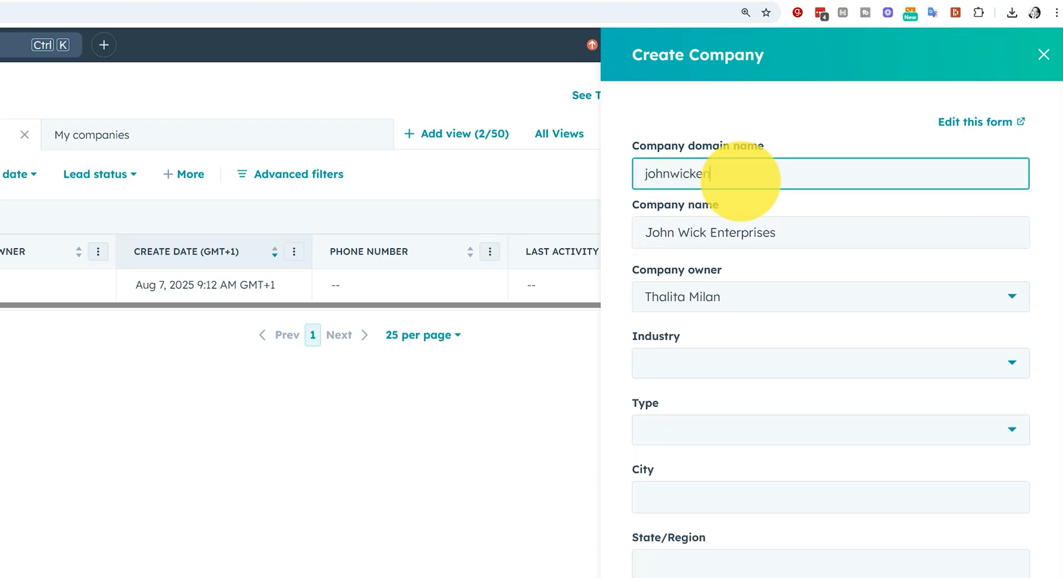
pyautogui.write('enterprises.c')
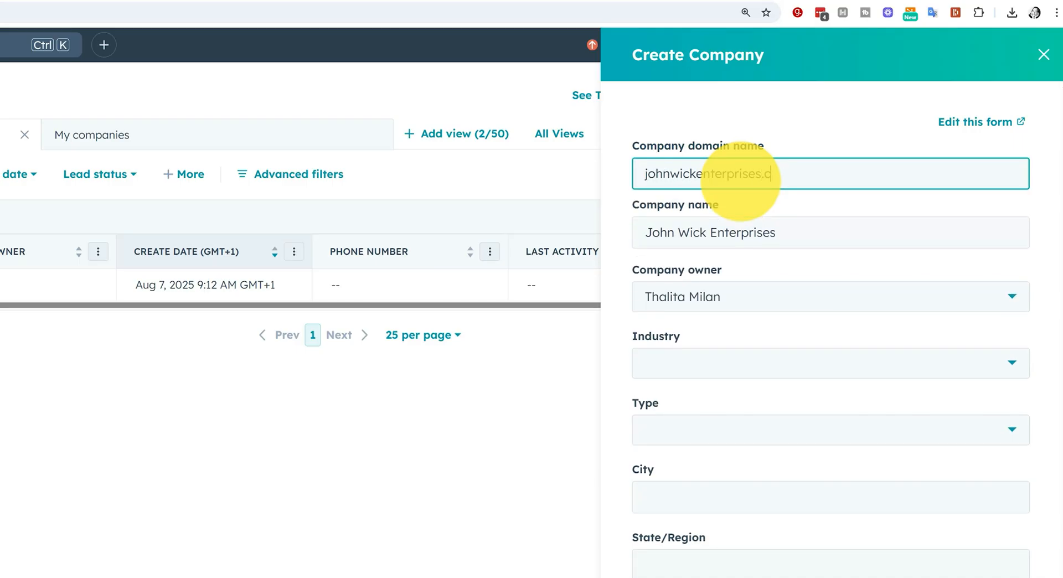
# Step: Set the industry to Accounting and create the company
pyautogui.click(900, 258)
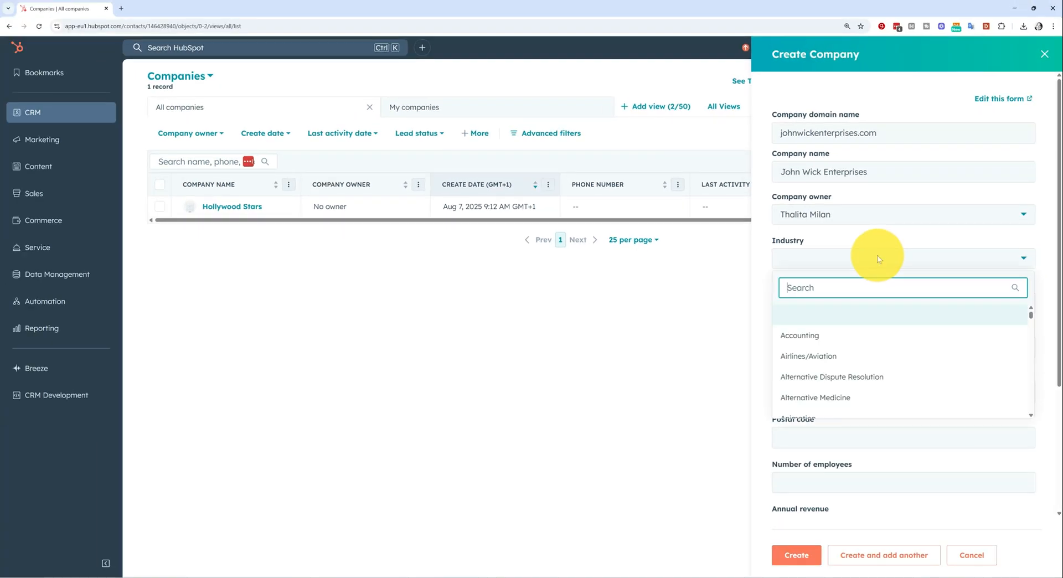
pyautogui.click(800, 336)
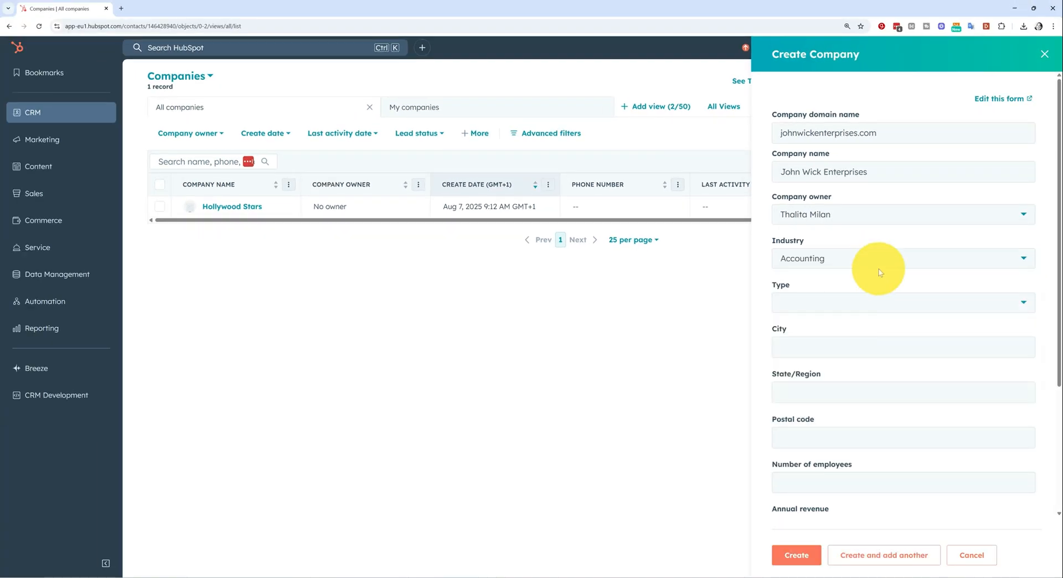
pyautogui.scroll(-3)
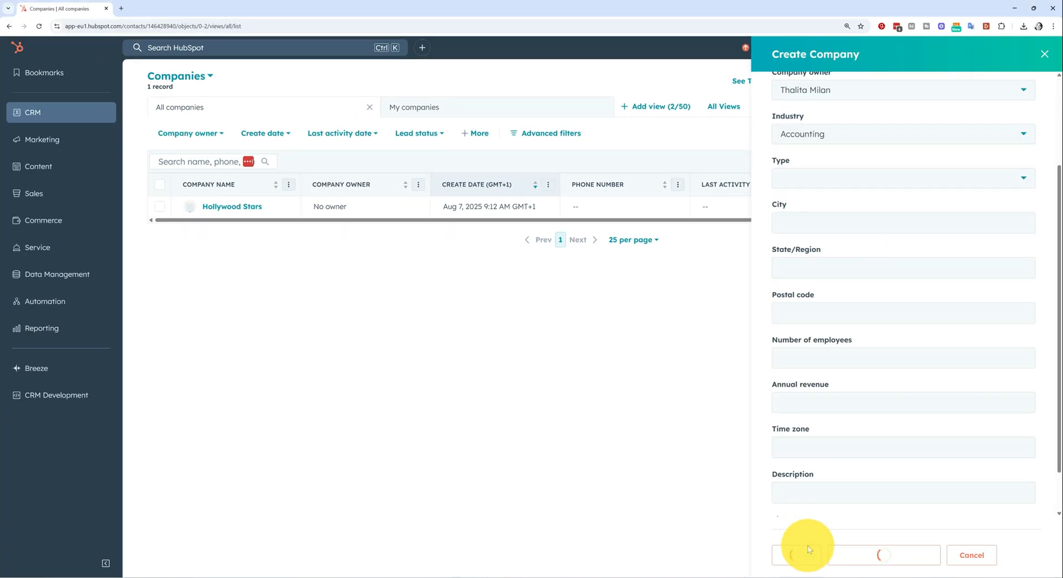
pyautogui.click(807, 555)
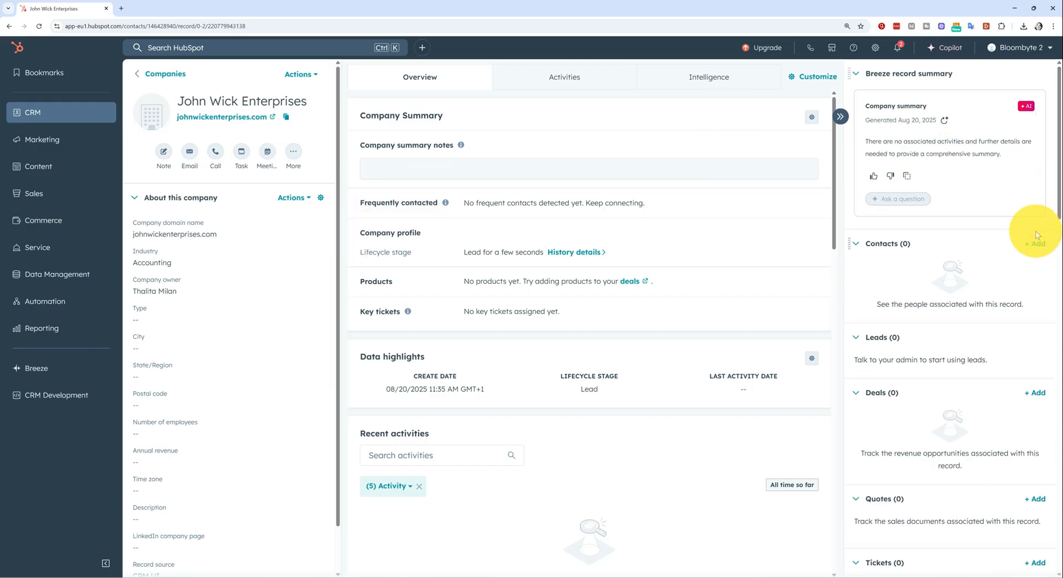
# Step: Link Keanu Reeves as a contact of John Wick Enterprises
pyautogui.click(1037, 244)
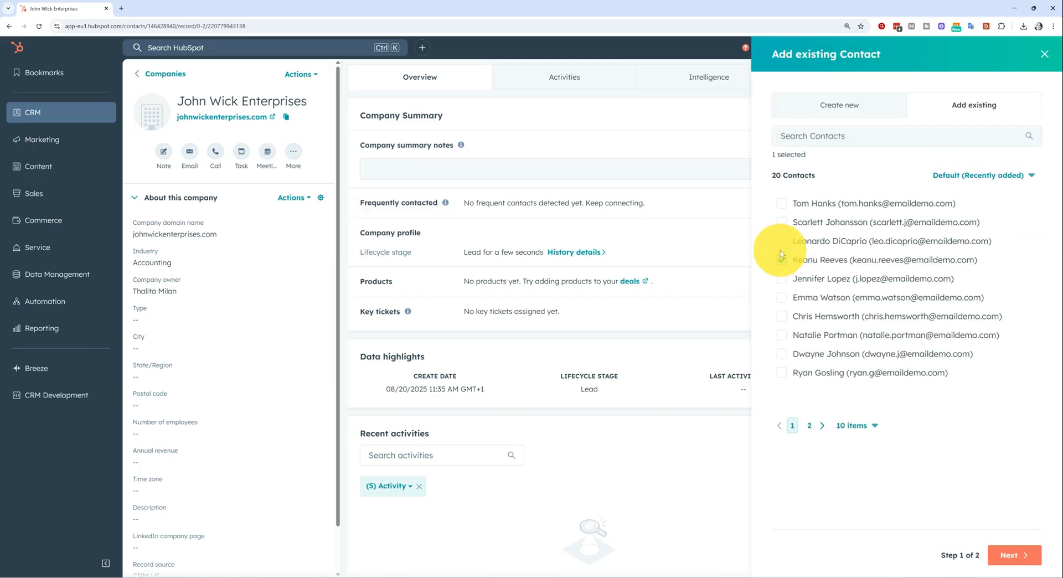
pyautogui.click(1013, 555)
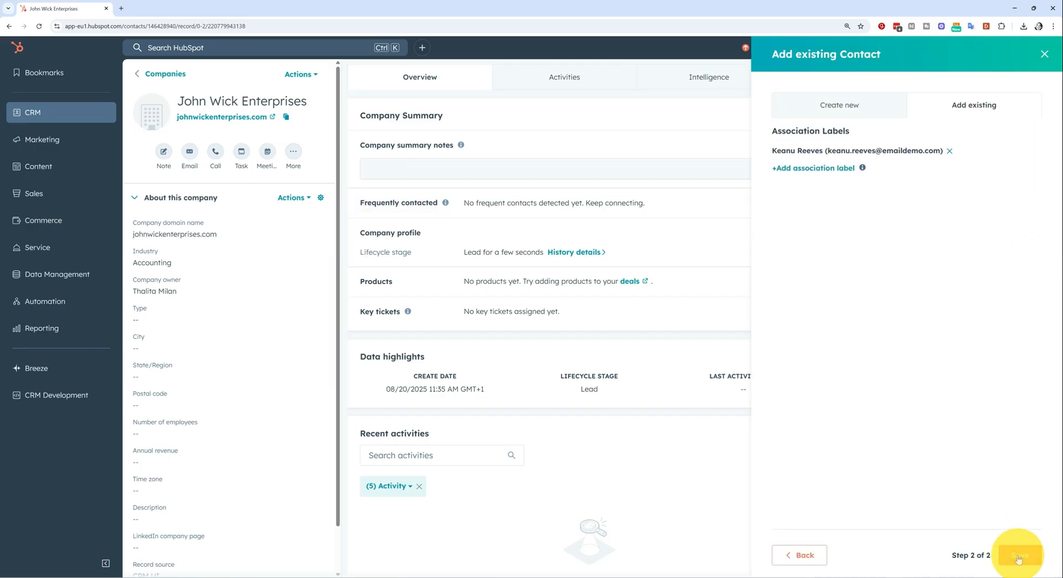
pyautogui.click(1019, 555)
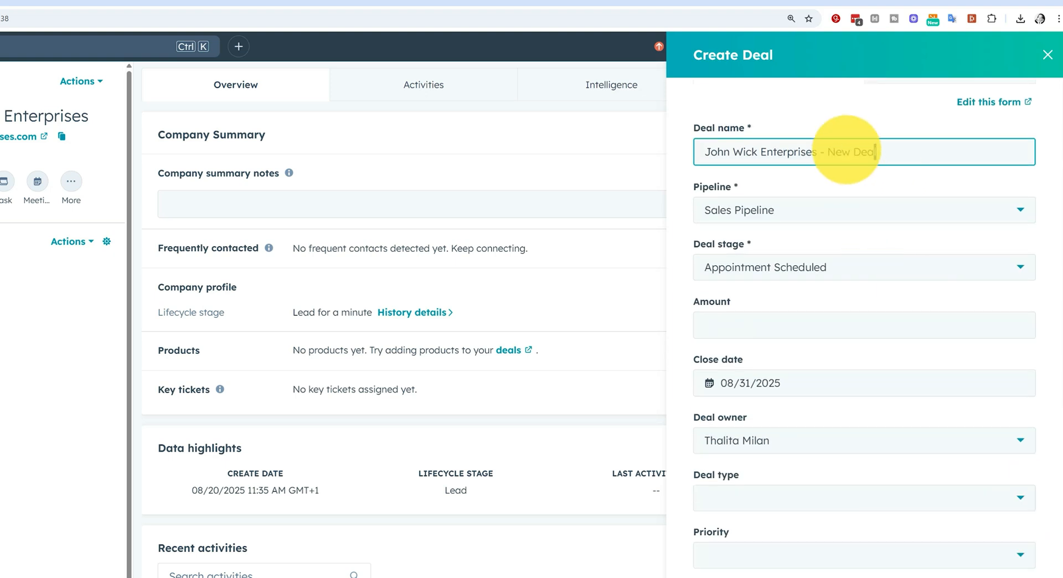
# Step: Name the deal 'John Wick Enterprises - Website Project' with an amount of 10000
pyautogui.write('Website')
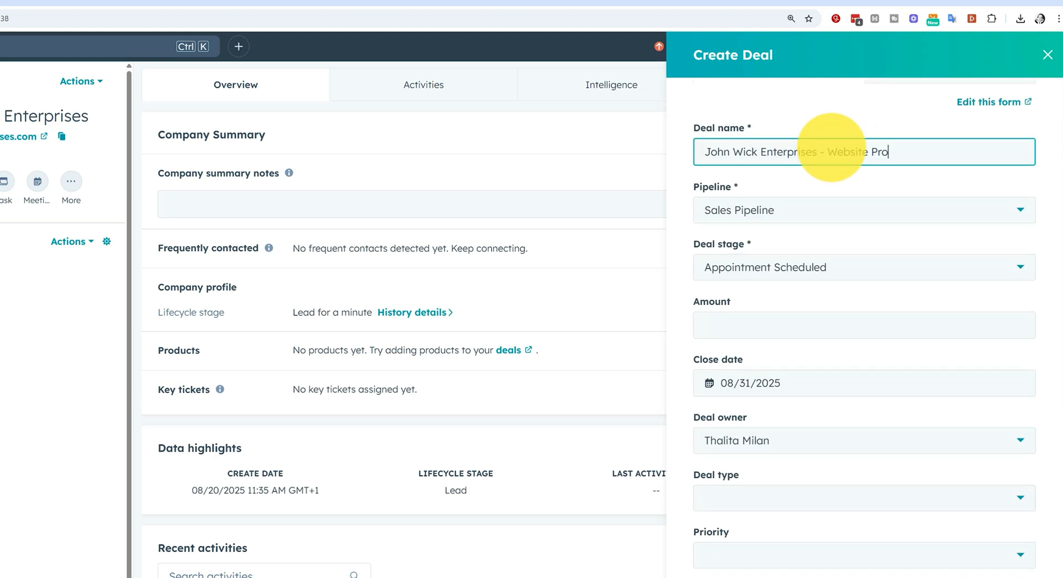
pyautogui.write('ject')
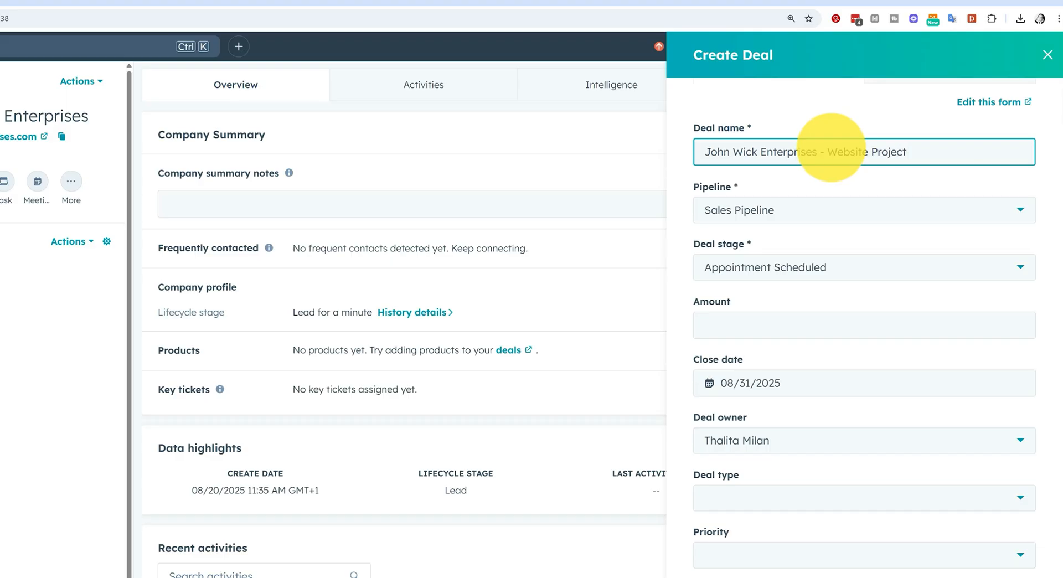
pyautogui.write('10000')
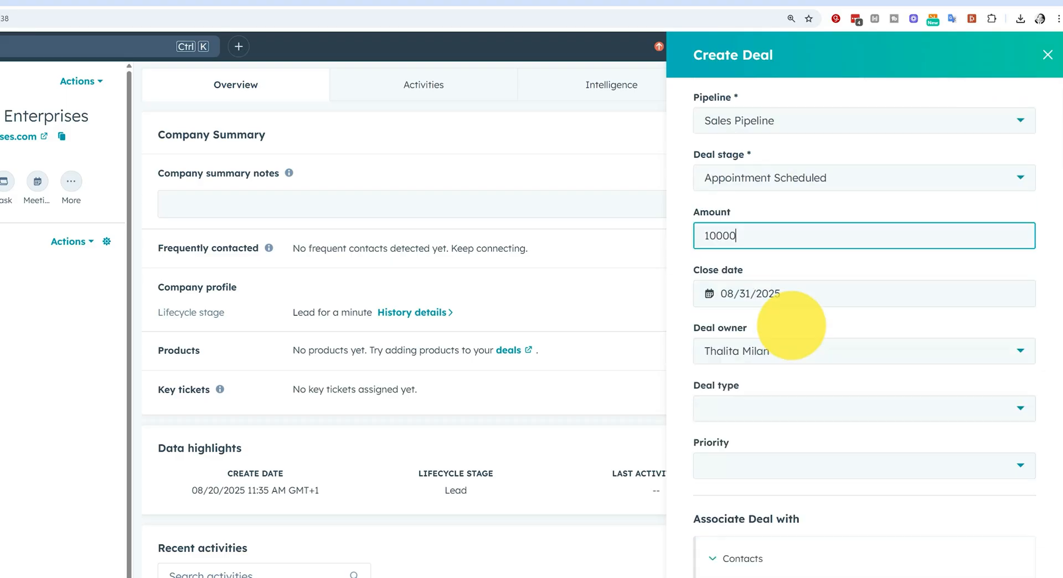
# Step: Associate Keanu Reeves as the deal's contact and create the deal
pyautogui.click(864, 393)
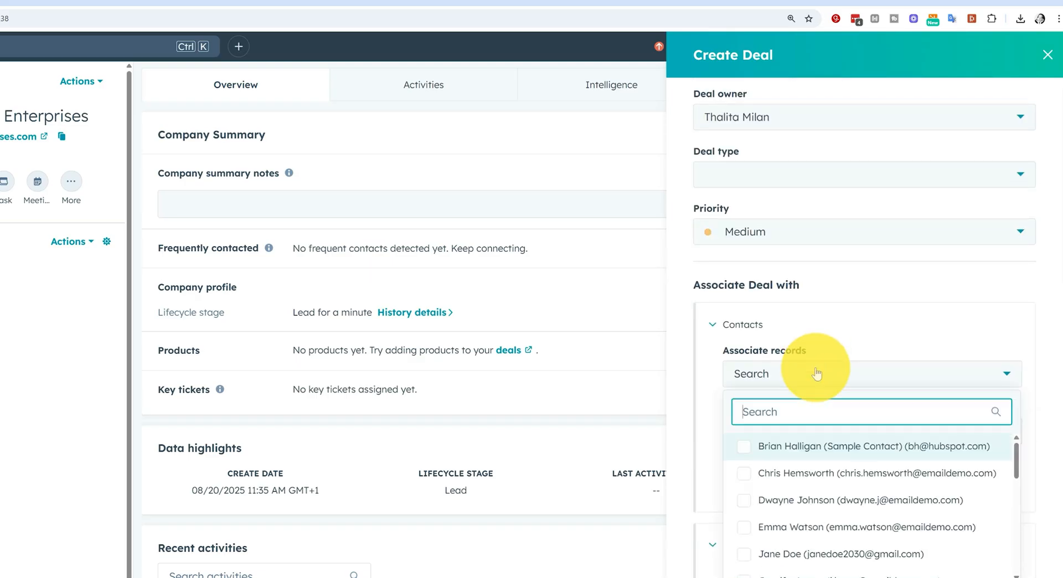
pyautogui.write('kean')
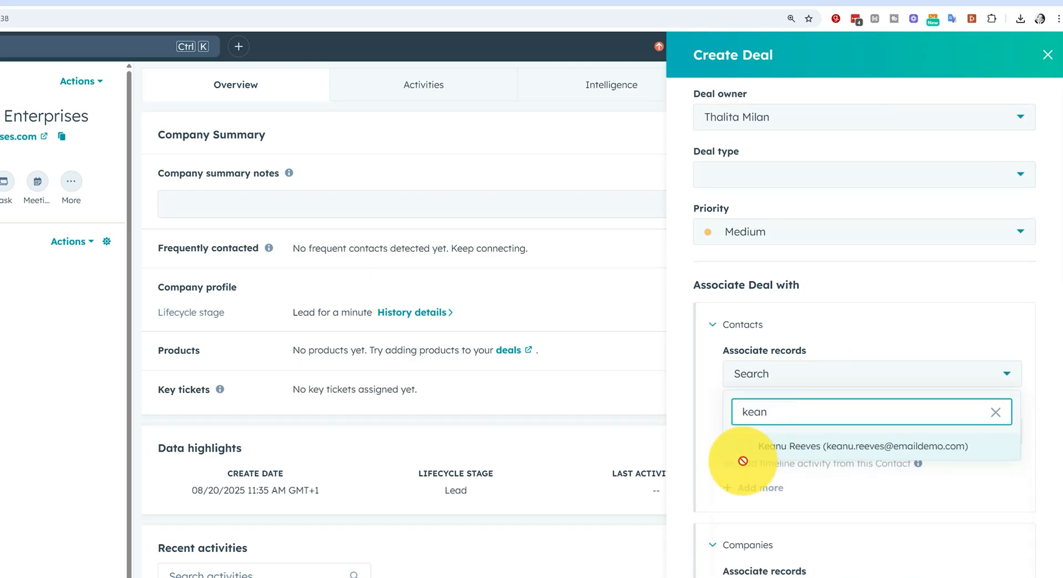
pyautogui.click(862, 446)
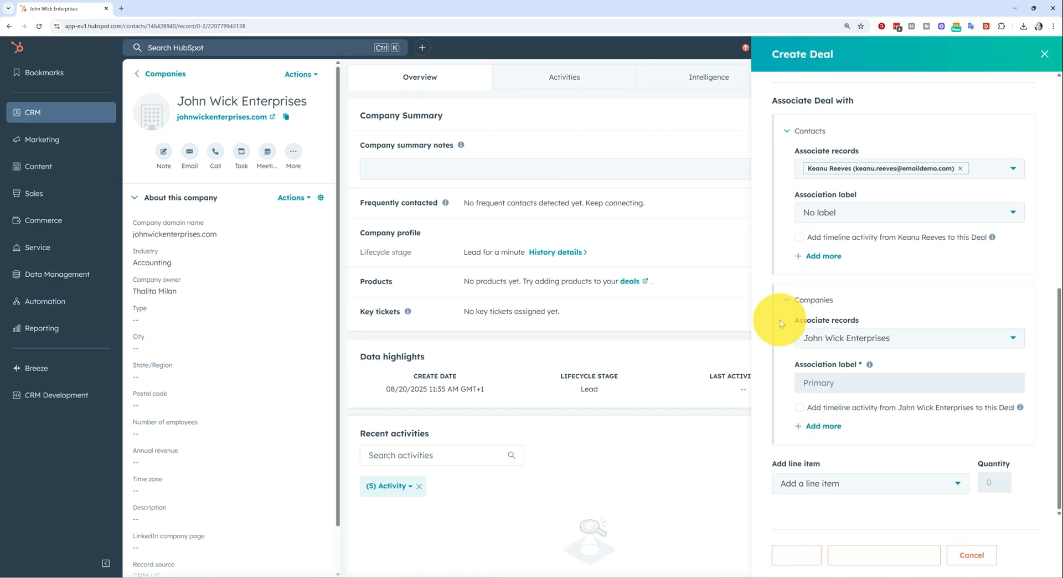
pyautogui.click(795, 555)
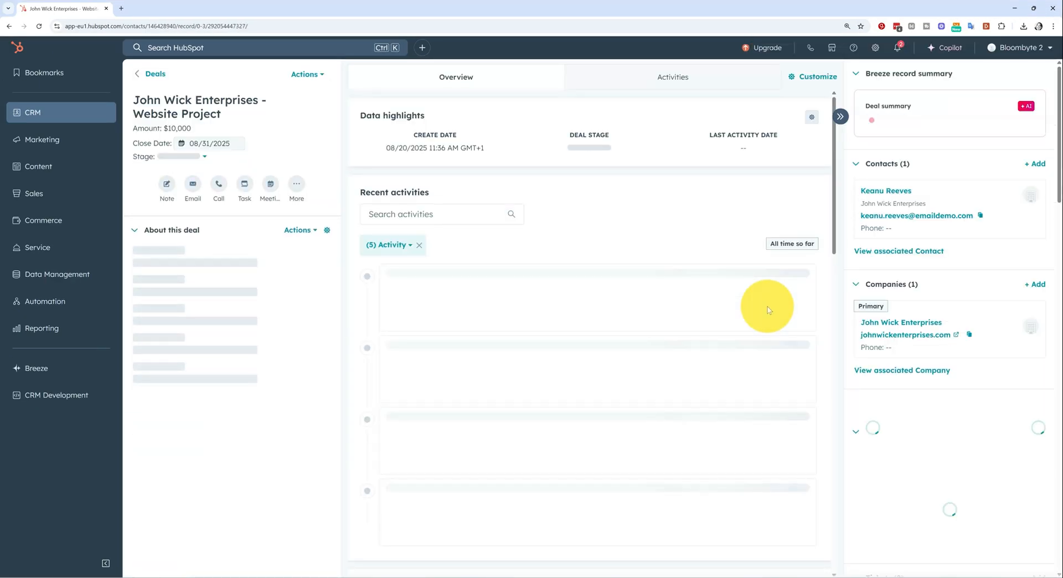